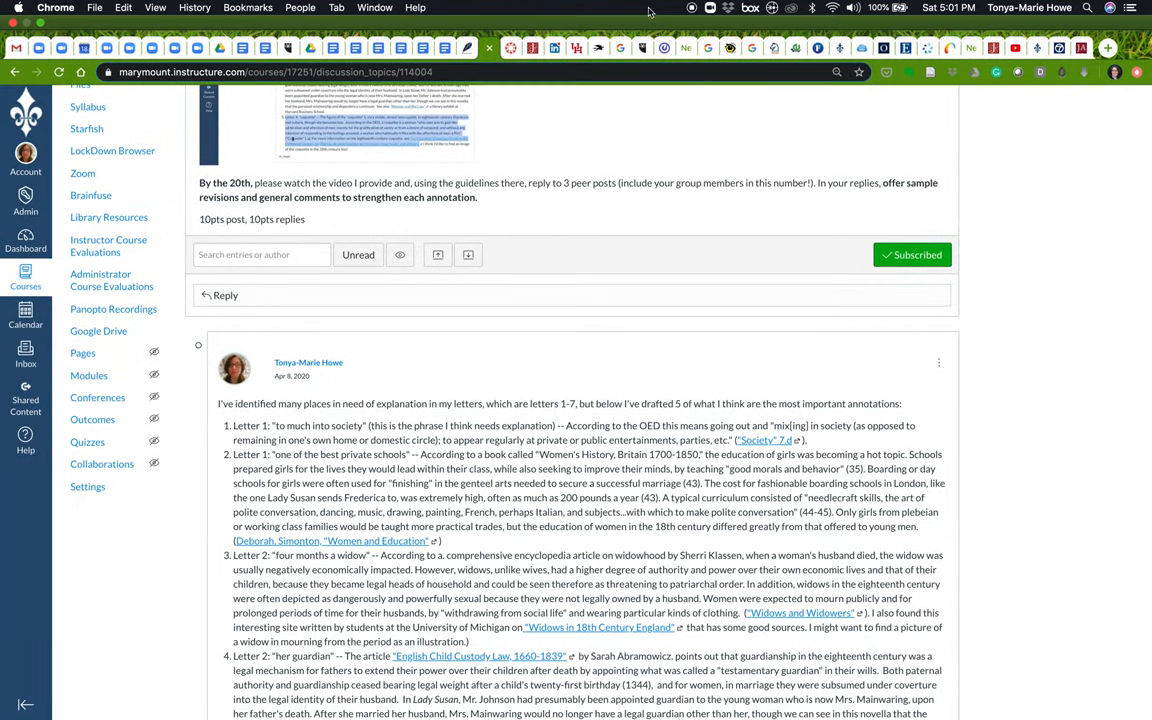
- Scroll the Draft Annotations discussion to bring the prompt instructions into view
scroll("down", 3)
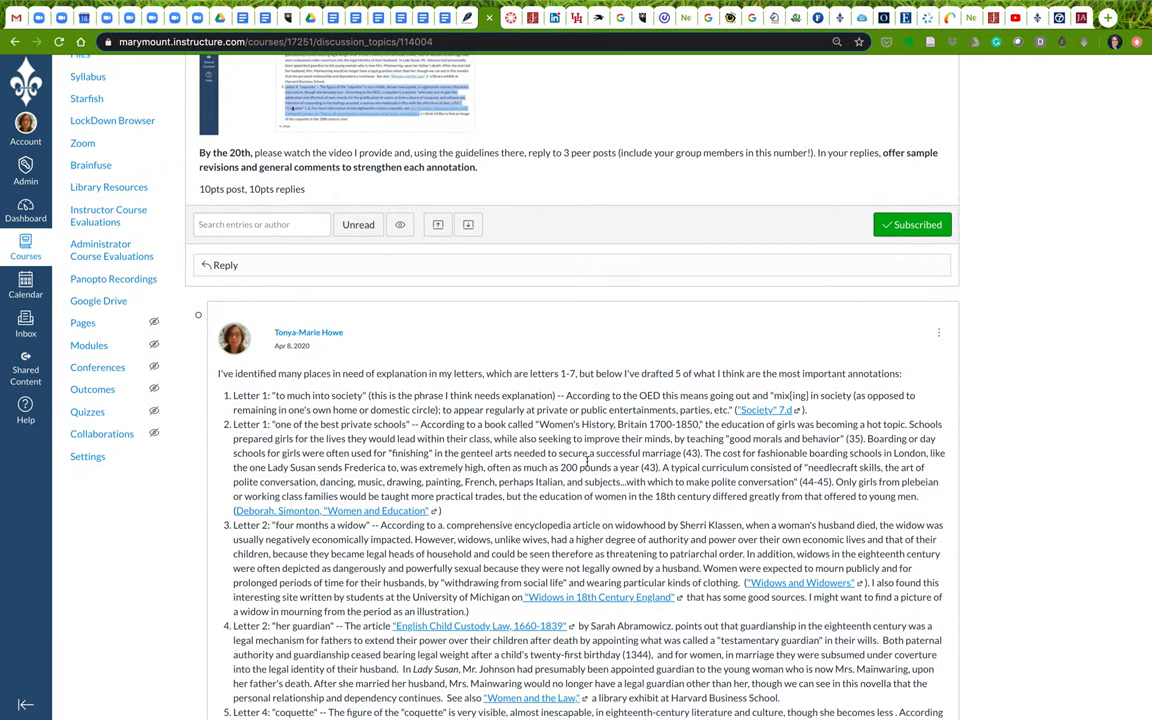
mouse_move(612, 378)
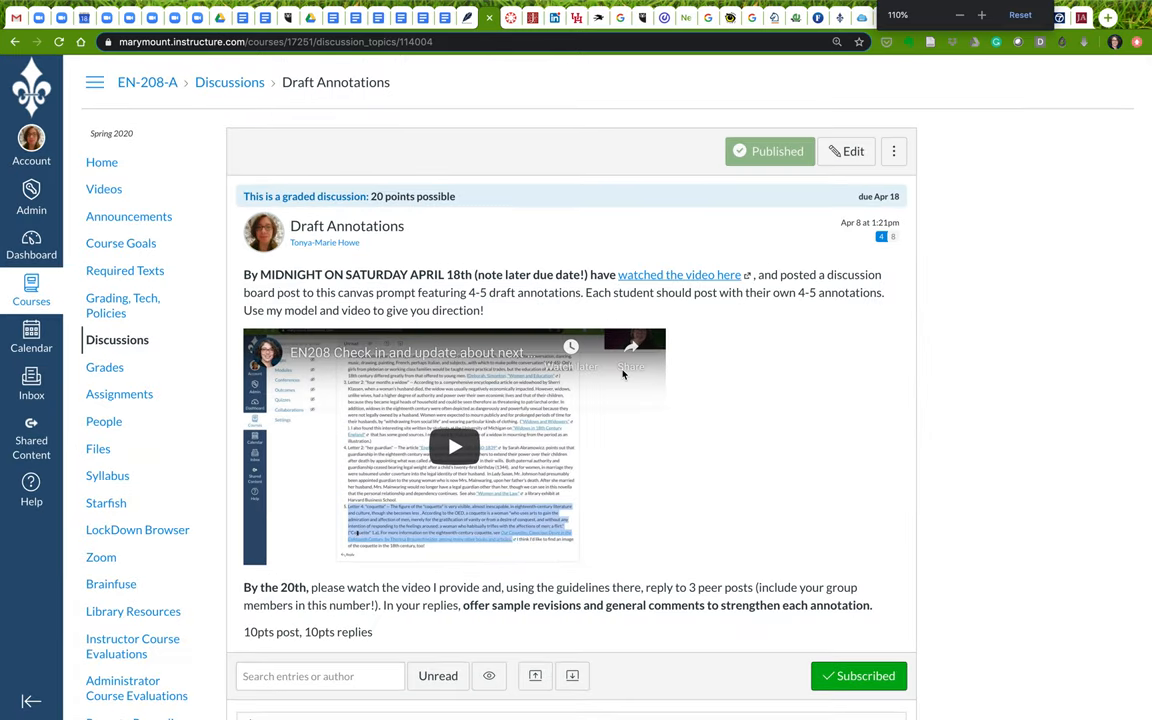
- Highlight the 'By the 20th' paragraph about replying to three peer posts
scroll("down", 3)
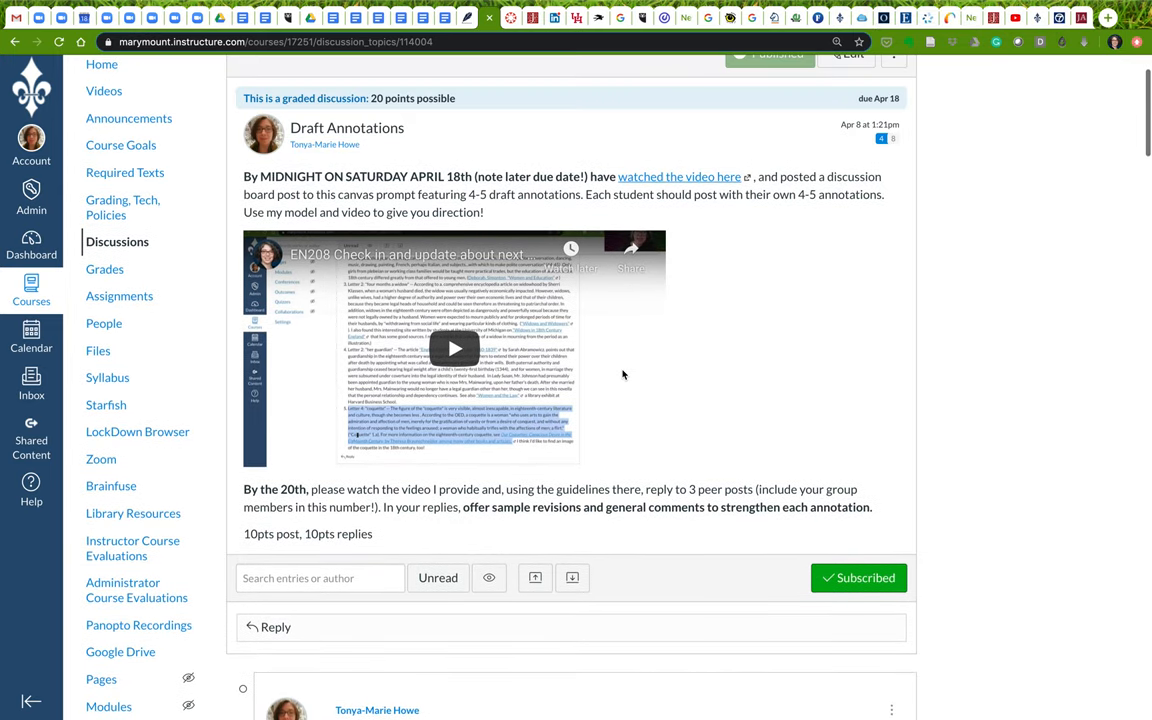
scroll("down", 3)
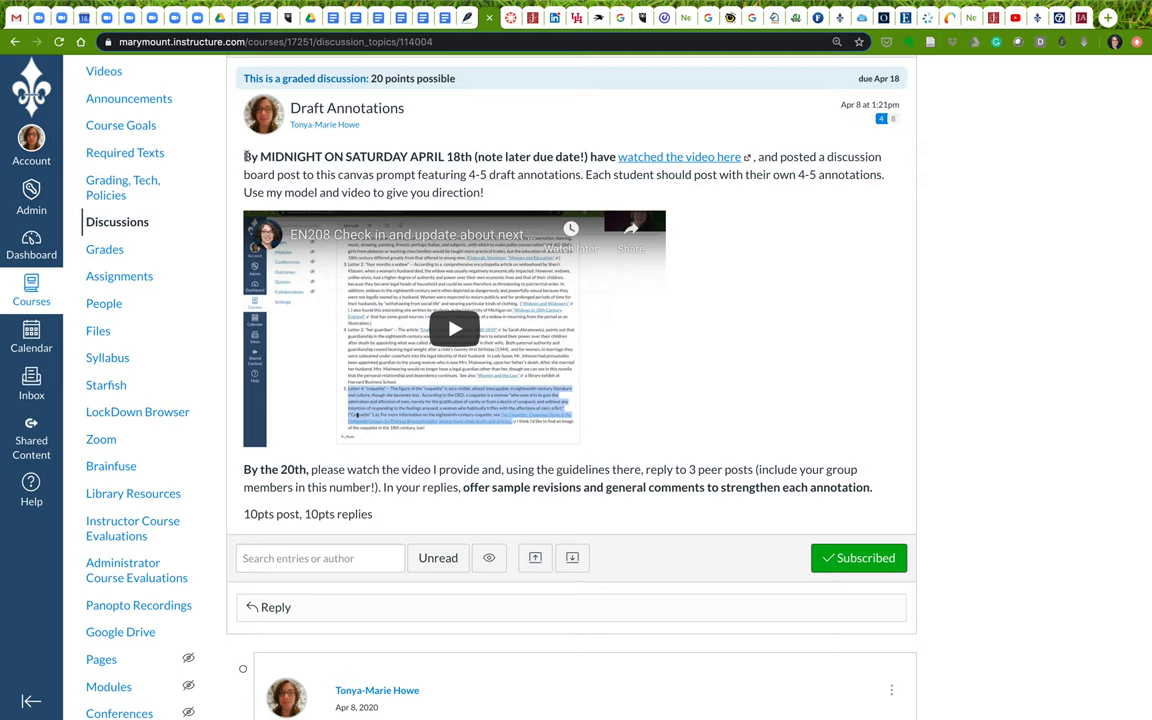
left_click_drag(244, 156, 485, 192)
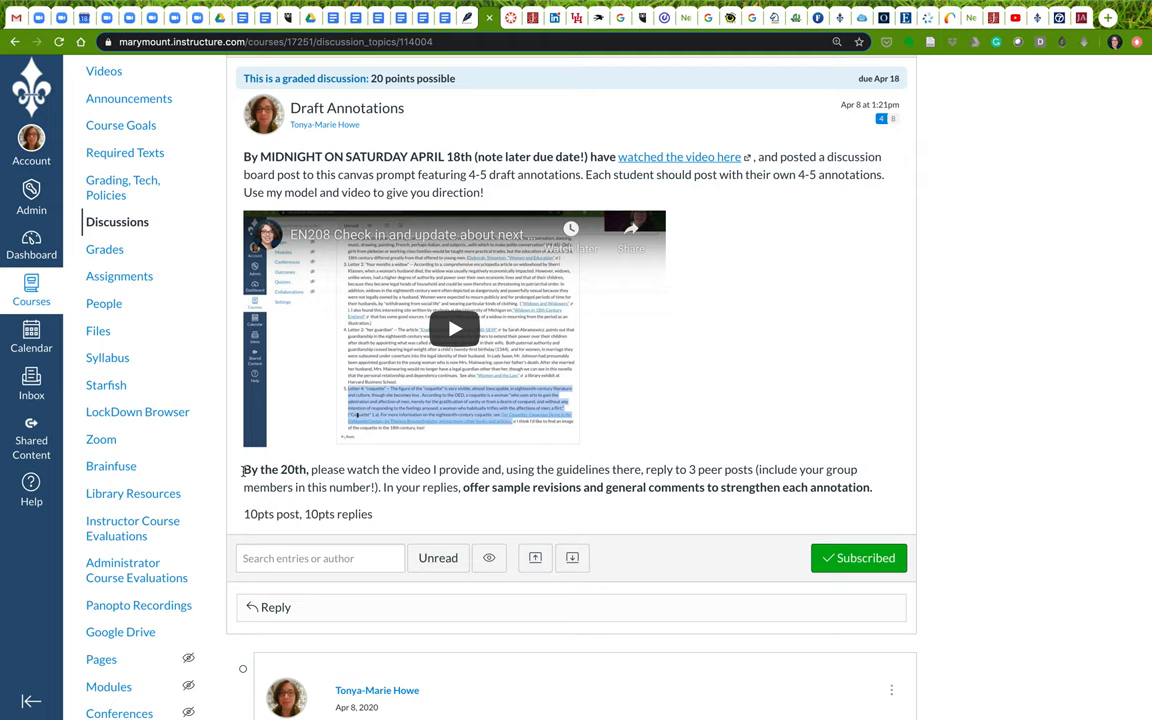
left_click_drag(243, 469, 795, 487)
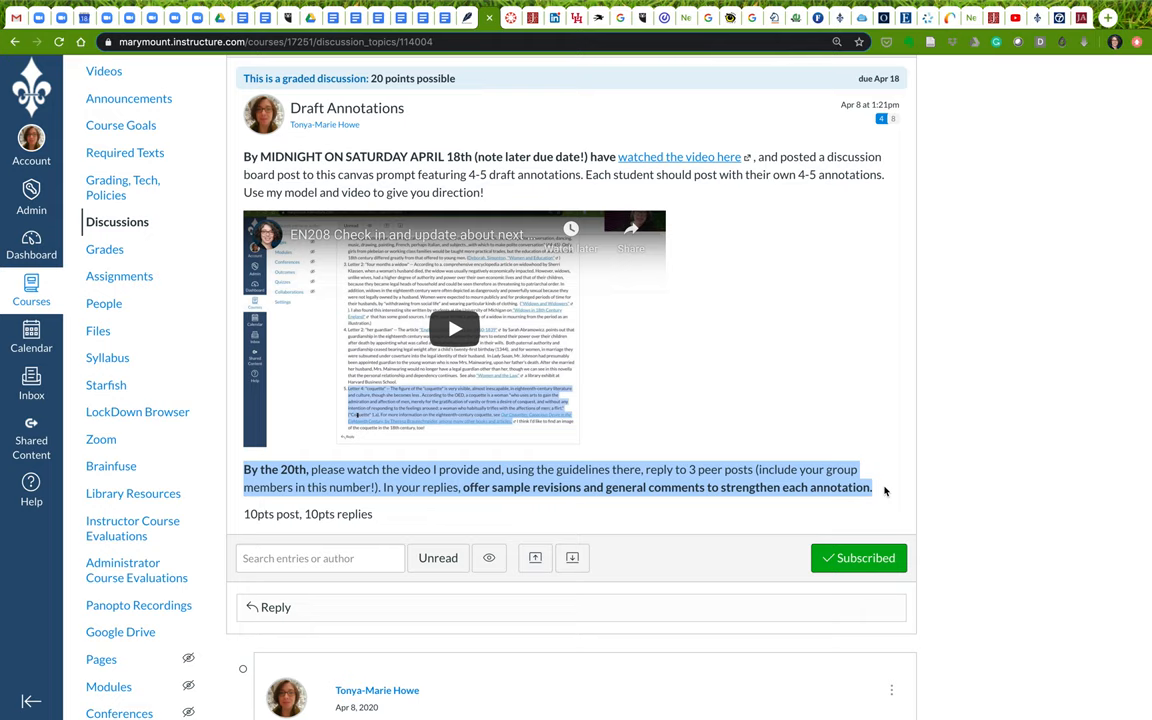
- Highlight the phrase asking for sample revisions and general comments on each annotation
scroll("down", 3)
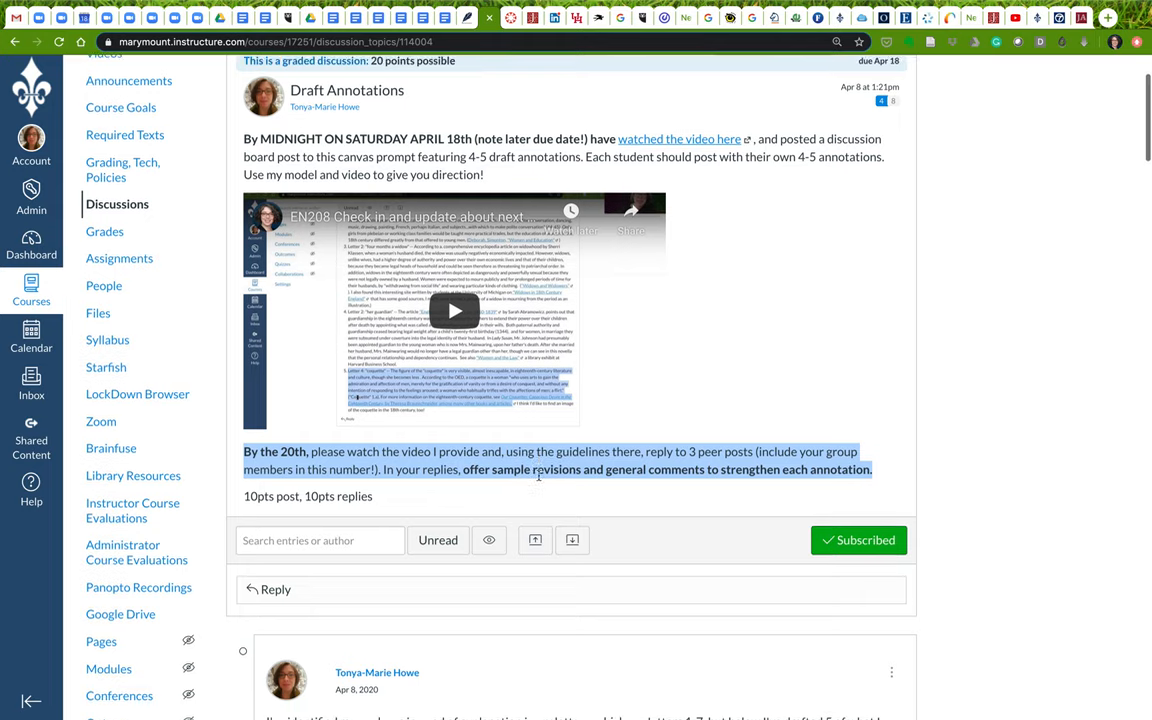
scroll("down", 3)
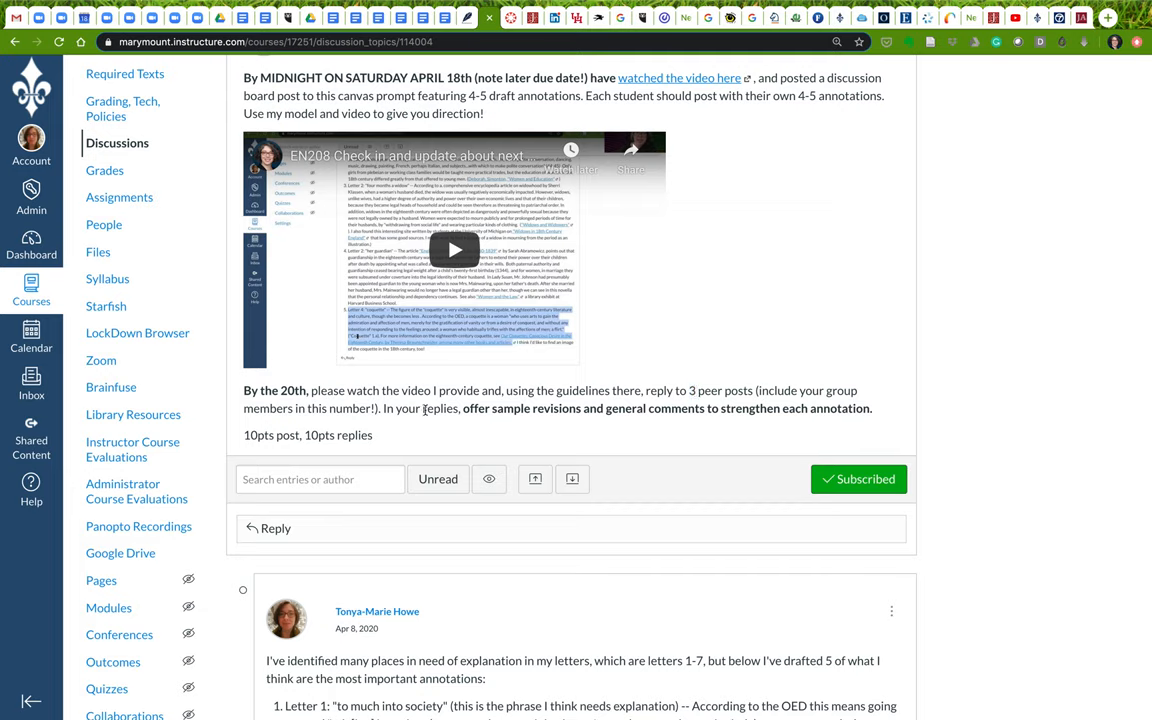
left_click_drag(463, 408, 525, 408)
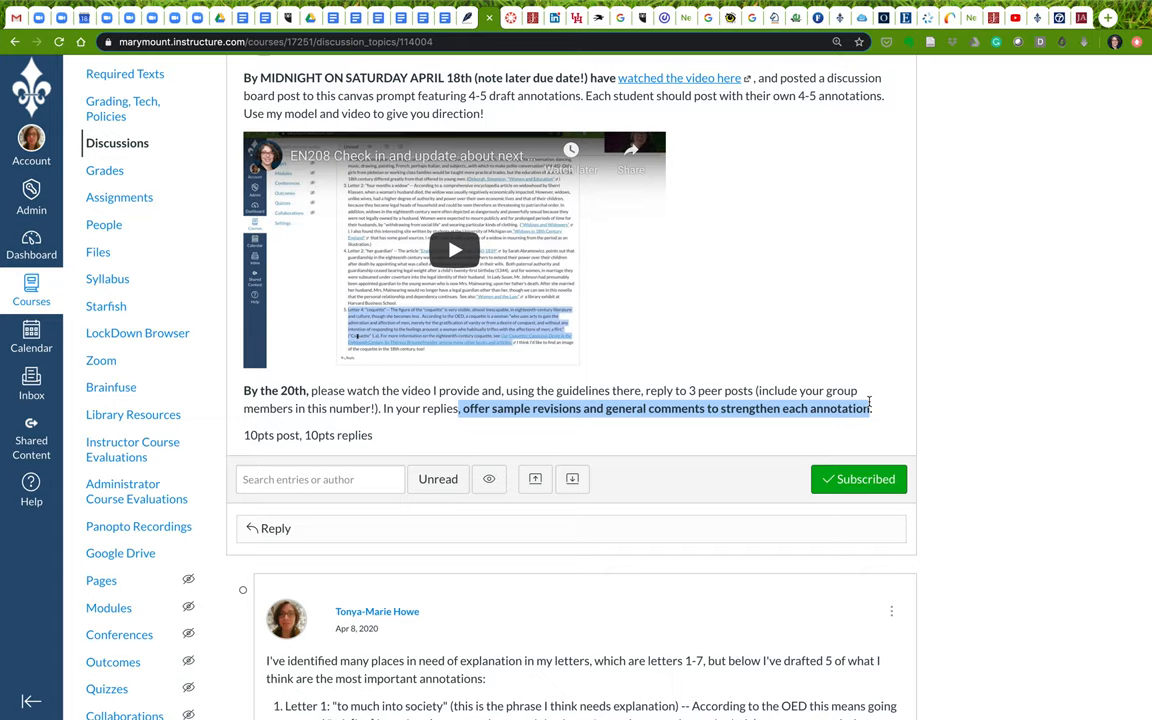
mouse_move(869, 405)
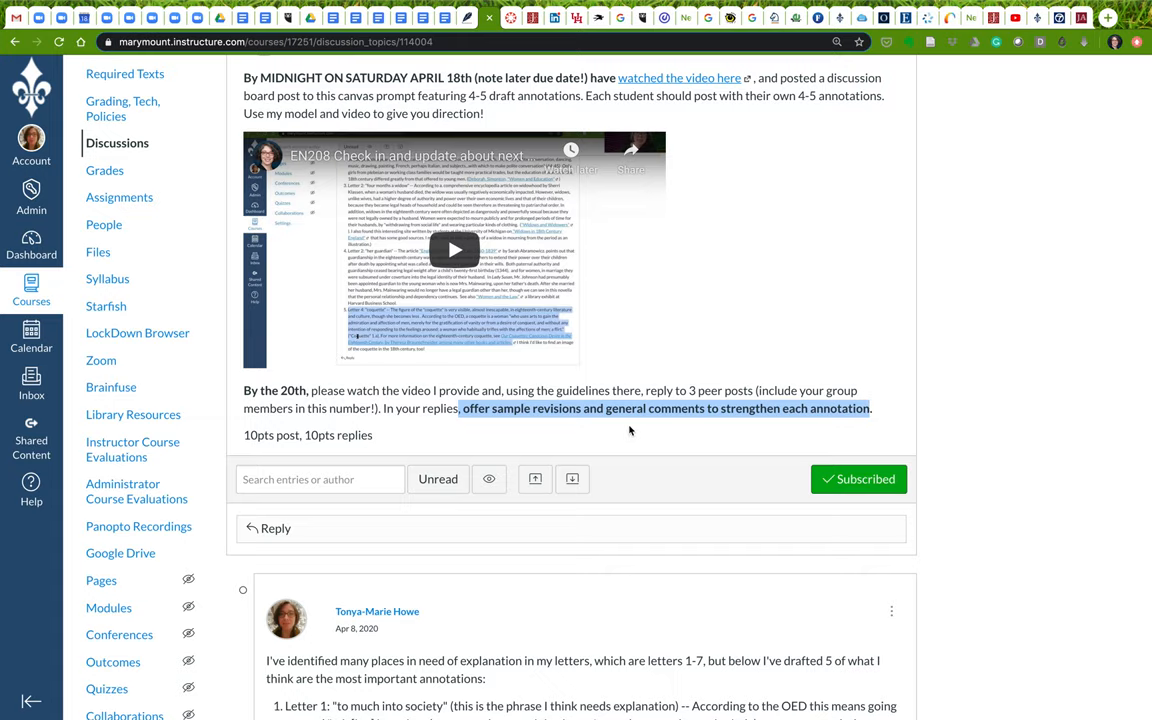
- Scroll to the first reply and highlight the Letter 1 'best private schools' annotation
scroll("down", 3)
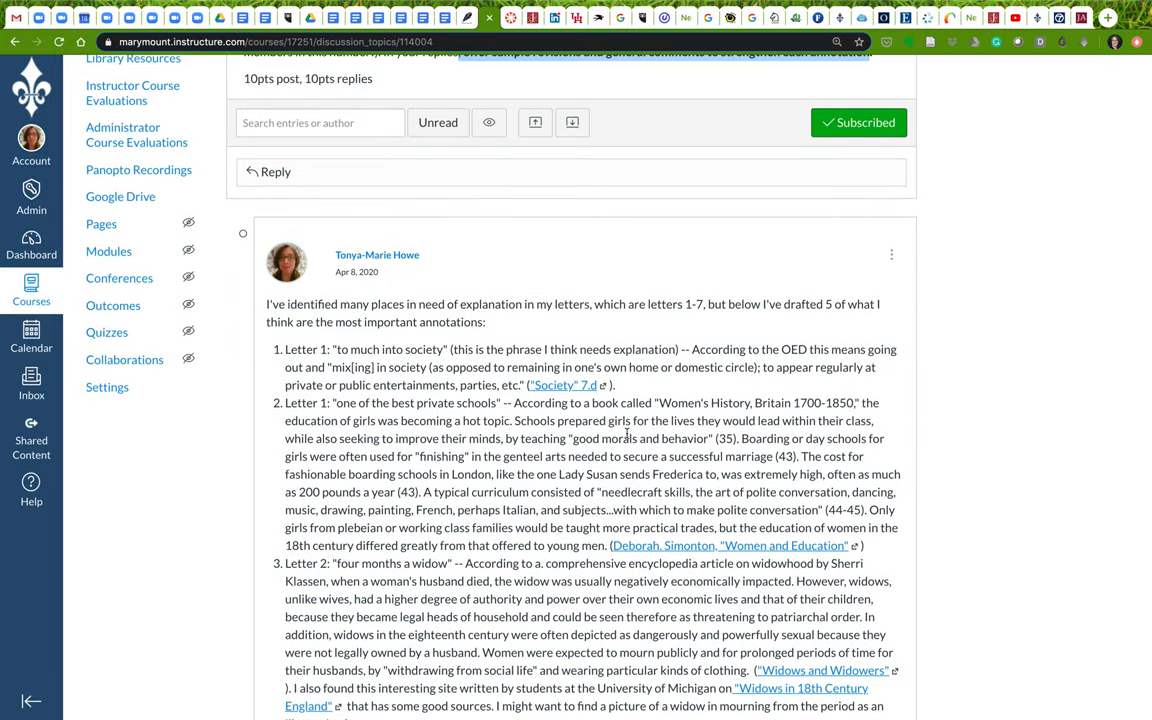
scroll("down", 3)
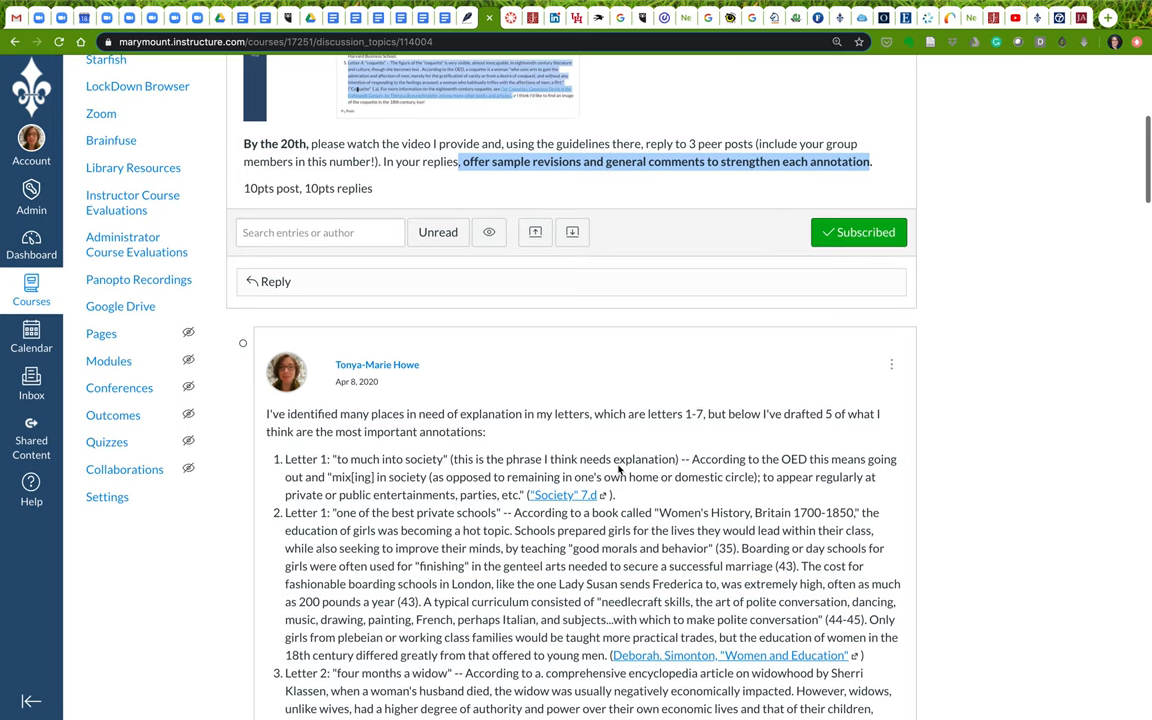
scroll("down", 3)
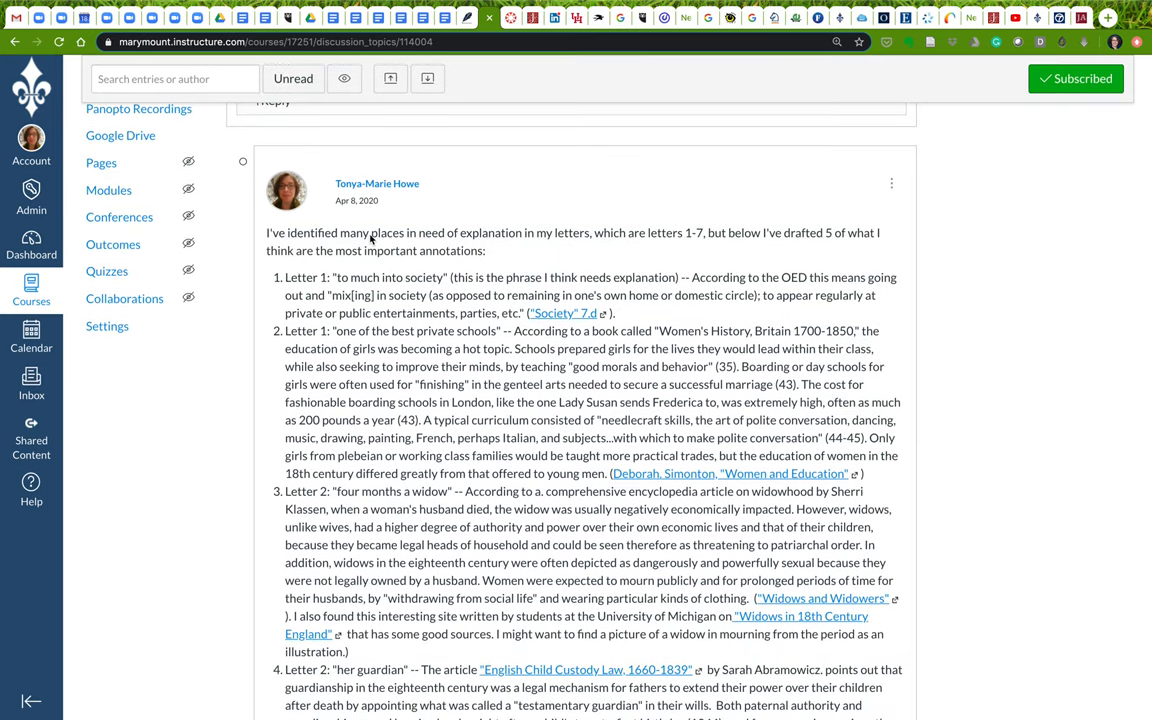
mouse_move(390, 597)
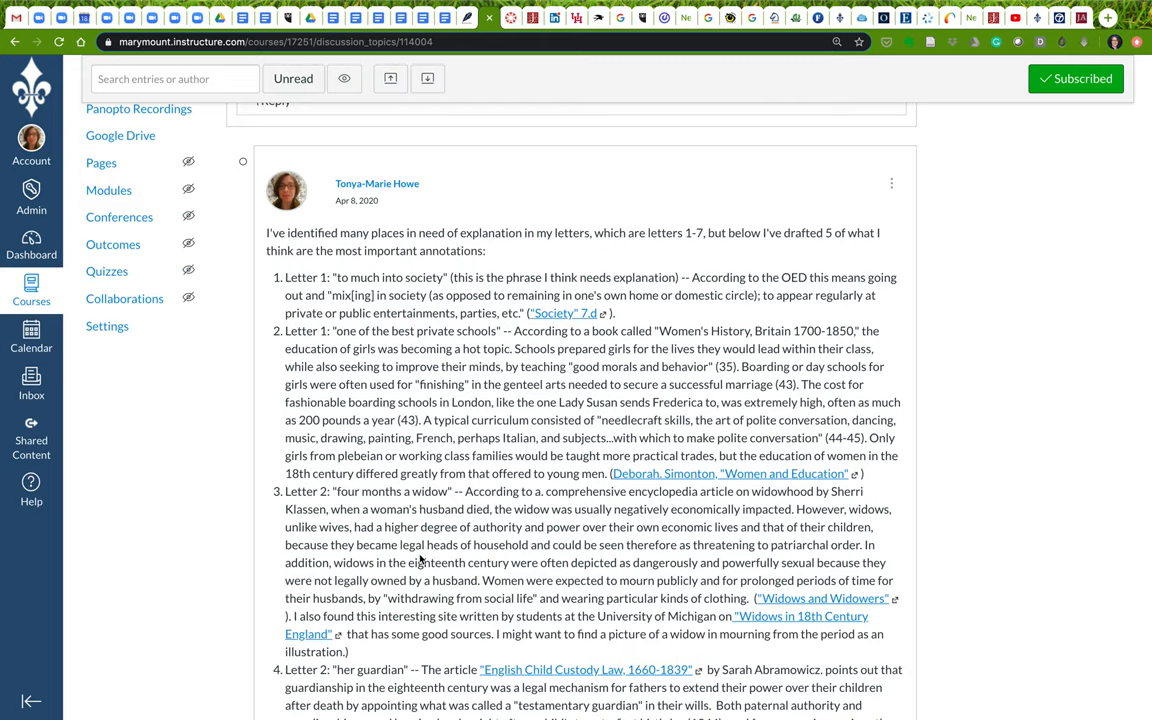
mouse_move(338, 289)
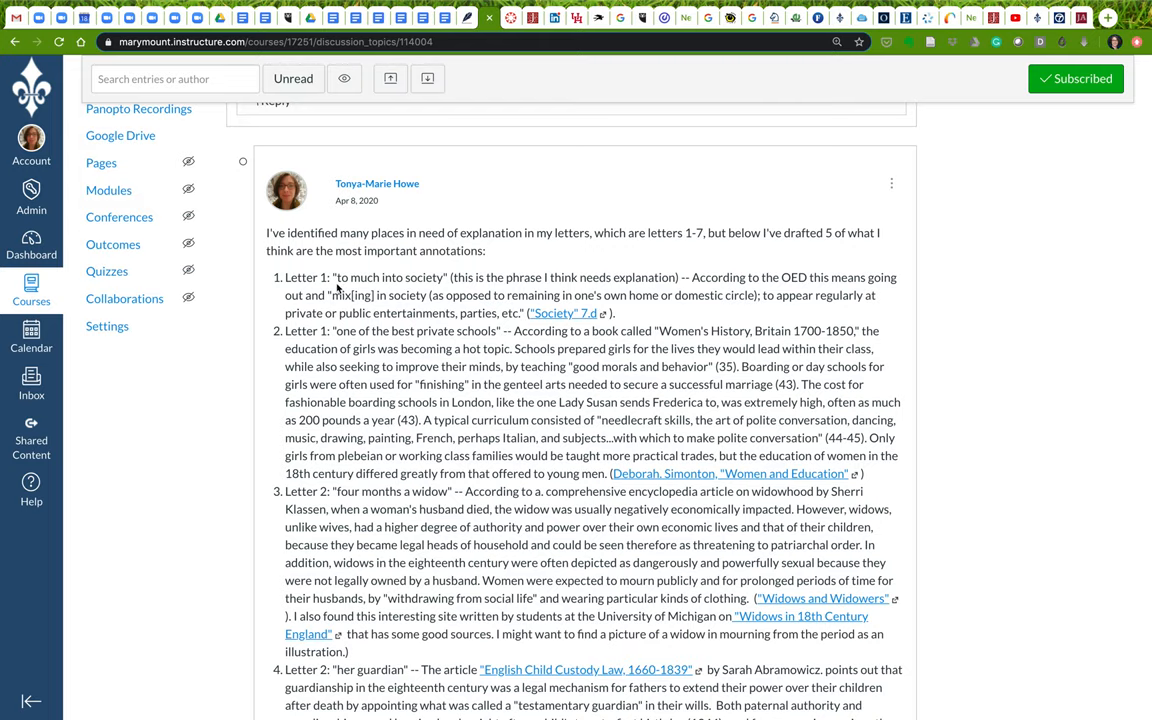
scroll("down", 3)
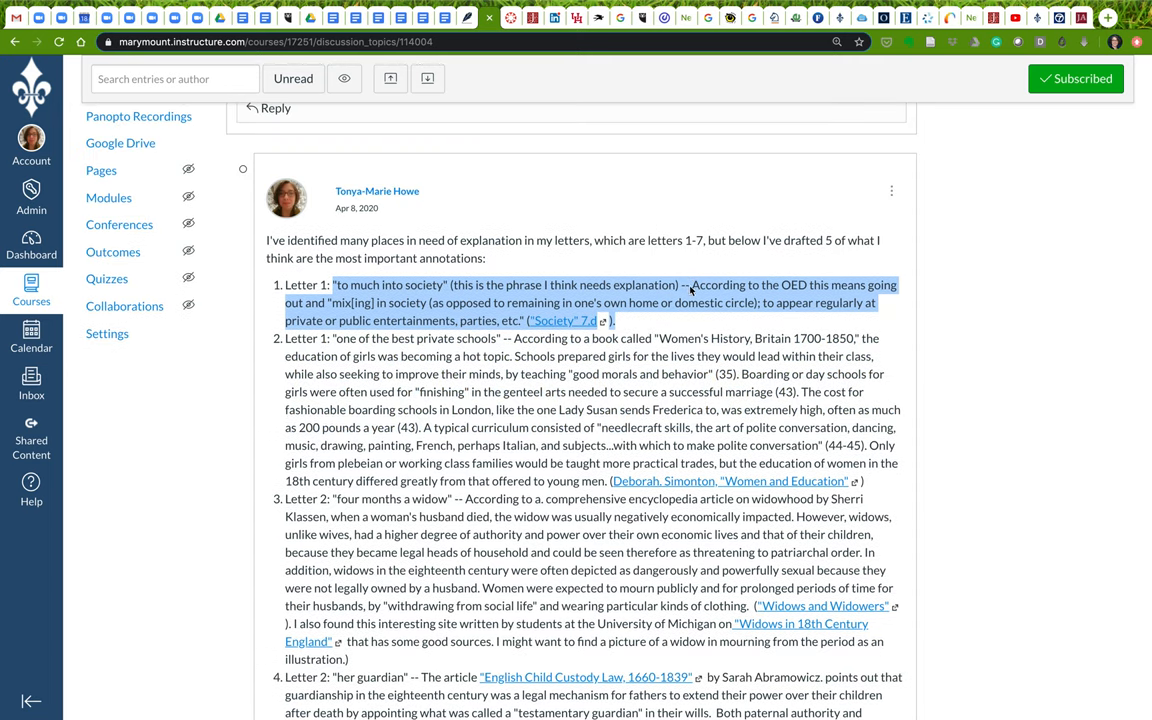
left_click(483, 411)
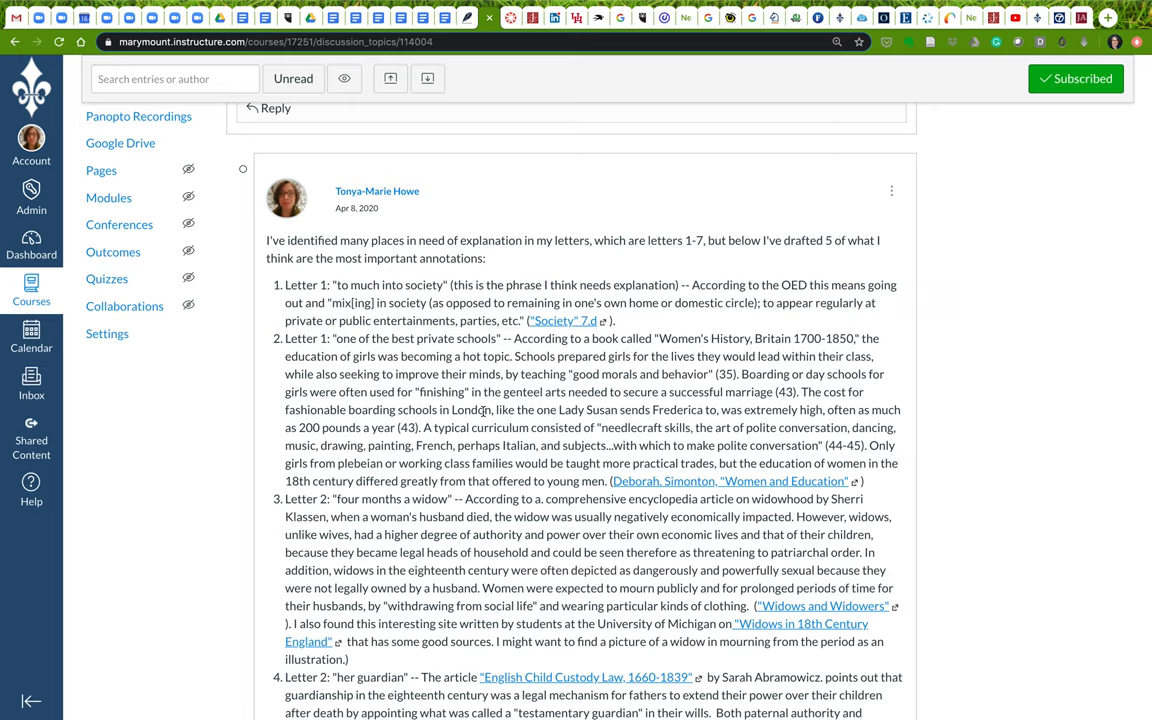
left_click_drag(333, 338, 540, 338)
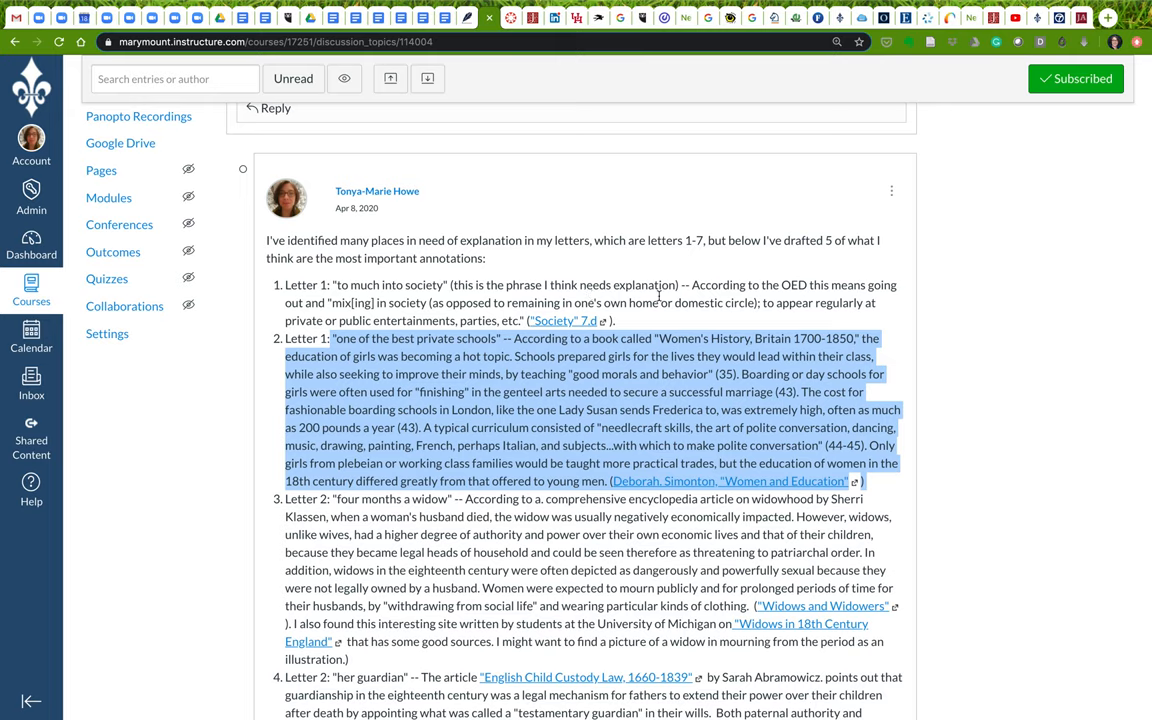
mouse_move(569, 454)
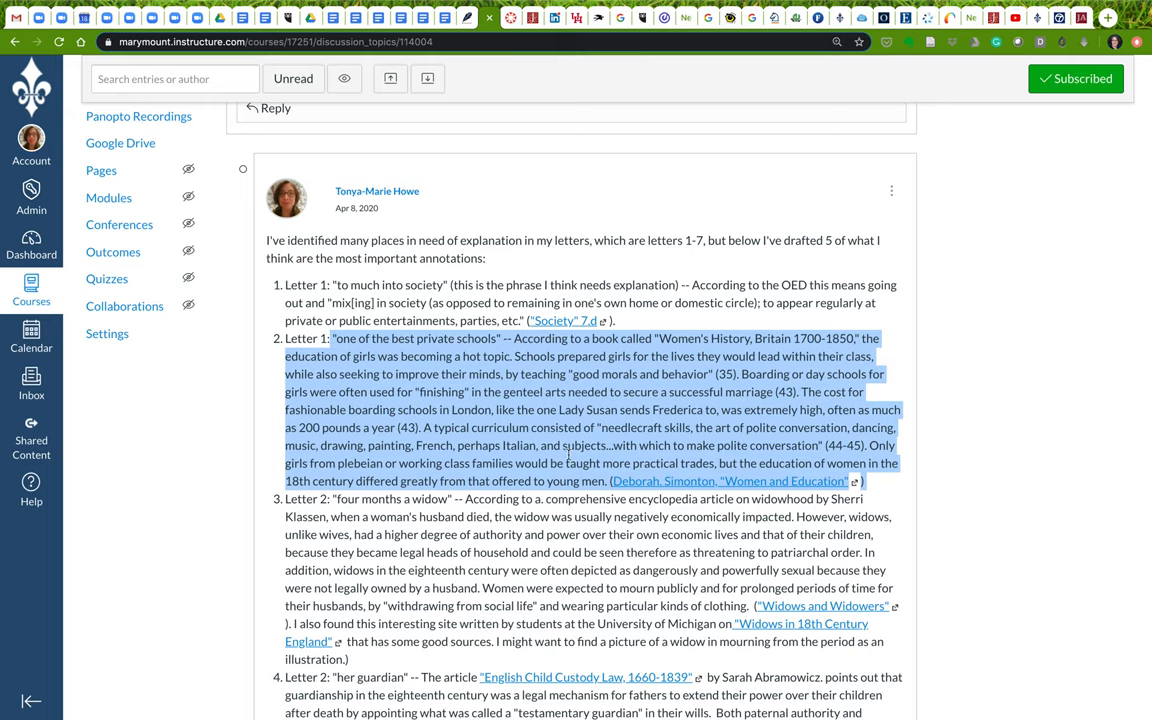
mouse_move(558, 481)
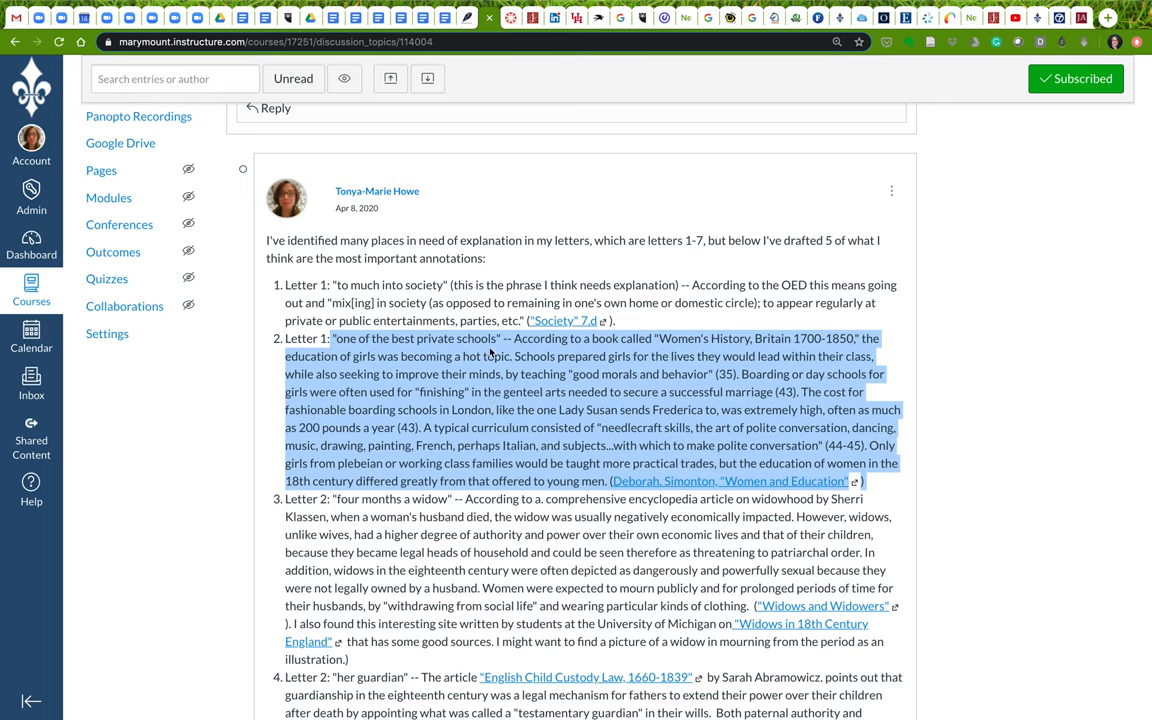
mouse_move(675, 287)
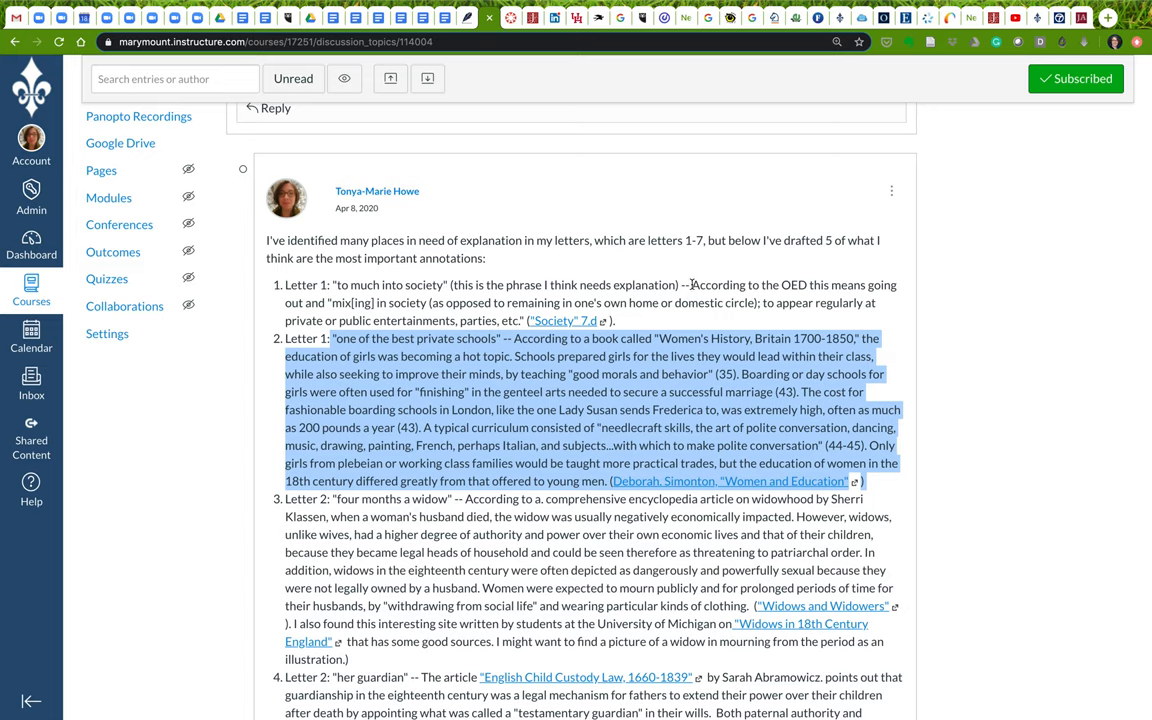
mouse_move(478, 297)
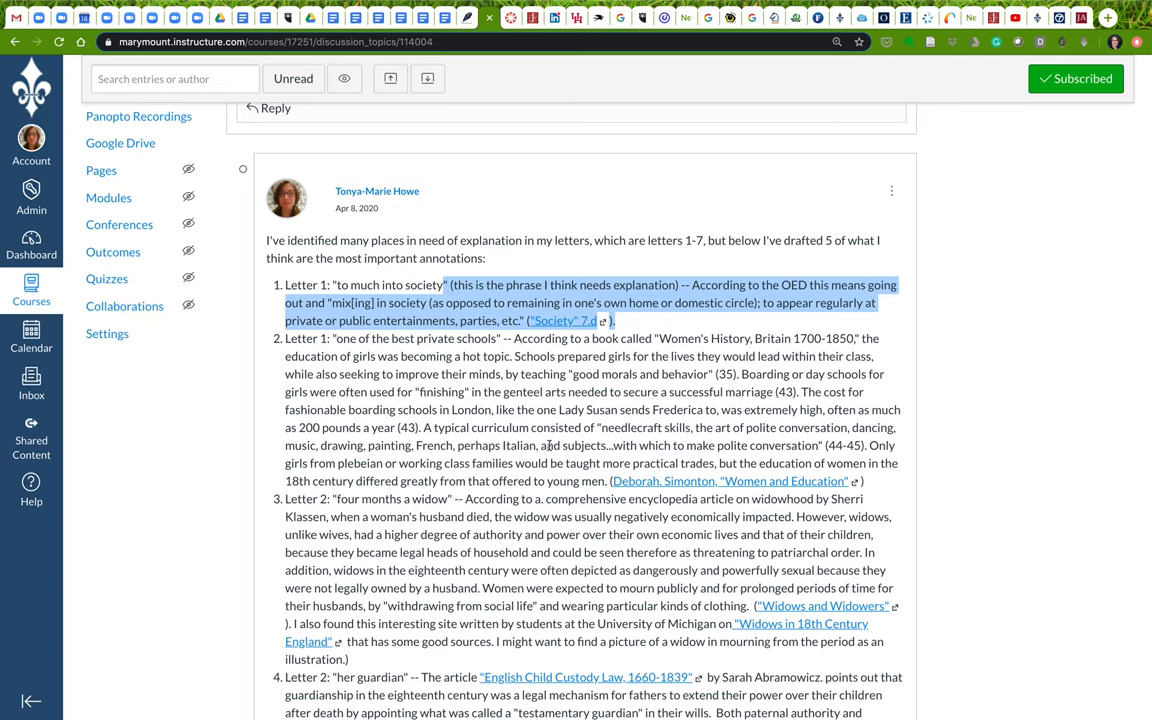
scroll("down", 3)
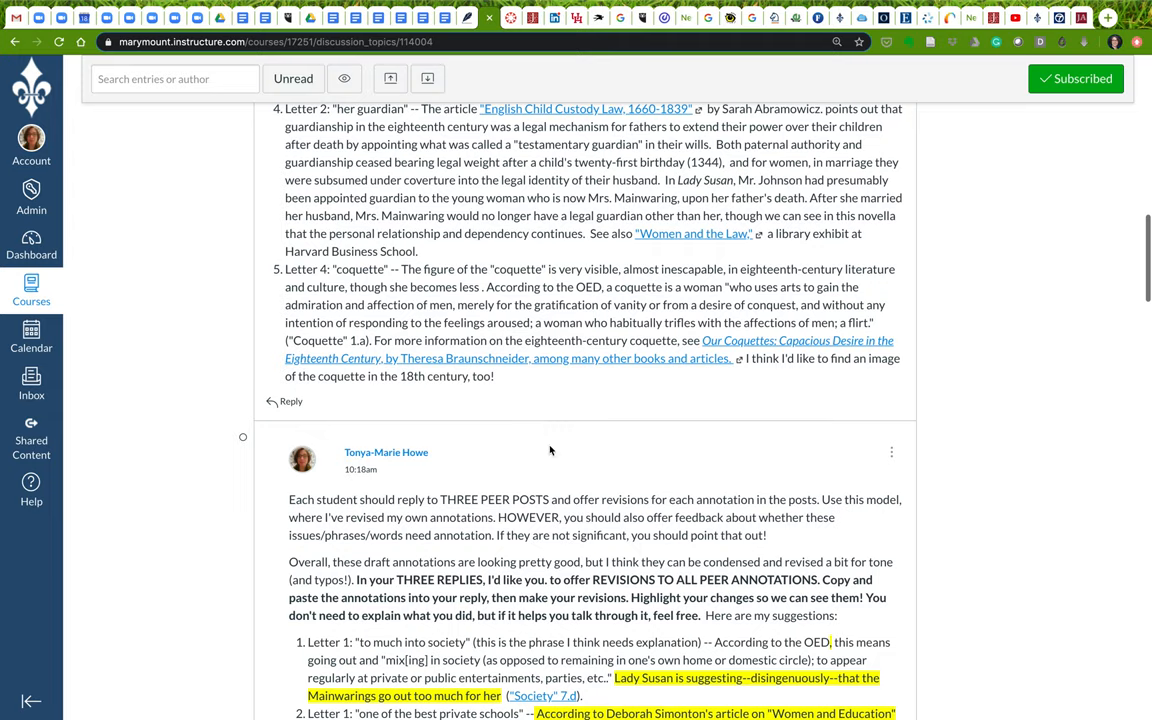
scroll("down", 3)
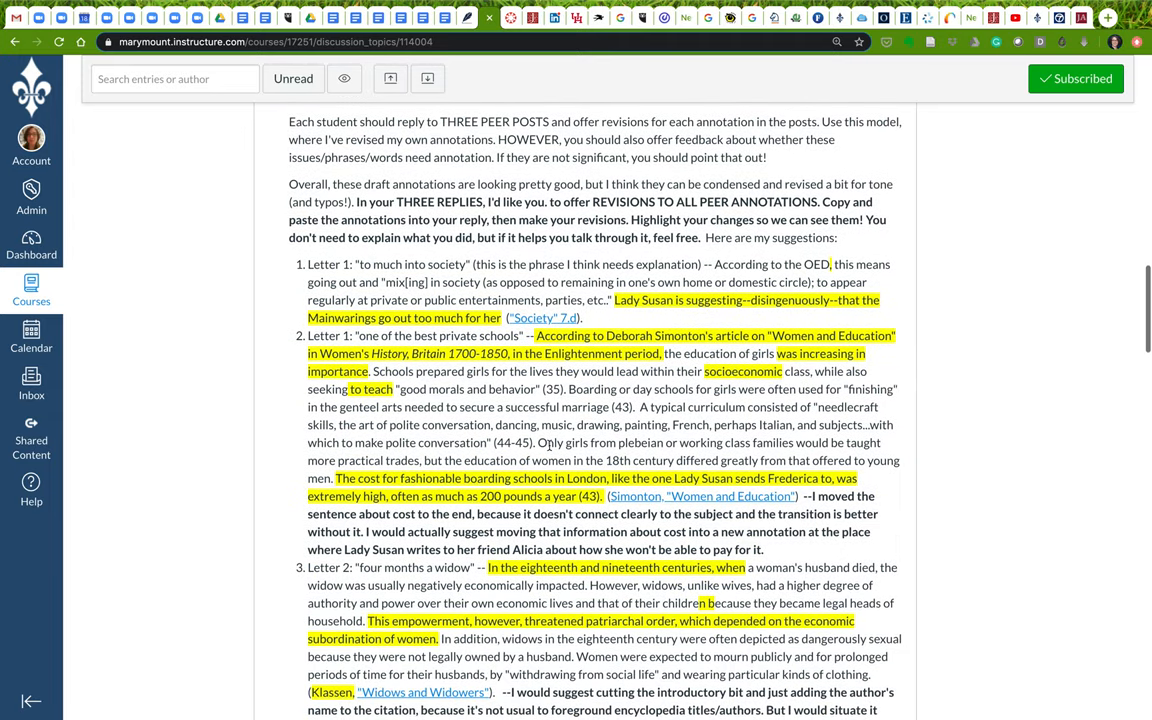
scroll("up", 3)
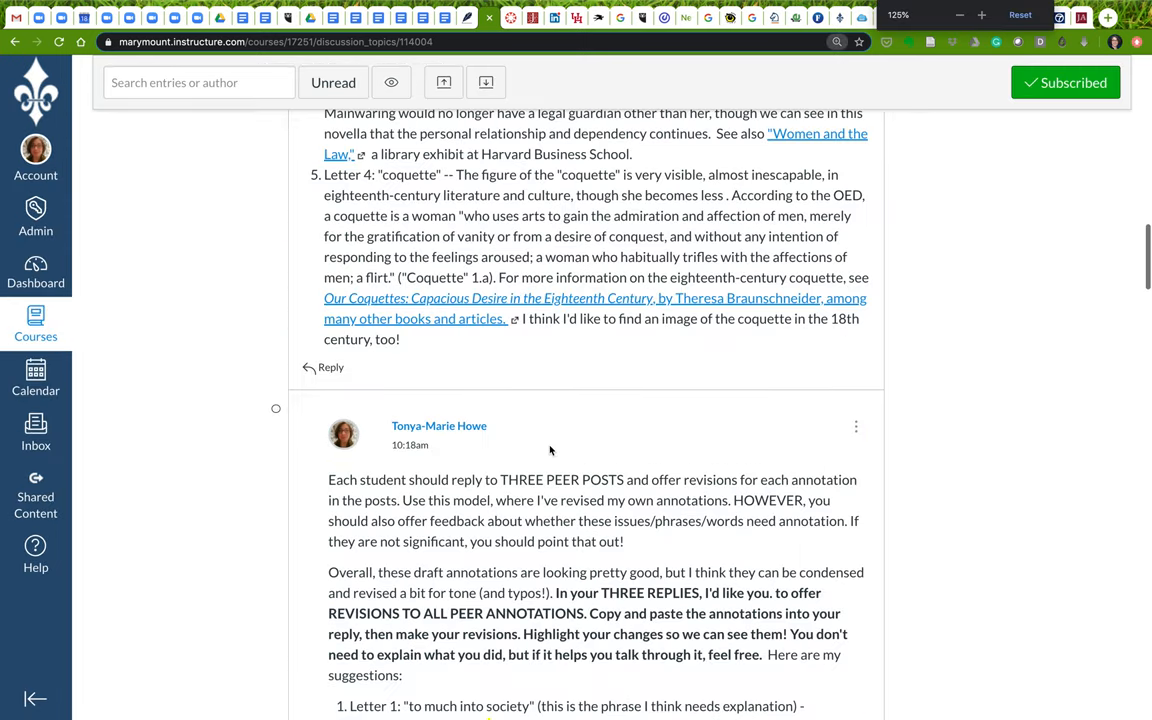
scroll("down", 3)
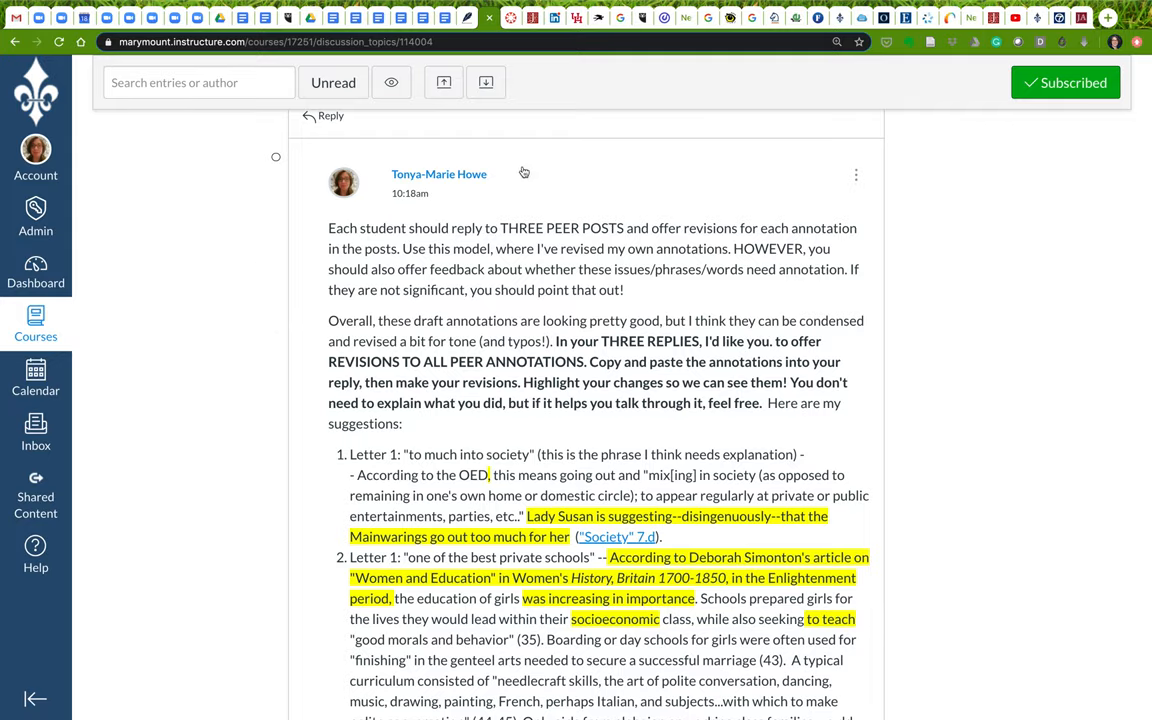
left_click(15, 41)
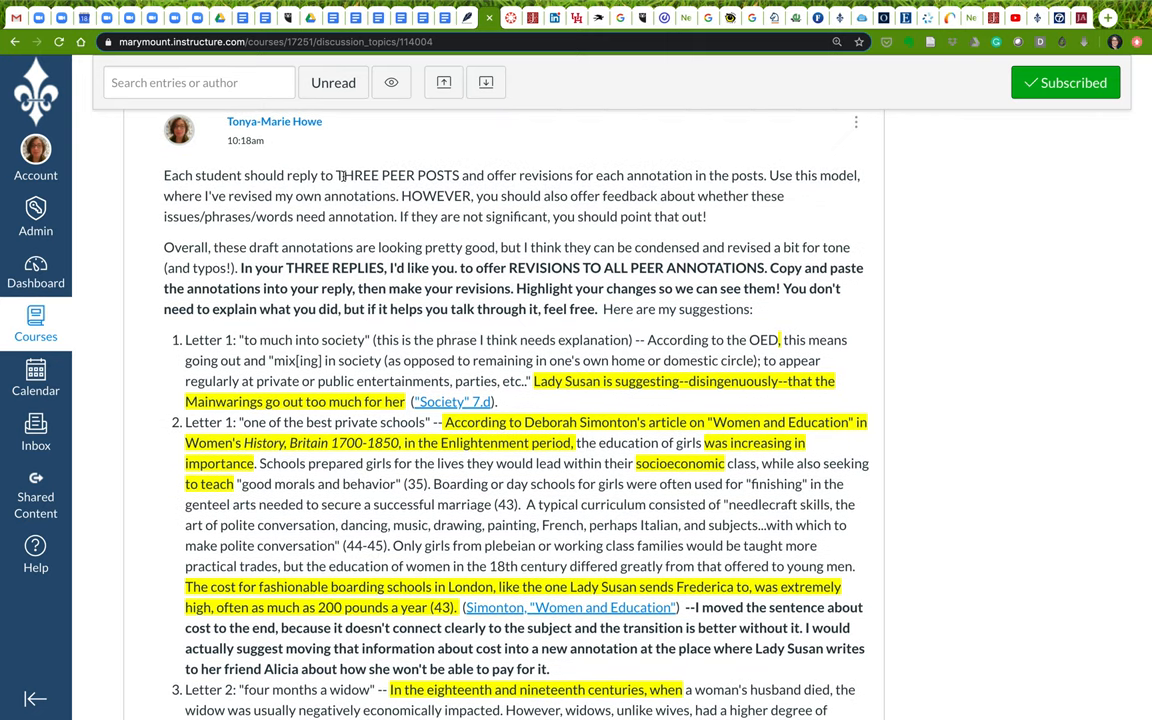
left_click_drag(519, 175, 649, 175)
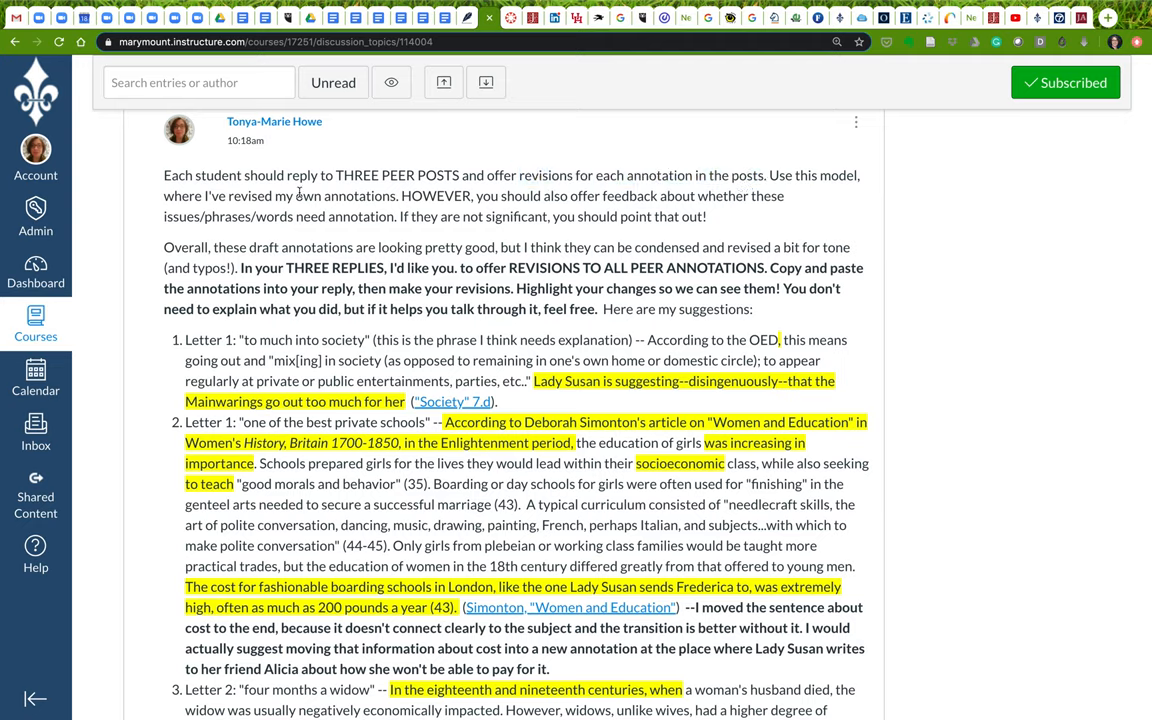
mouse_move(415, 517)
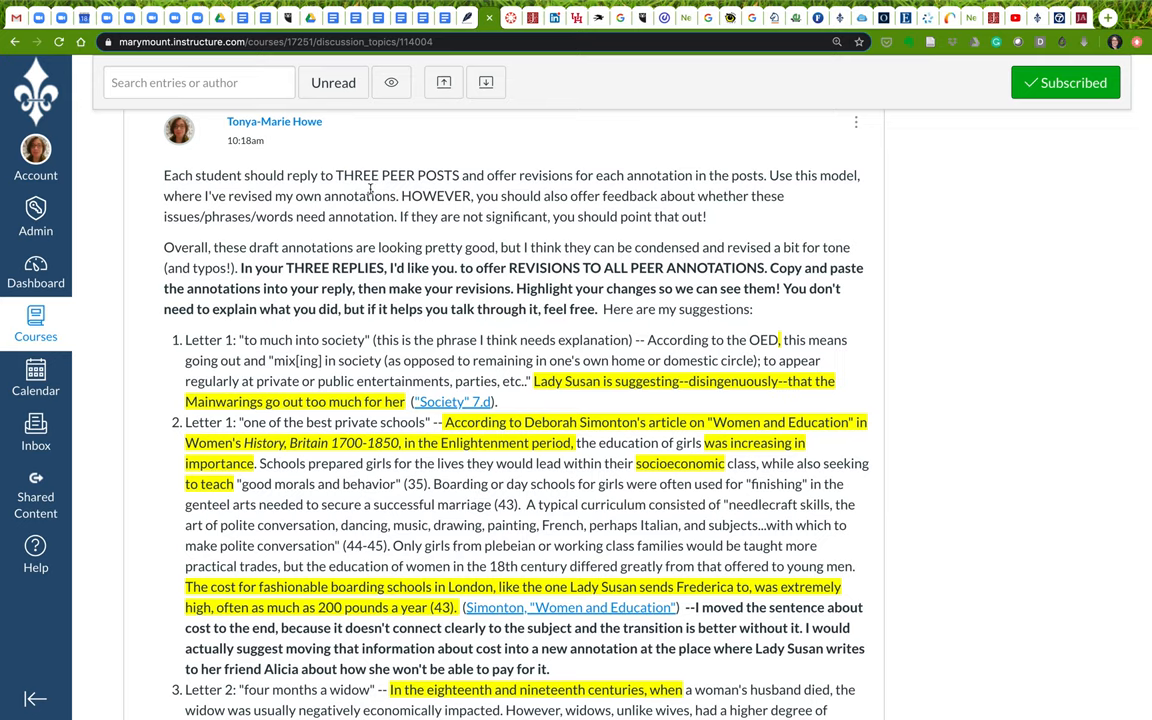
left_click_drag(401, 195, 630, 195)
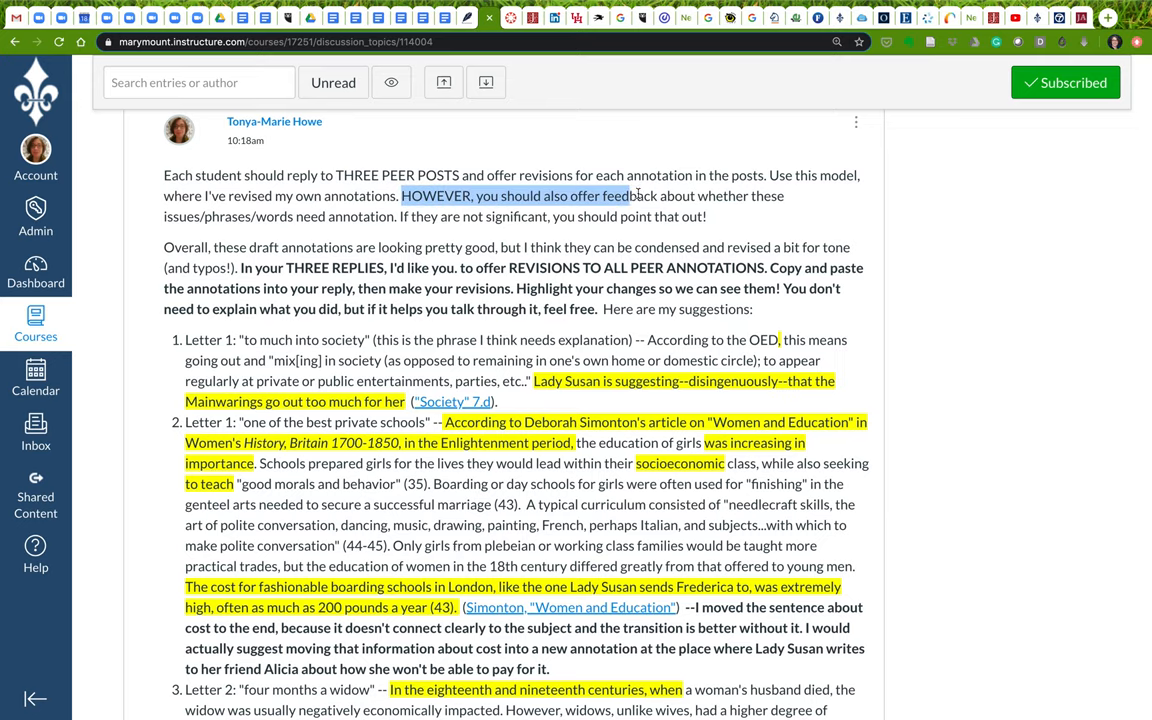
left_click_drag(635, 195, 706, 216)
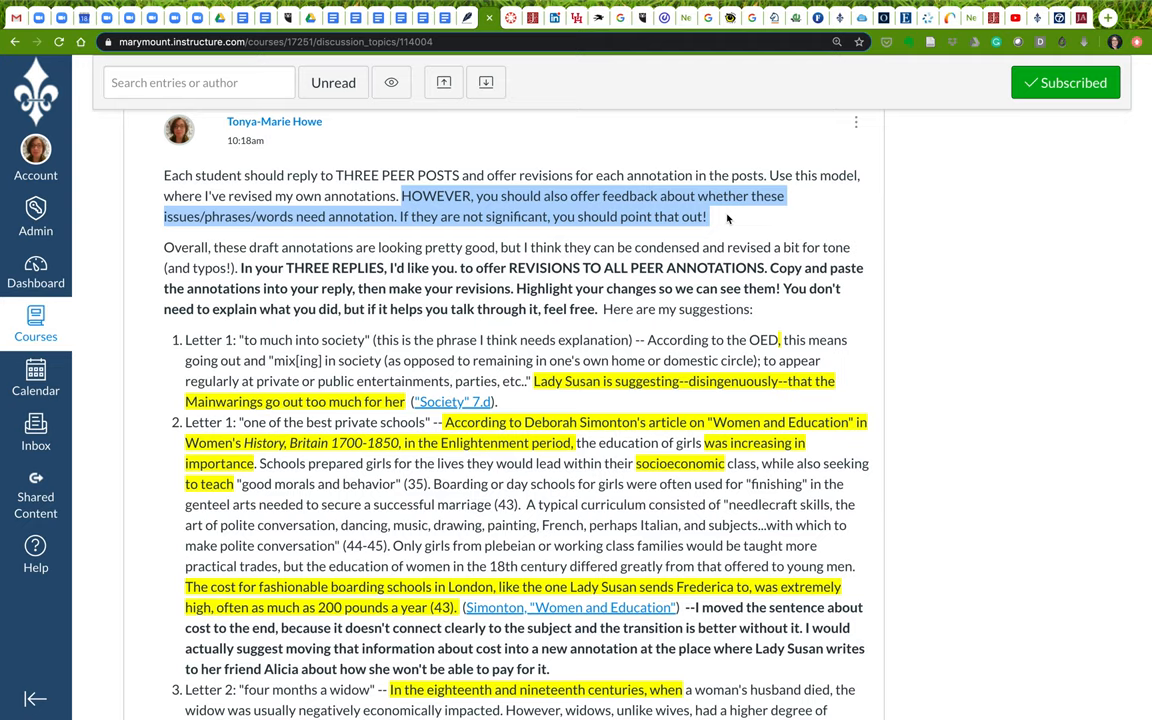
mouse_move(646, 233)
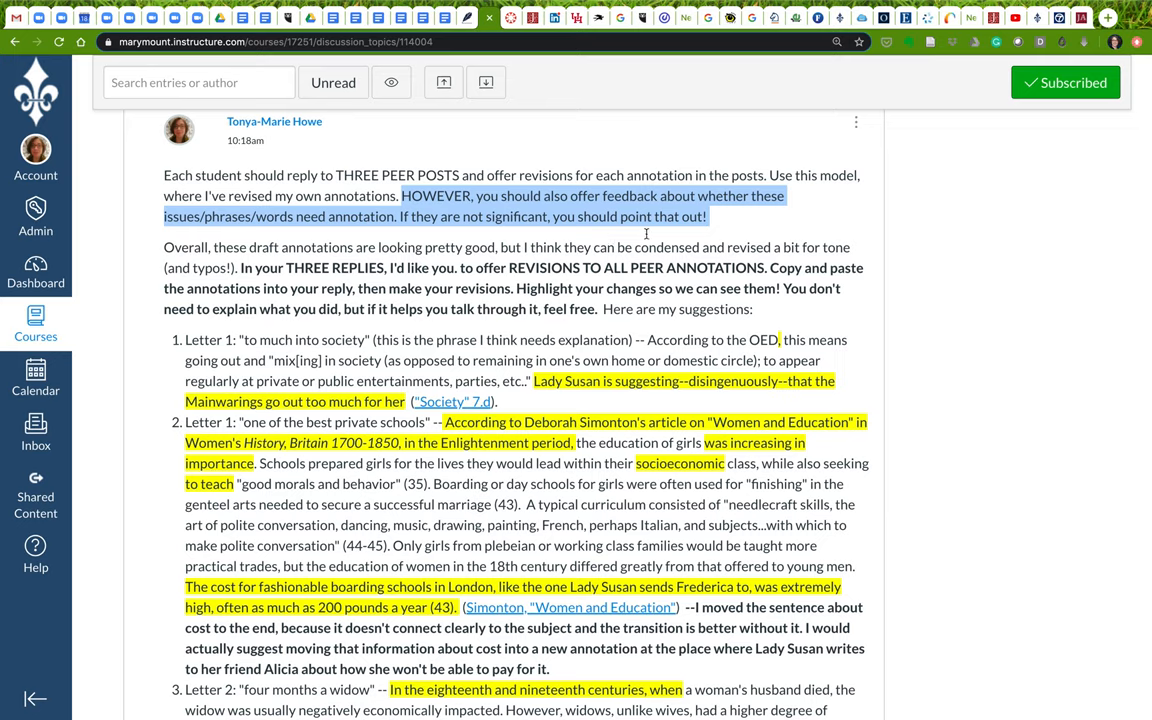
mouse_move(405, 233)
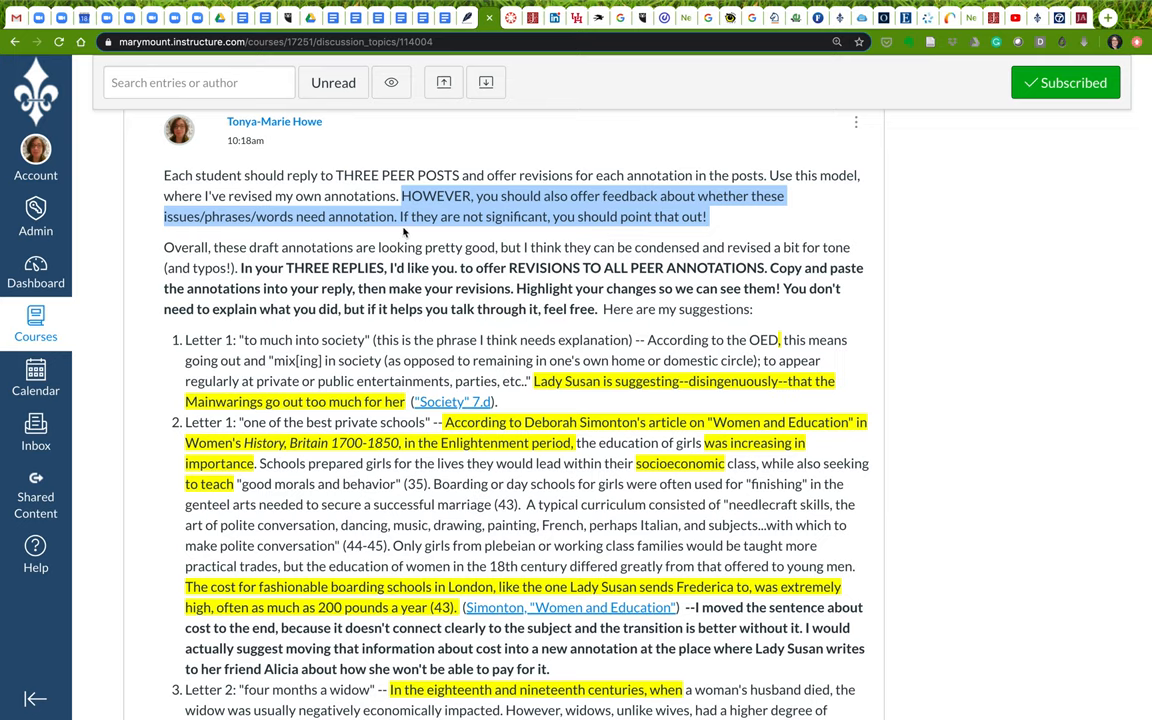
mouse_move(386, 233)
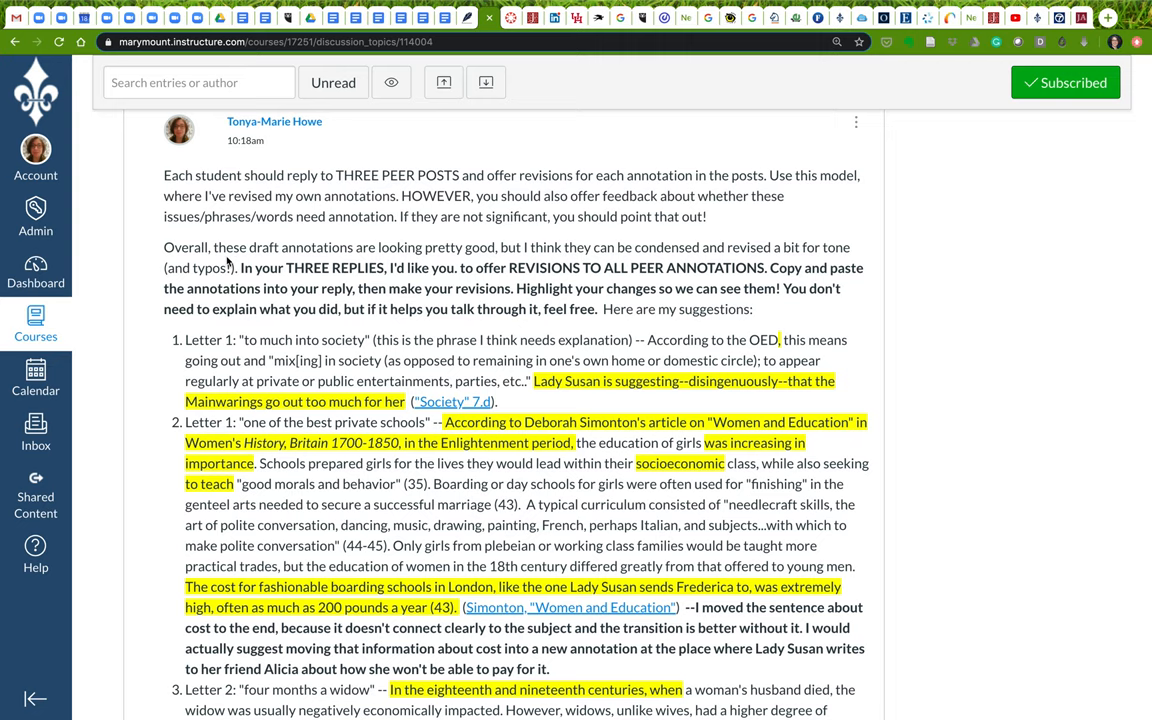
scroll("down", 3)
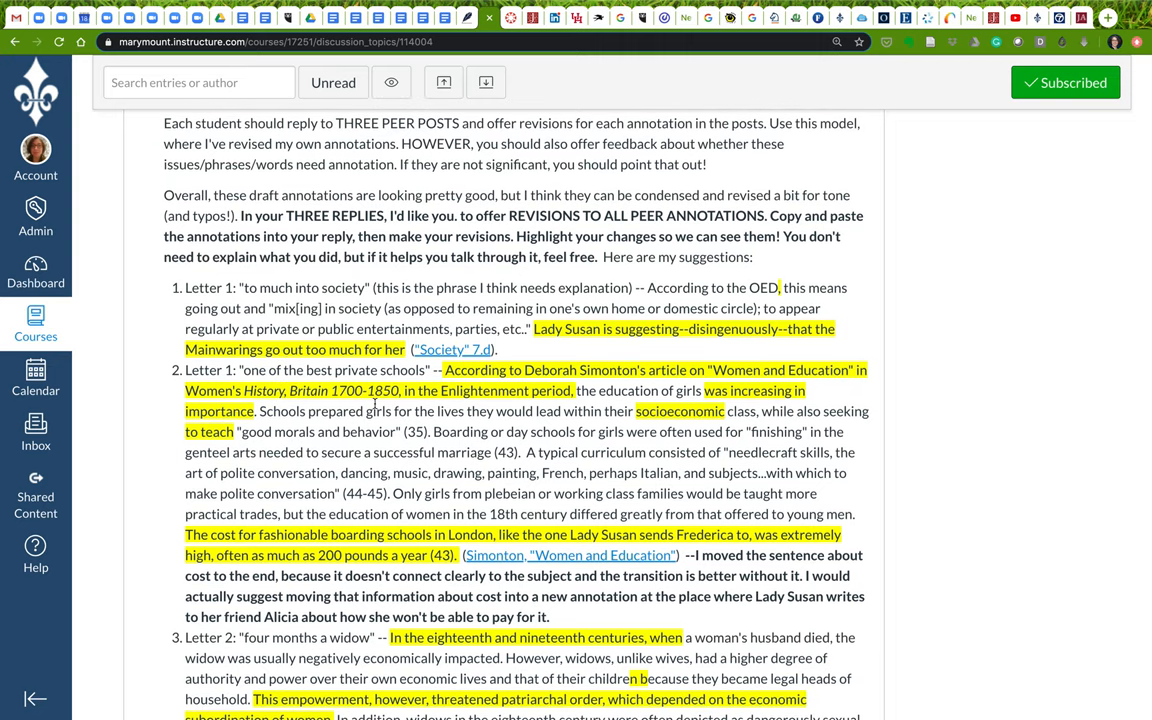
mouse_move(525, 425)
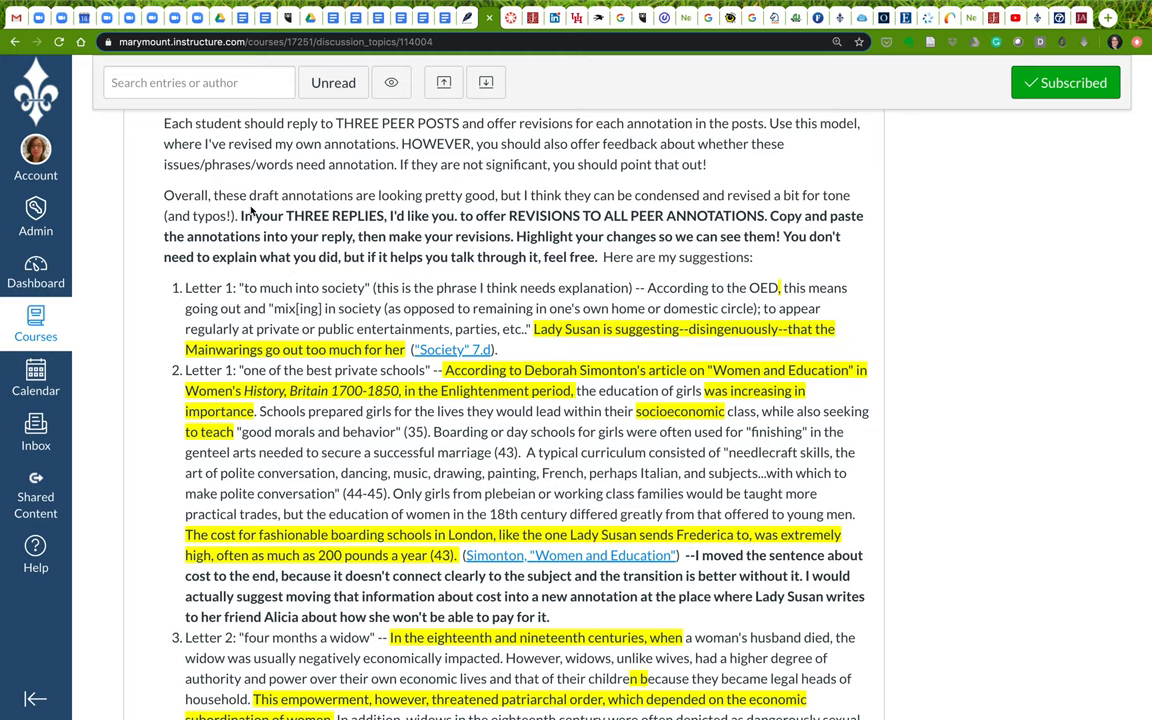
mouse_move(249, 211)
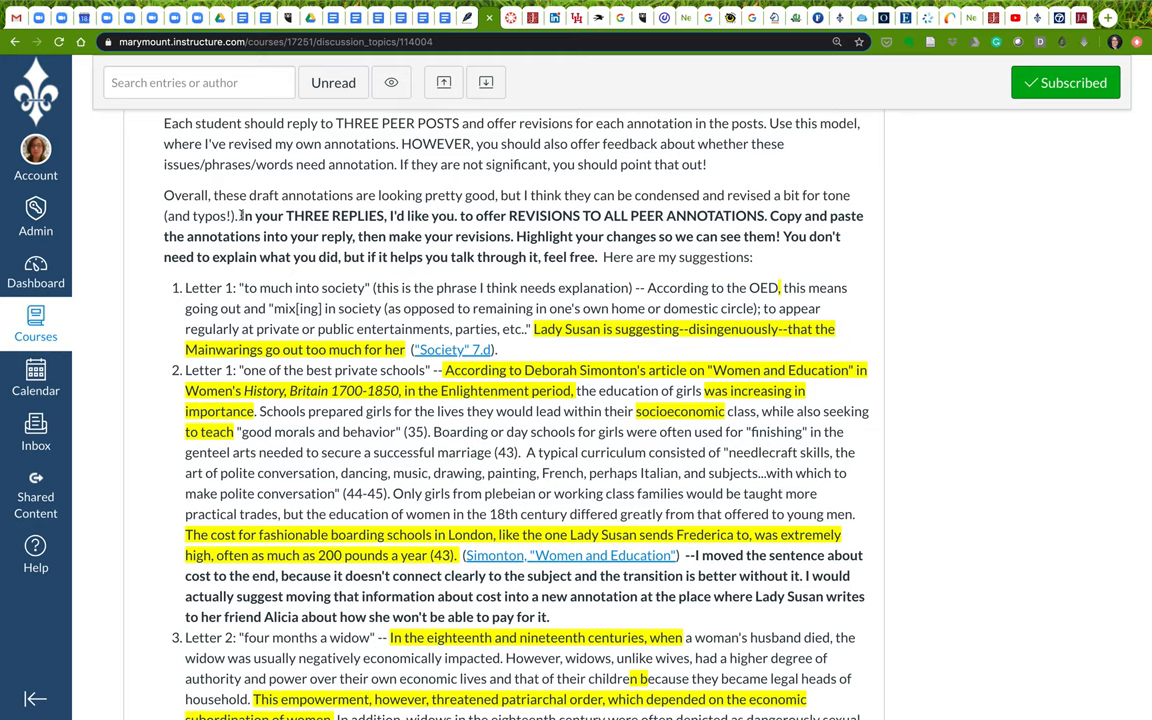
left_click_drag(240, 216, 313, 216)
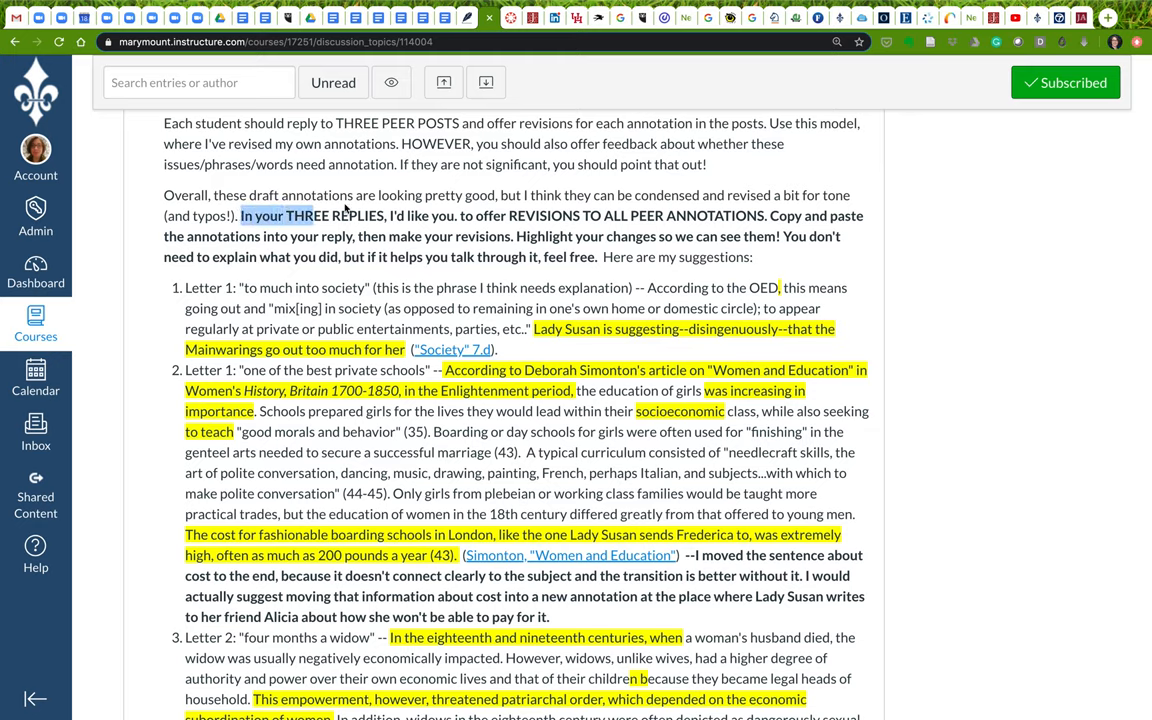
left_click_drag(241, 215, 770, 215)
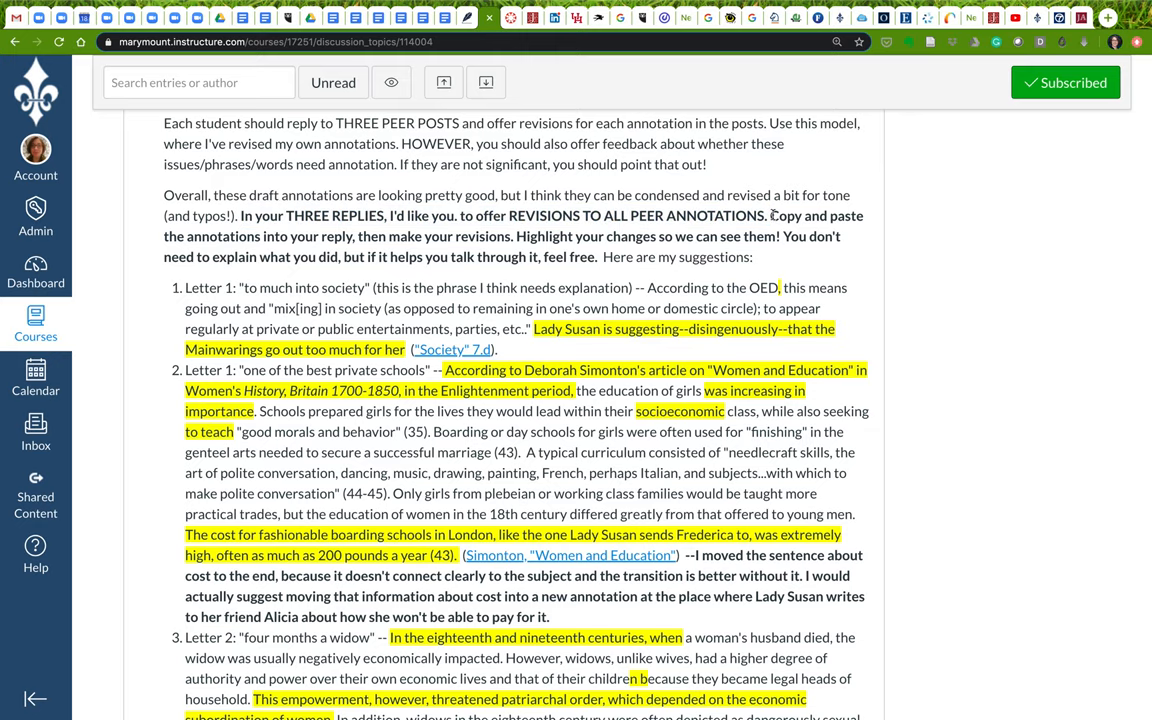
left_click_drag(485, 215, 770, 215)
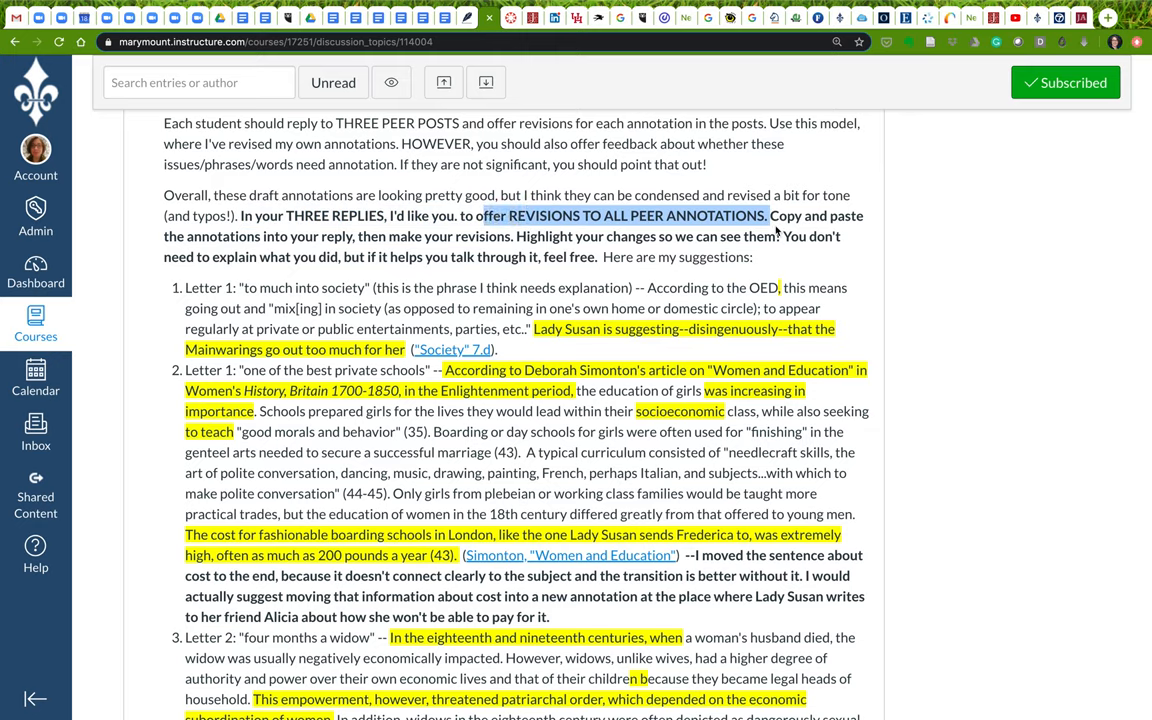
left_click(775, 216)
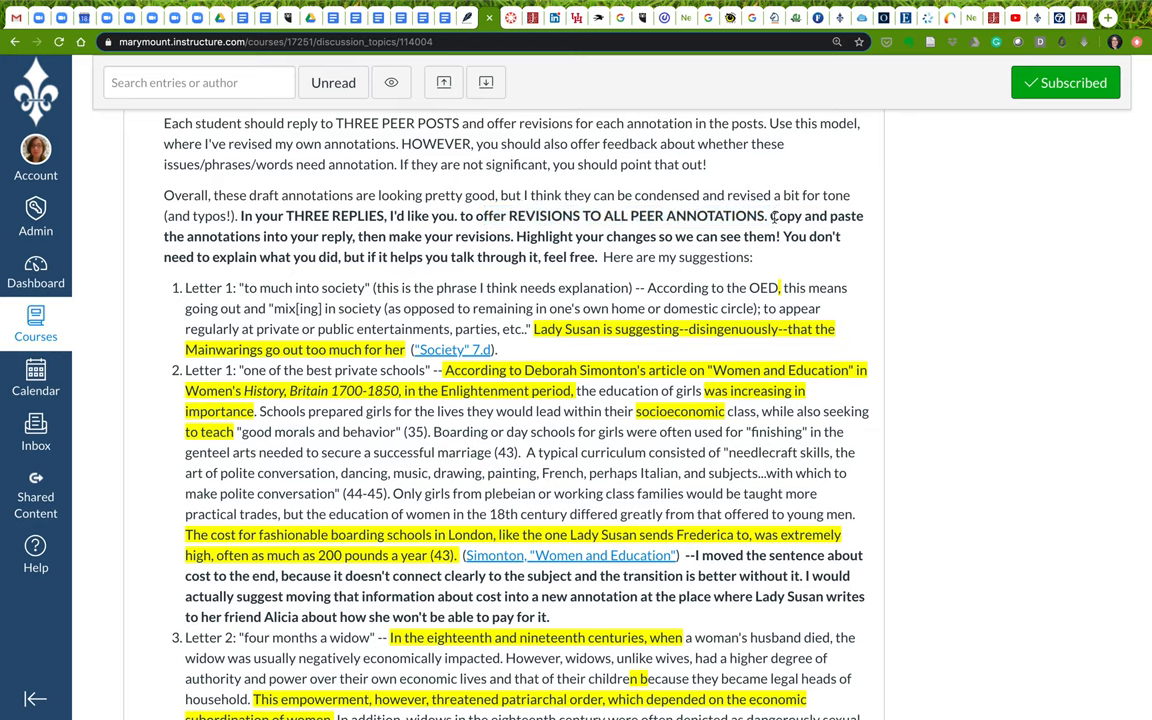
left_click_drag(770, 215, 512, 236)
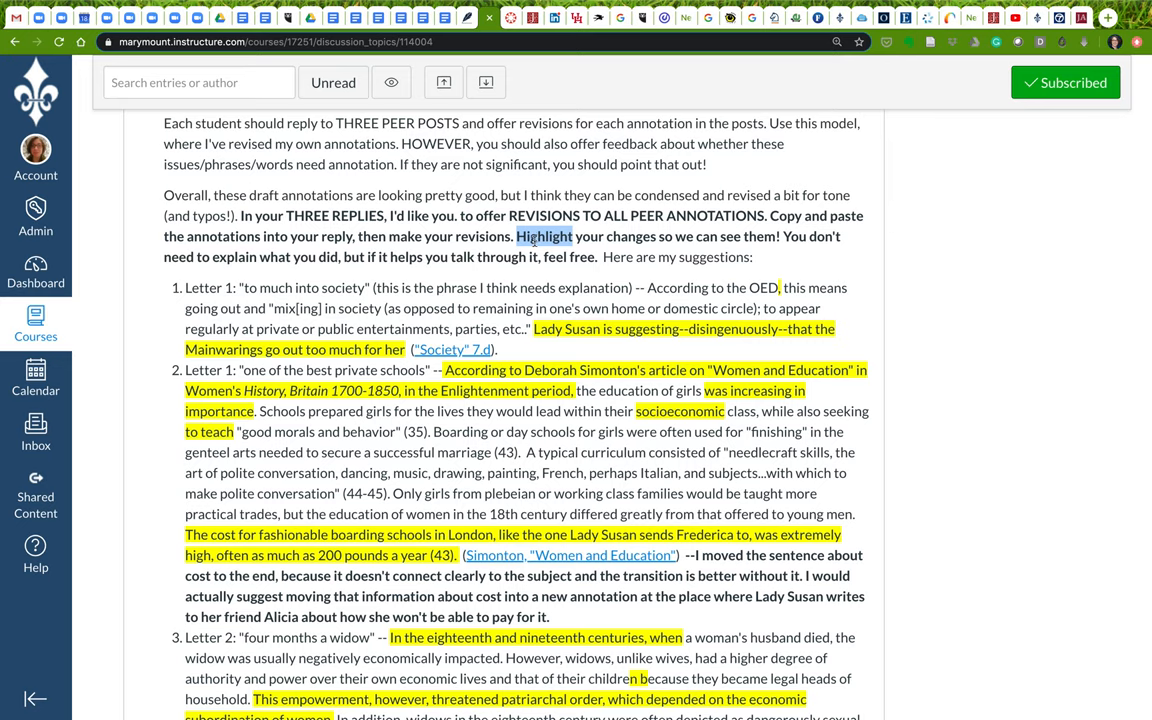
mouse_move(611, 278)
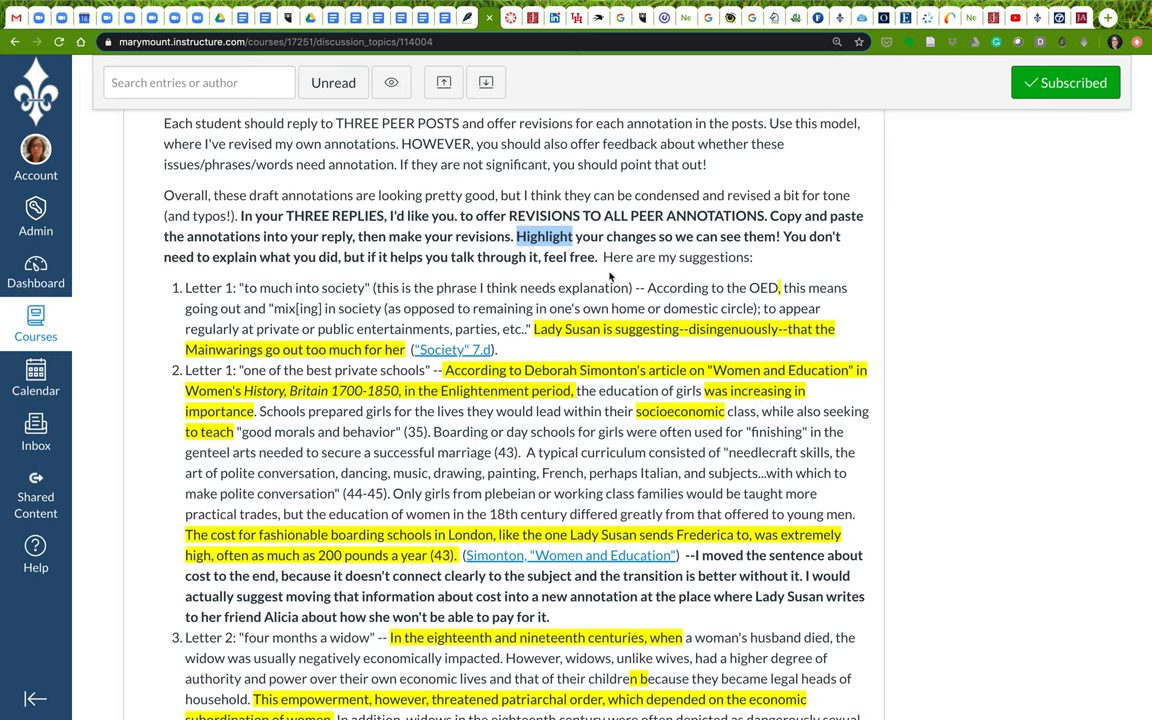
scroll("down", 3)
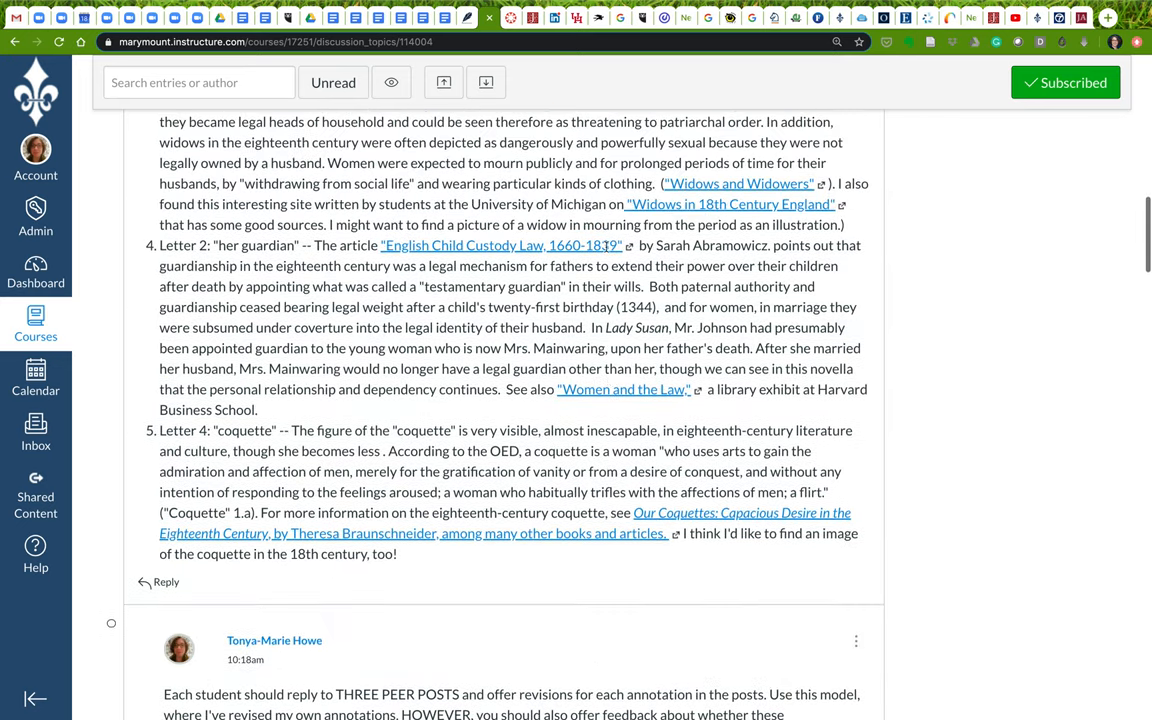
scroll("down", 3)
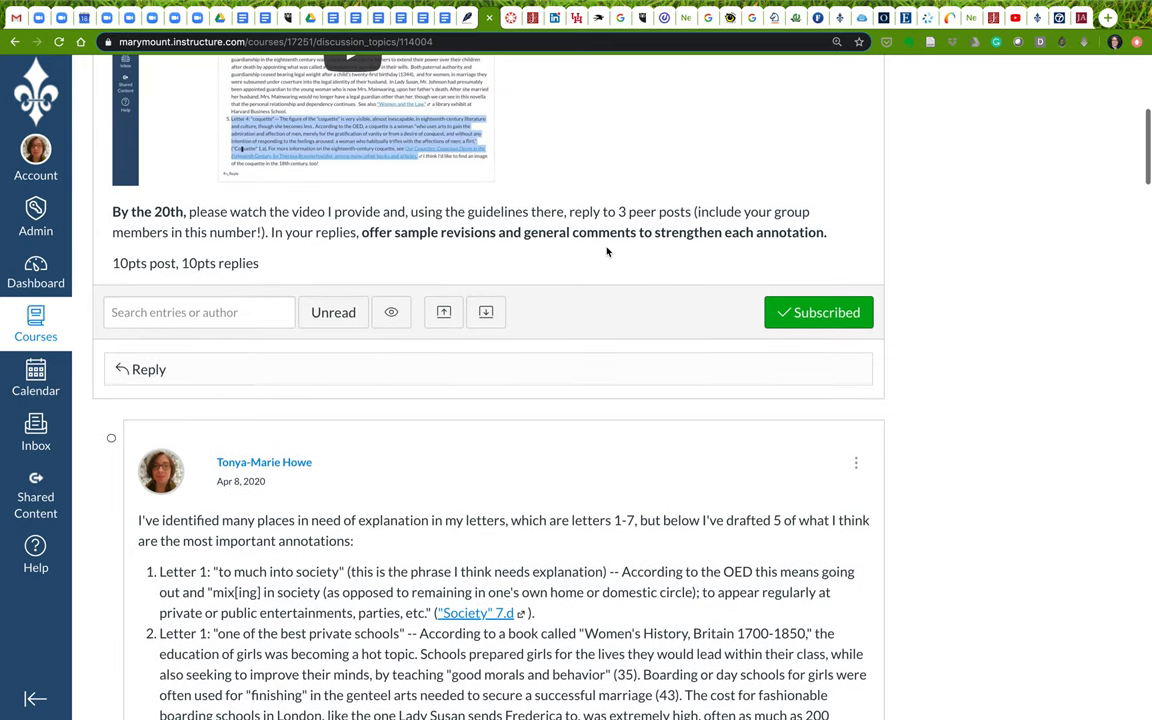
scroll("down", 3)
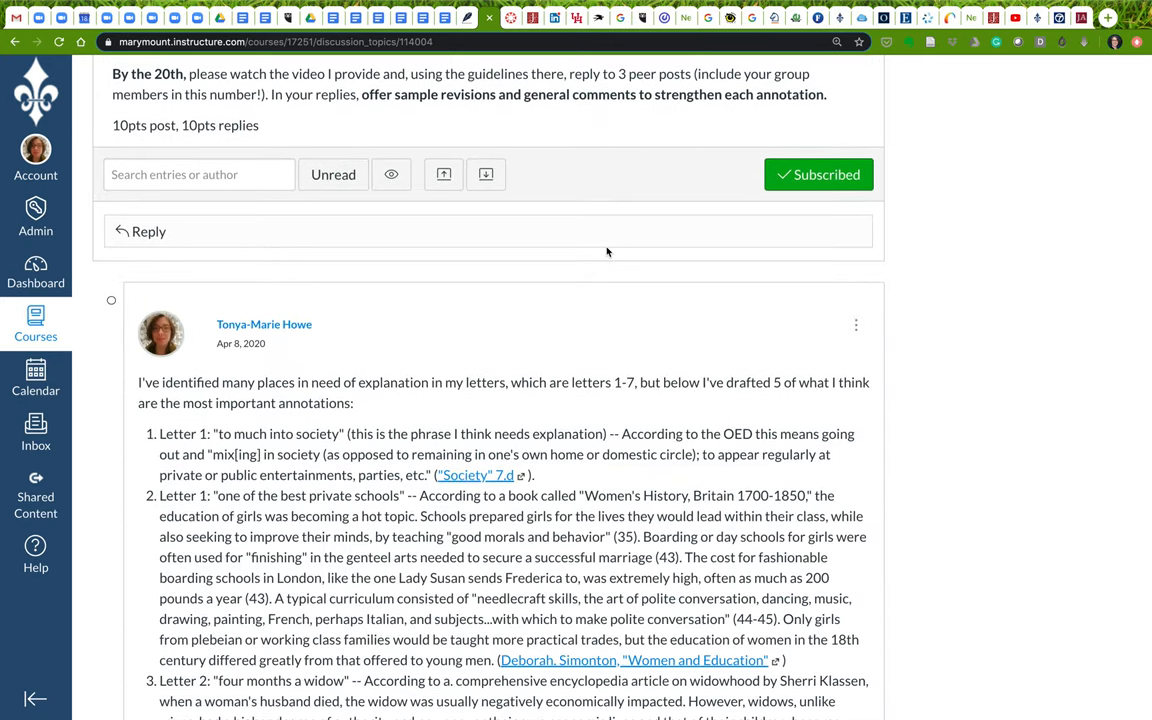
scroll("down", 3)
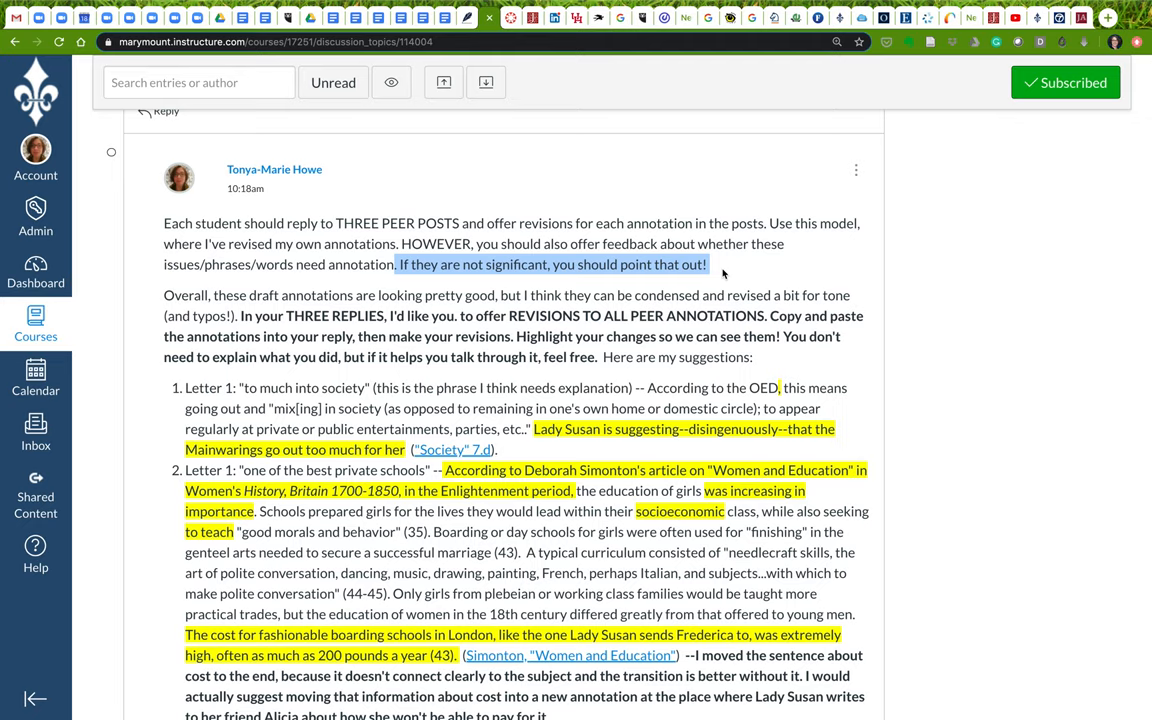
mouse_move(658, 318)
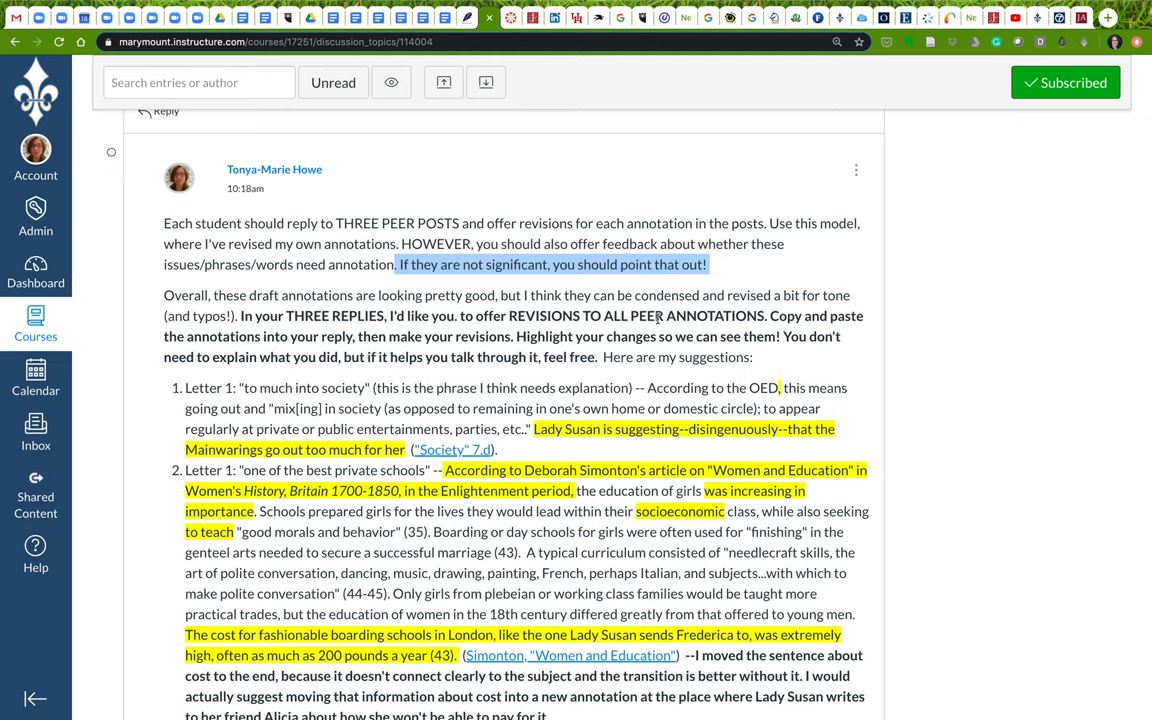
scroll("down", 3)
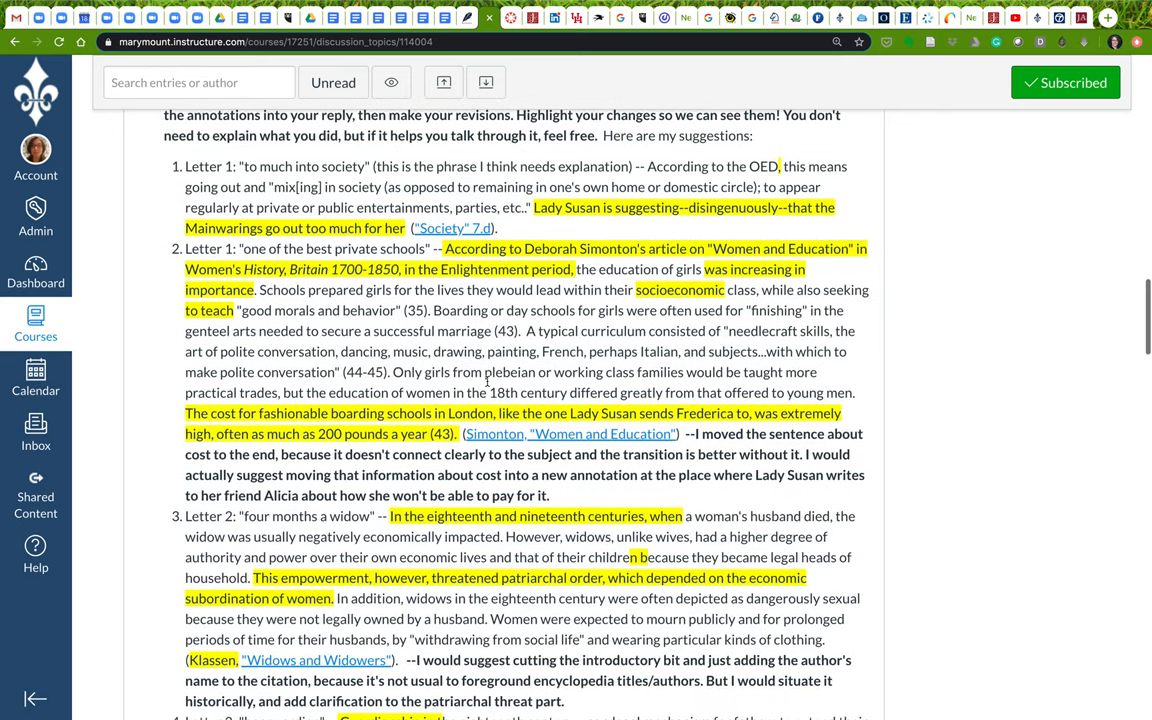
scroll("down", 3)
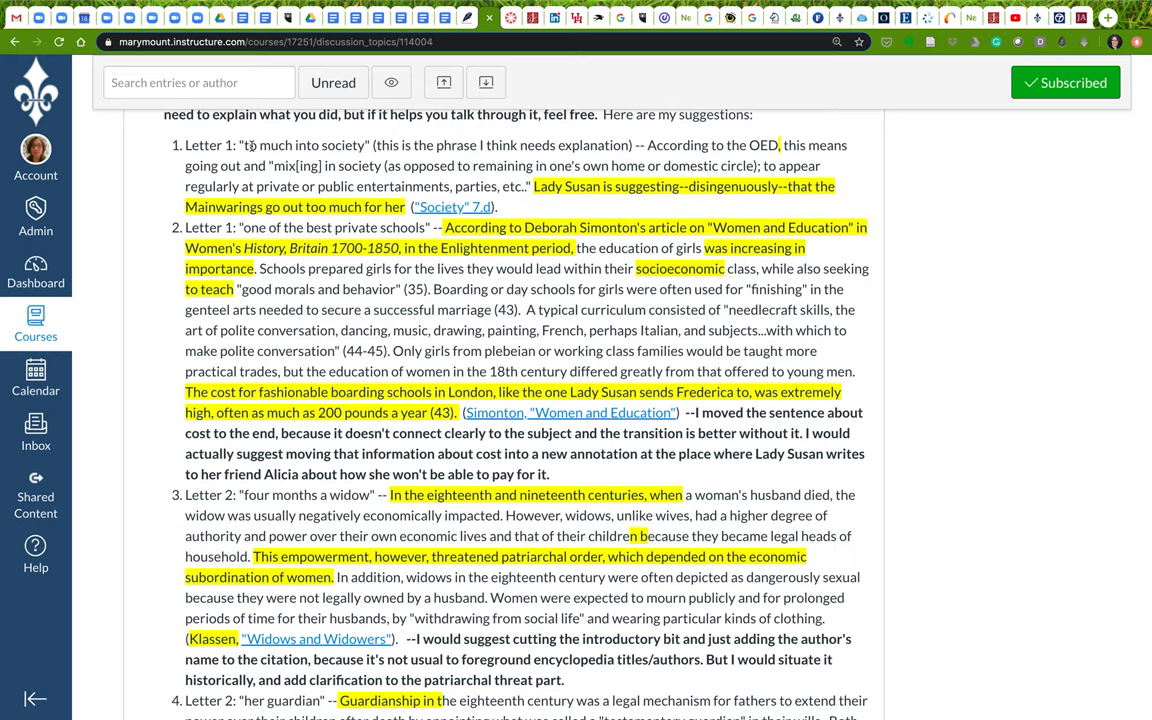
mouse_move(636, 161)
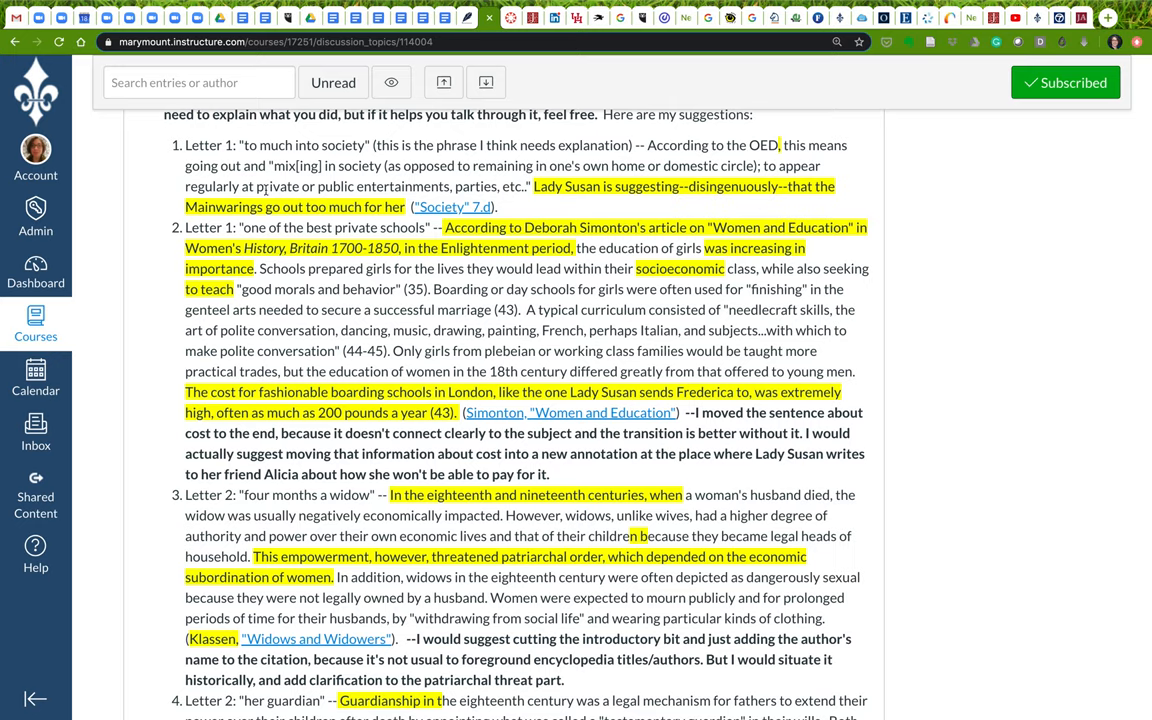
mouse_move(533, 220)
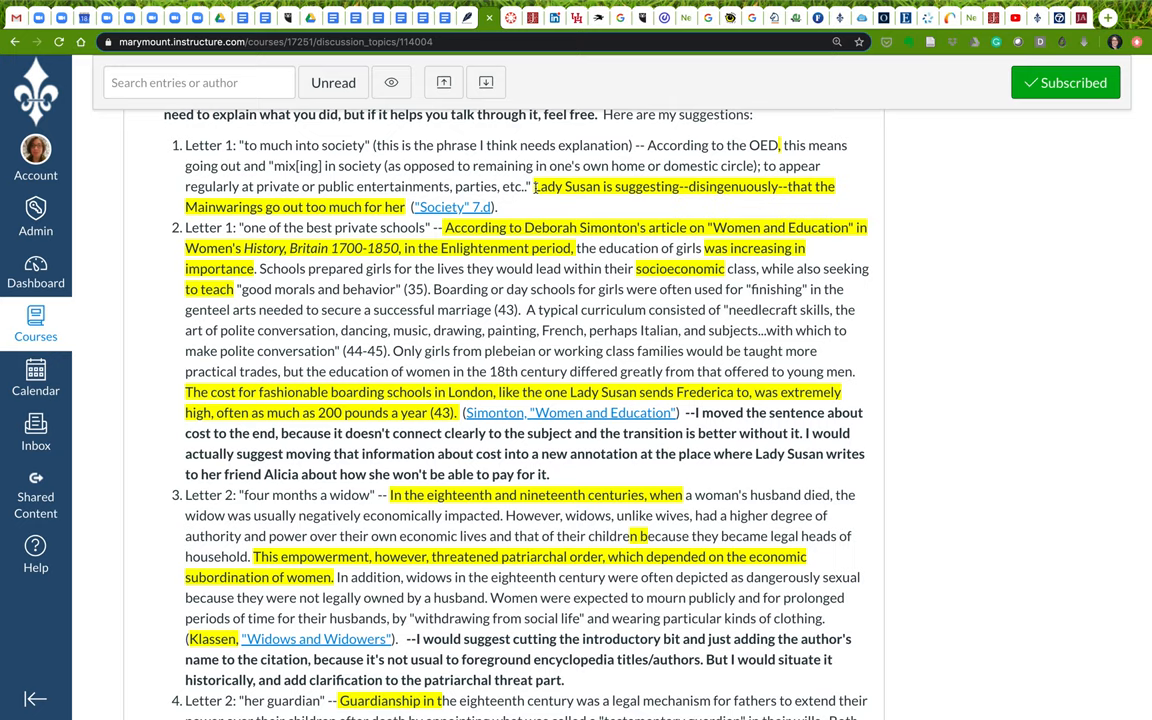
mouse_move(758, 196)
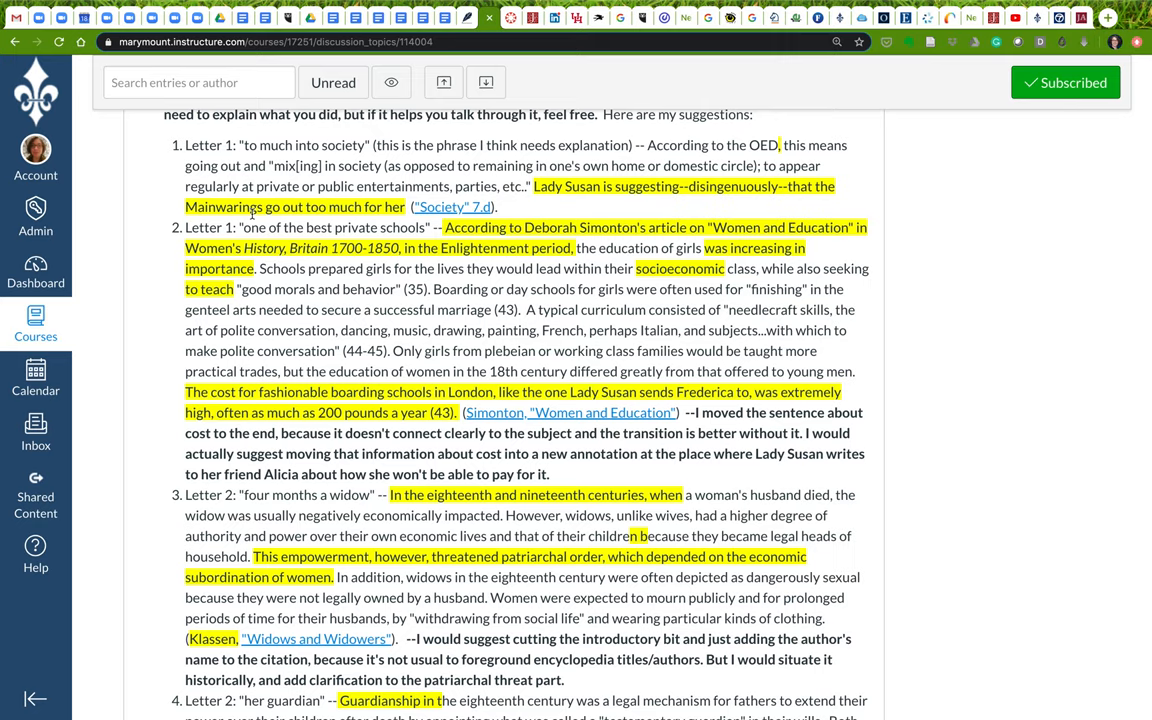
mouse_move(242, 221)
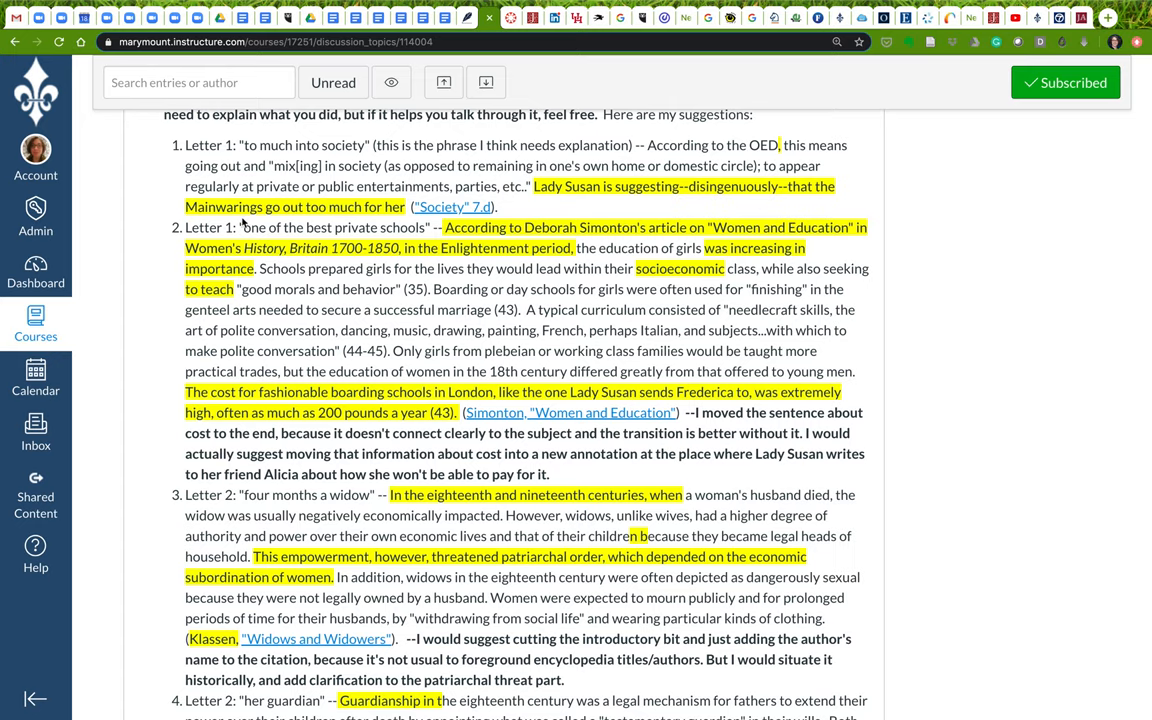
mouse_move(237, 227)
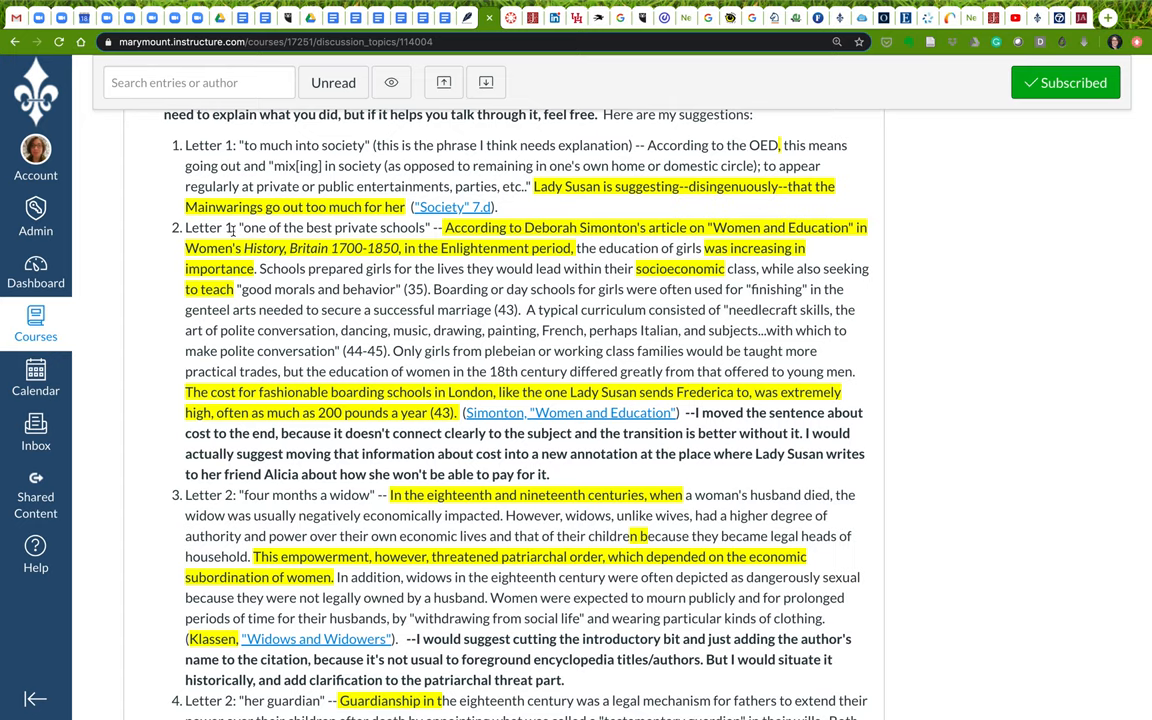
left_click_drag(240, 227, 428, 227)
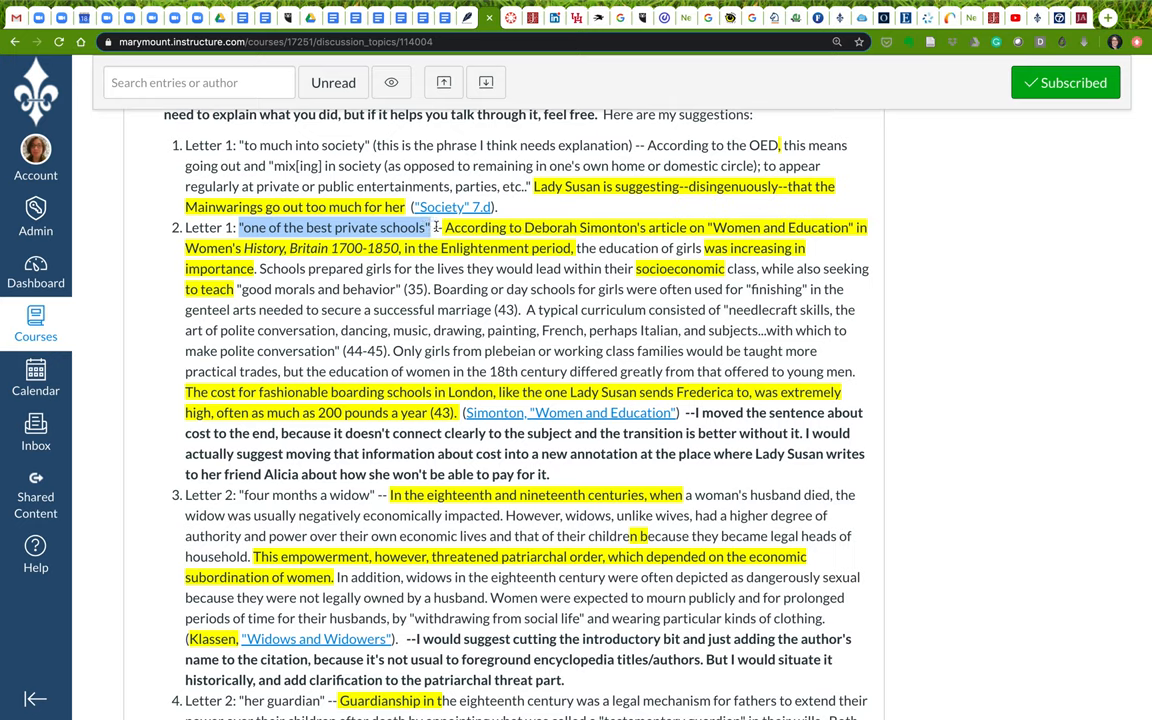
mouse_move(580, 470)
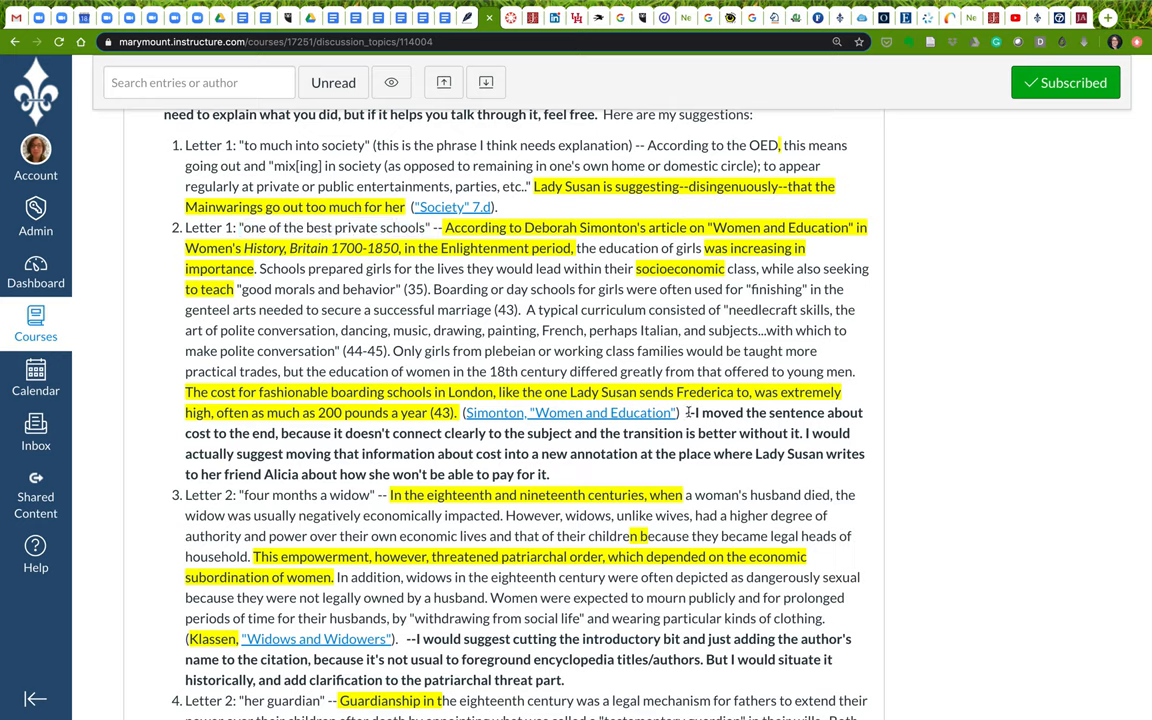
left_click_drag(688, 412, 548, 474)
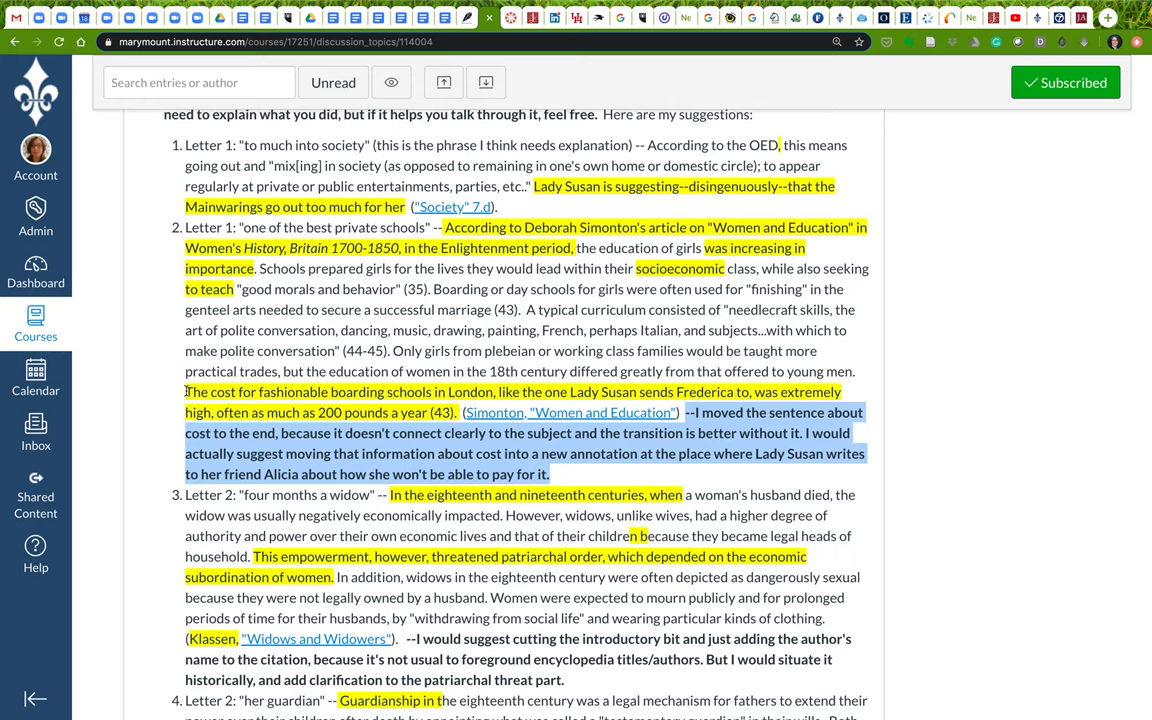
mouse_move(476, 447)
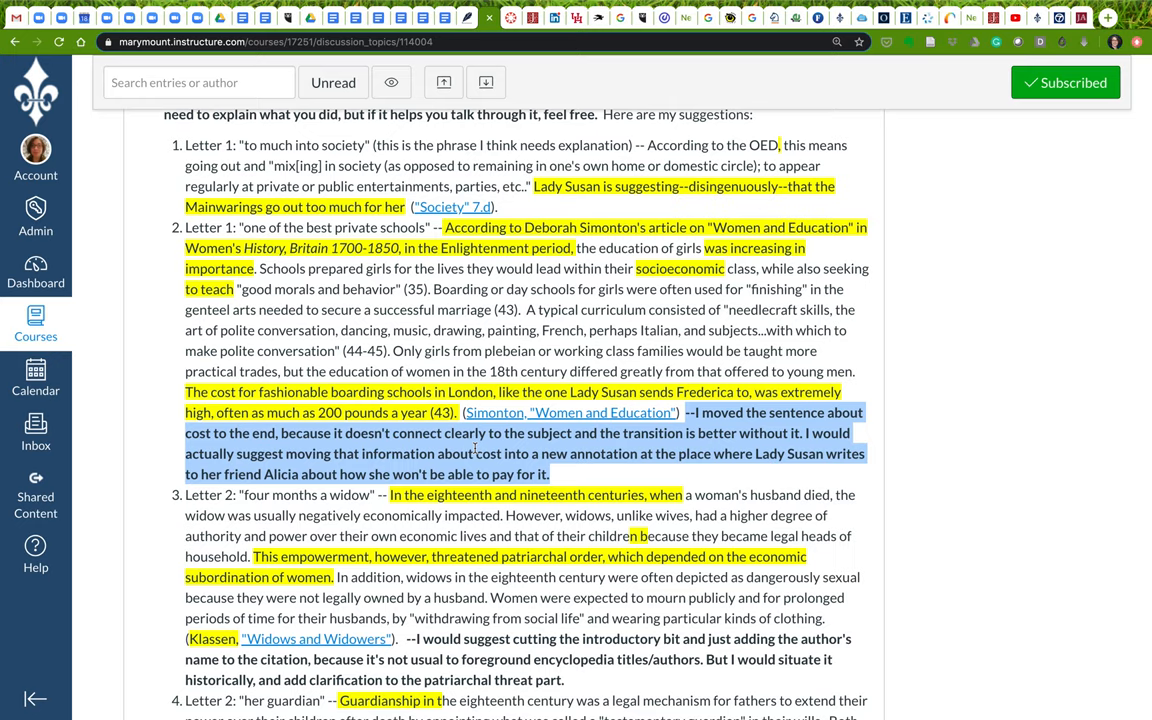
mouse_move(476, 448)
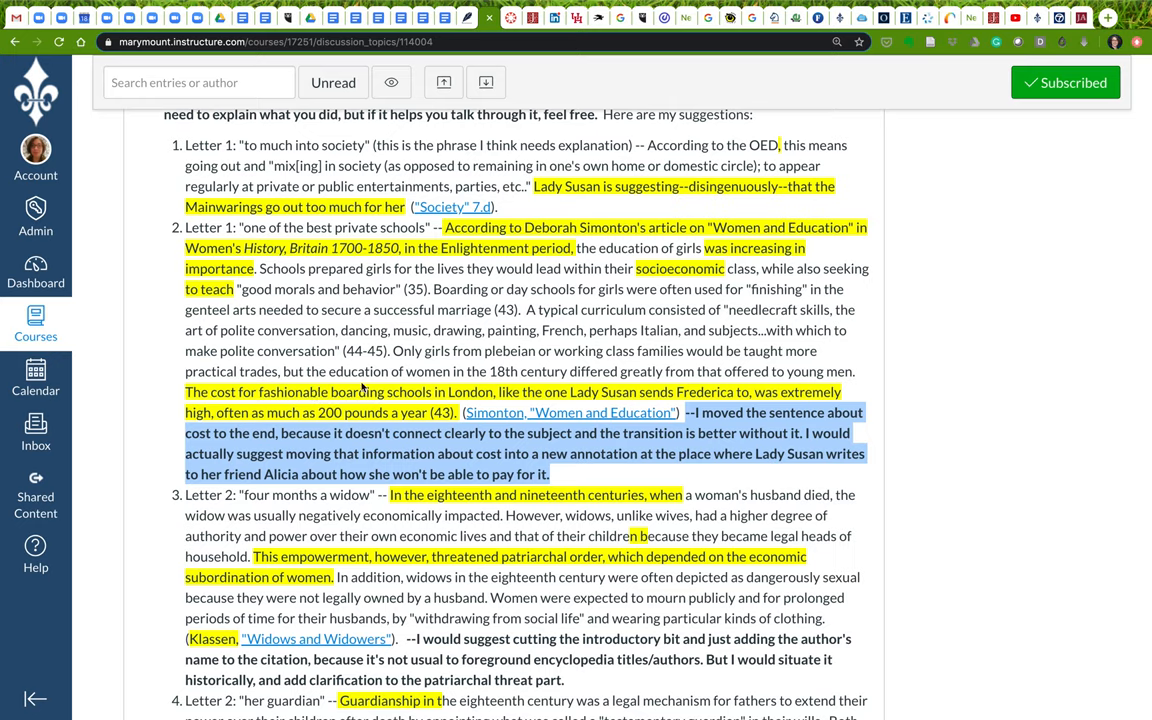
mouse_move(350, 426)
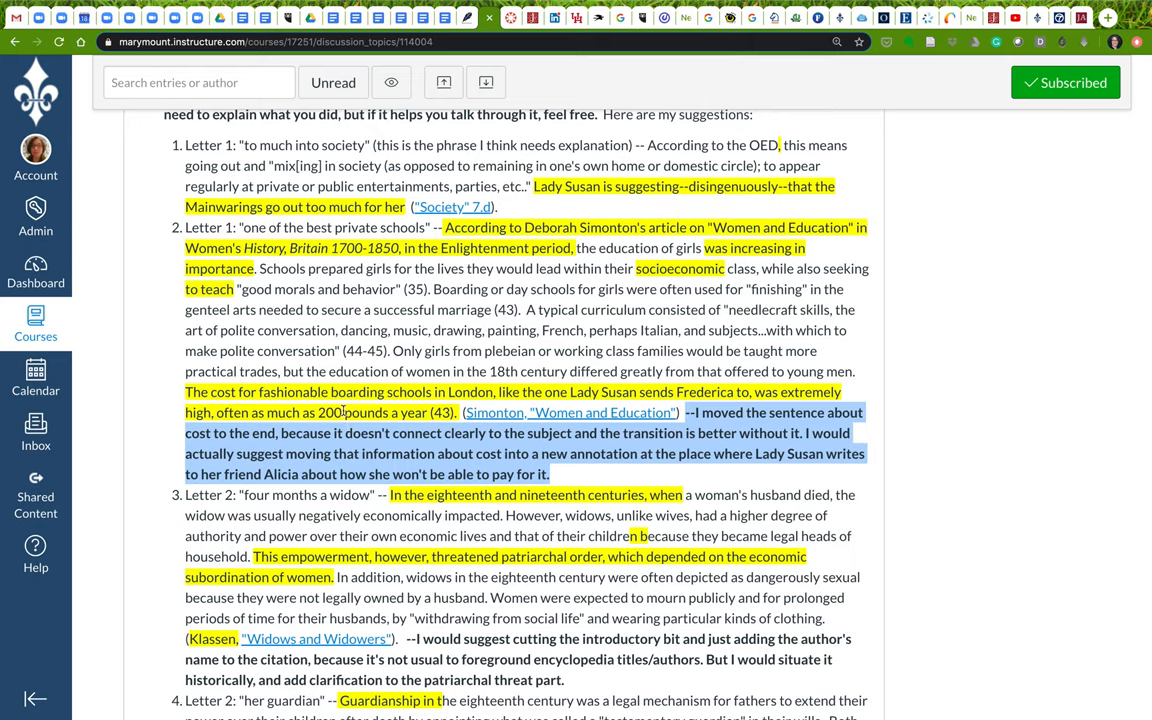
mouse_move(481, 450)
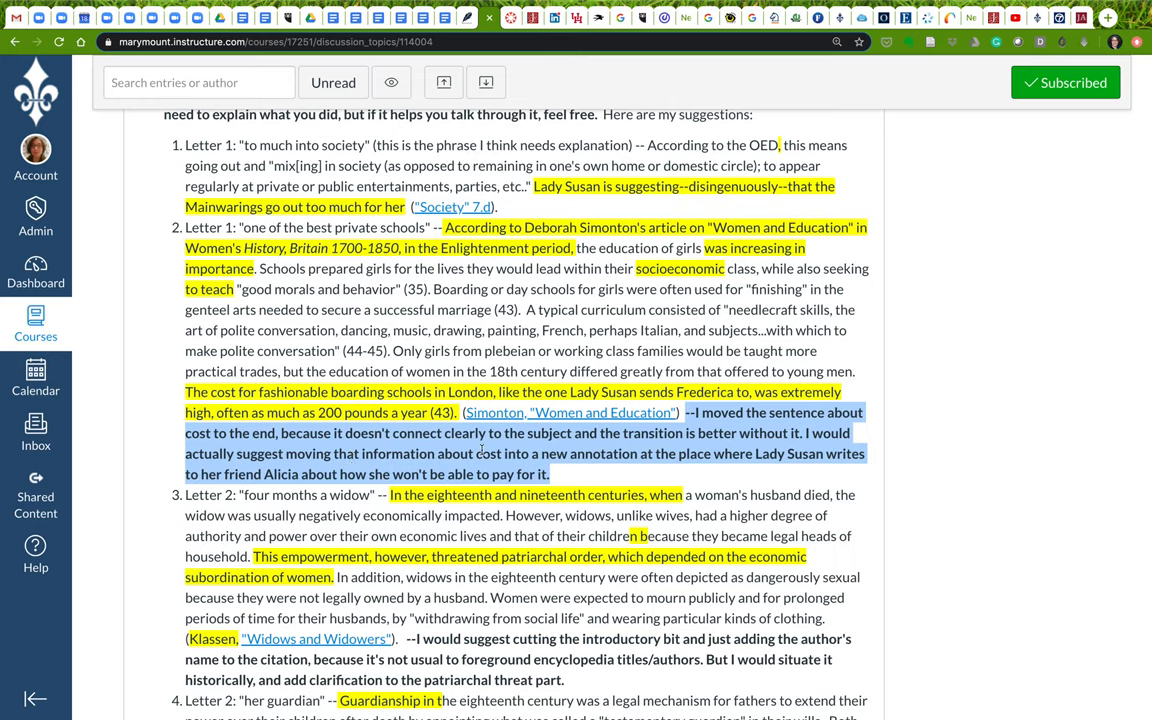
mouse_move(697, 456)
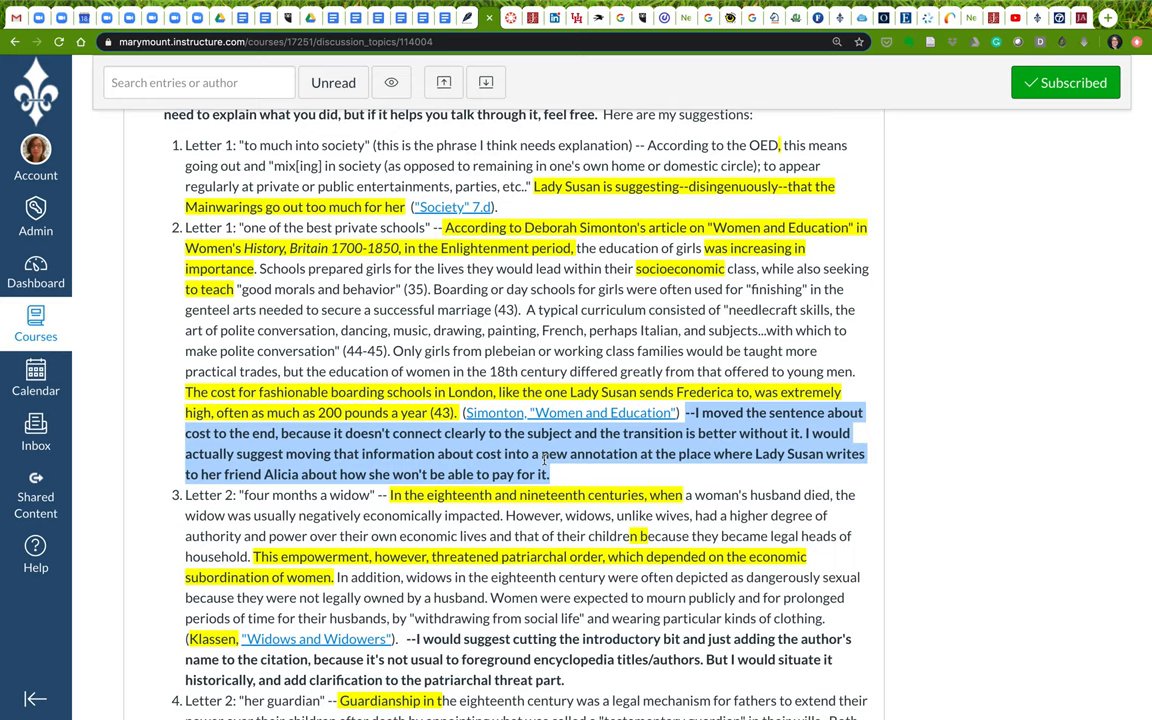
mouse_move(189, 366)
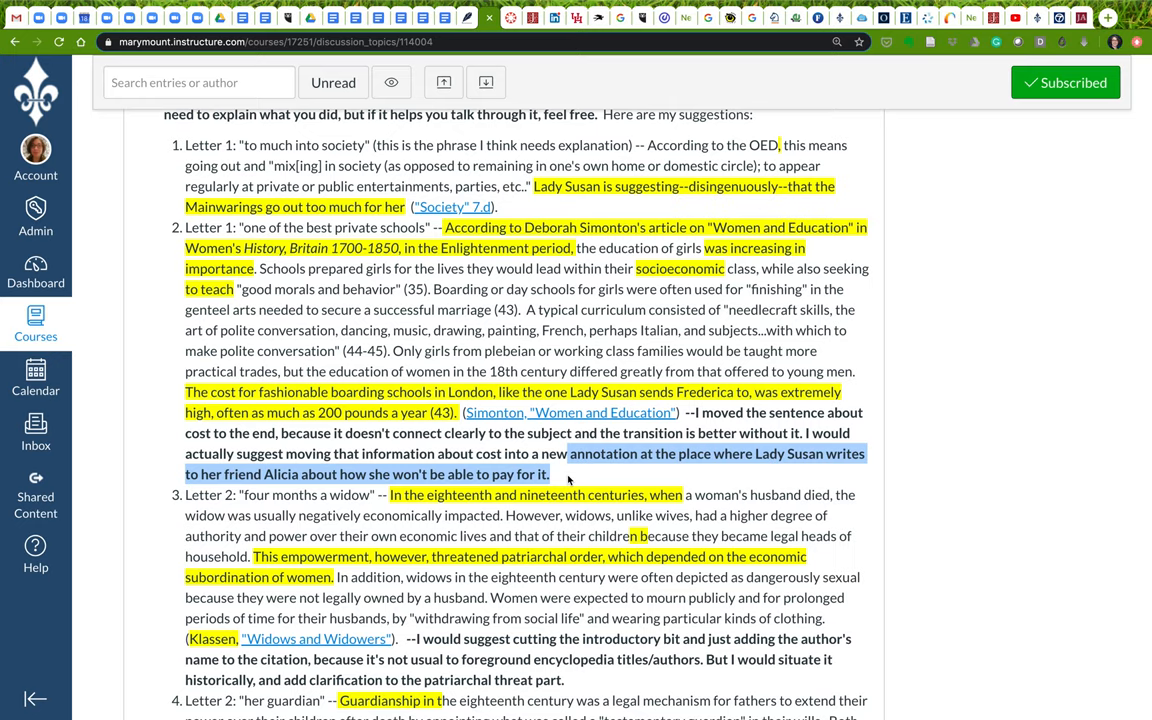
mouse_move(399, 317)
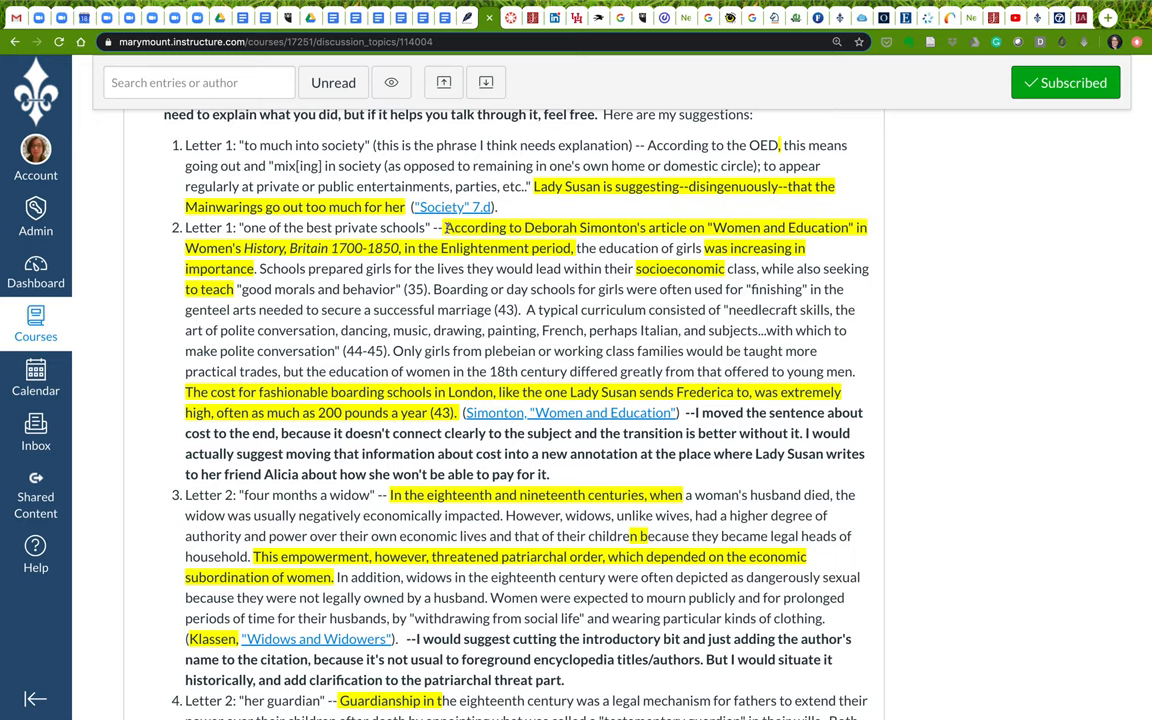
mouse_move(524, 240)
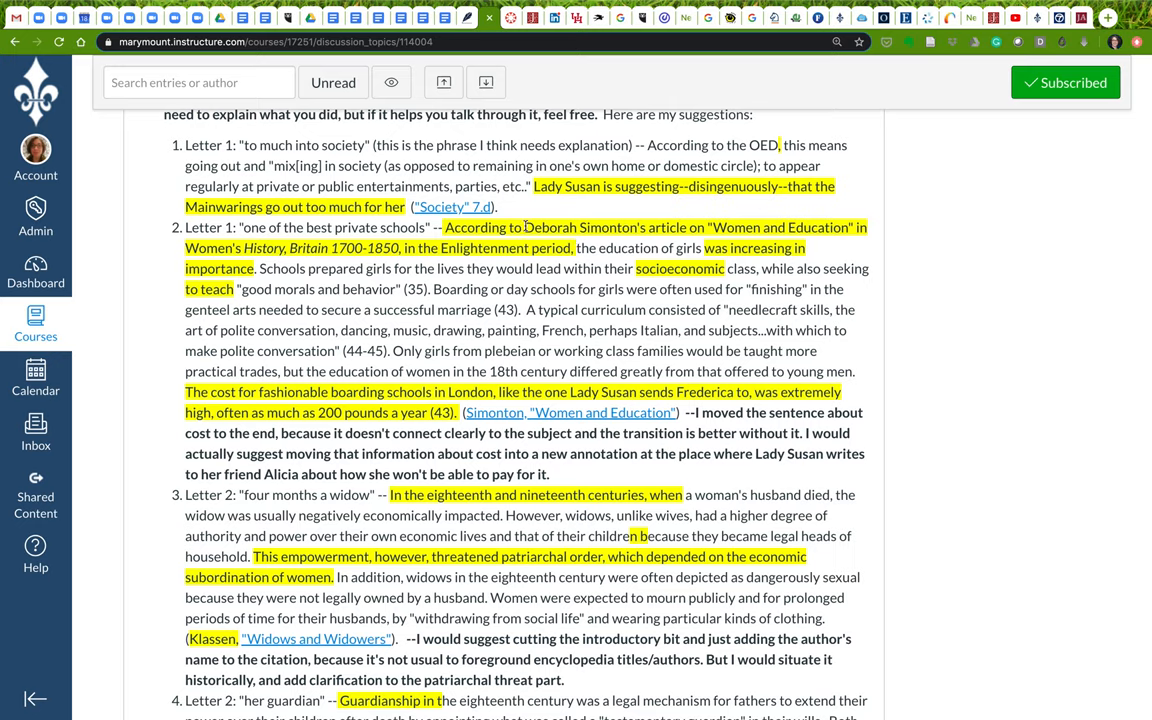
mouse_move(609, 230)
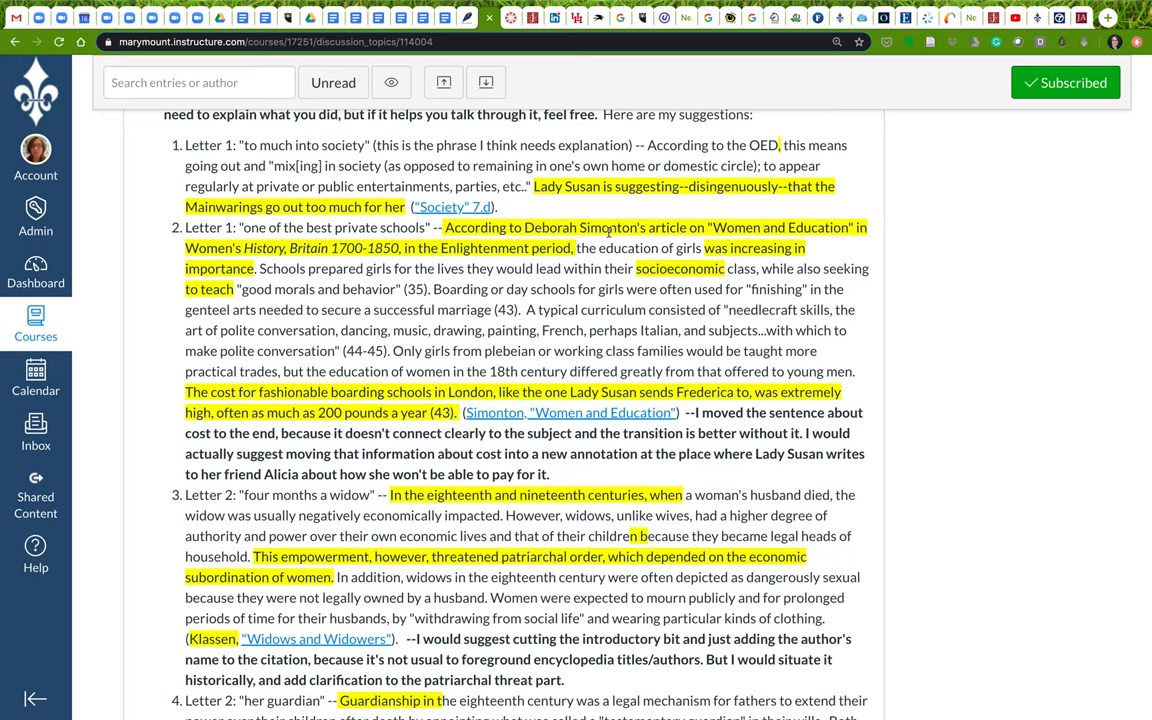
mouse_move(752, 237)
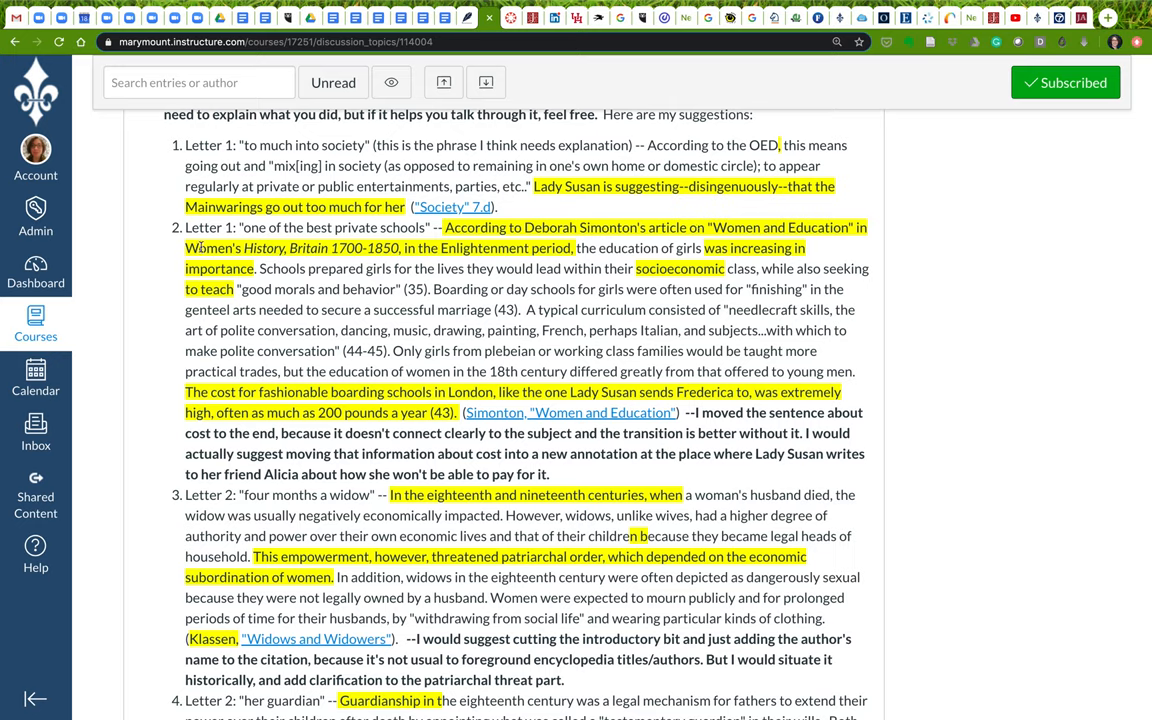
double_click(212, 248)
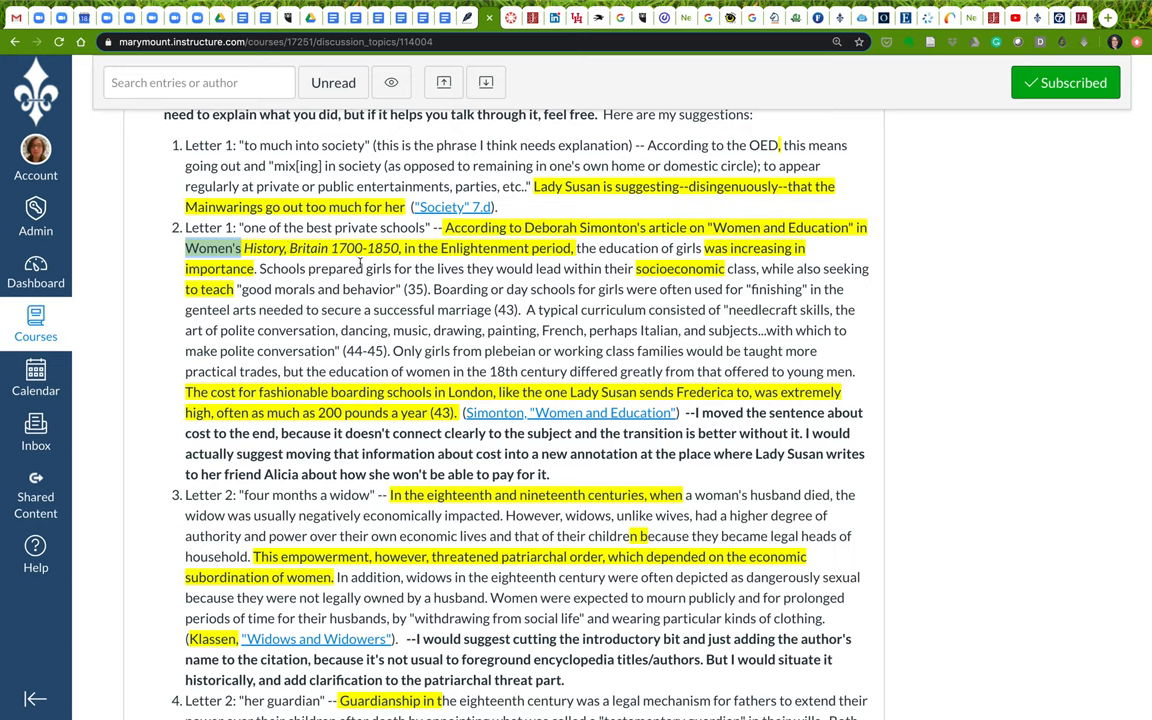
mouse_move(395, 277)
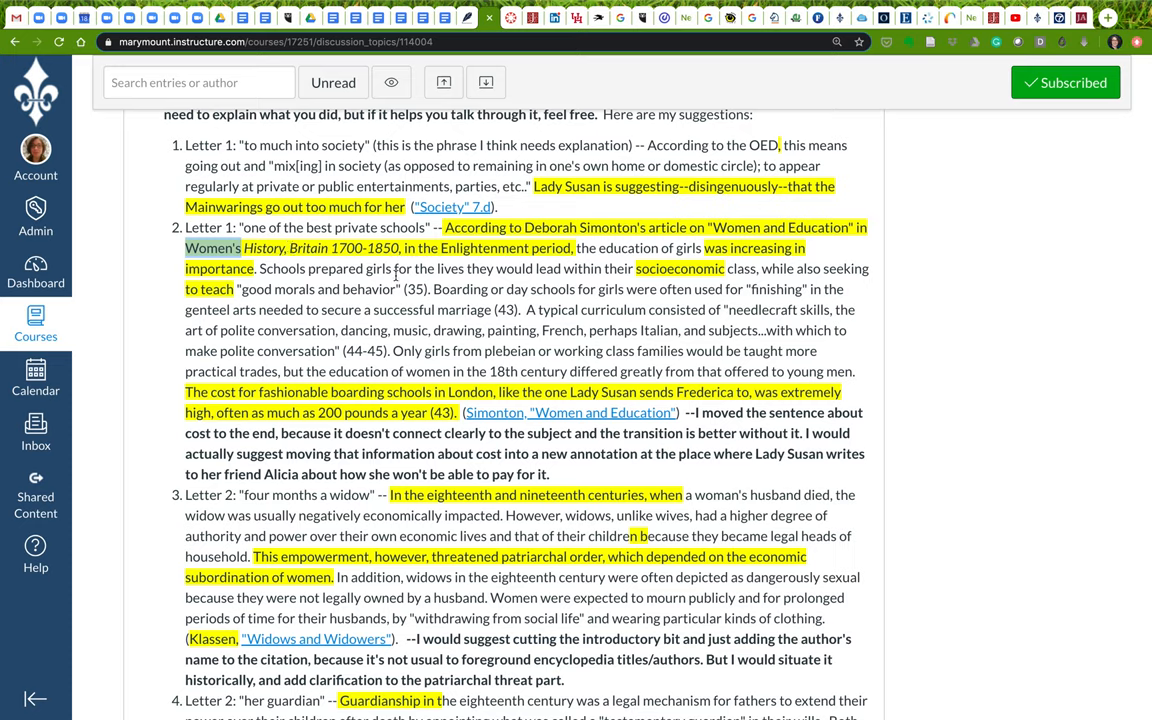
mouse_move(650, 261)
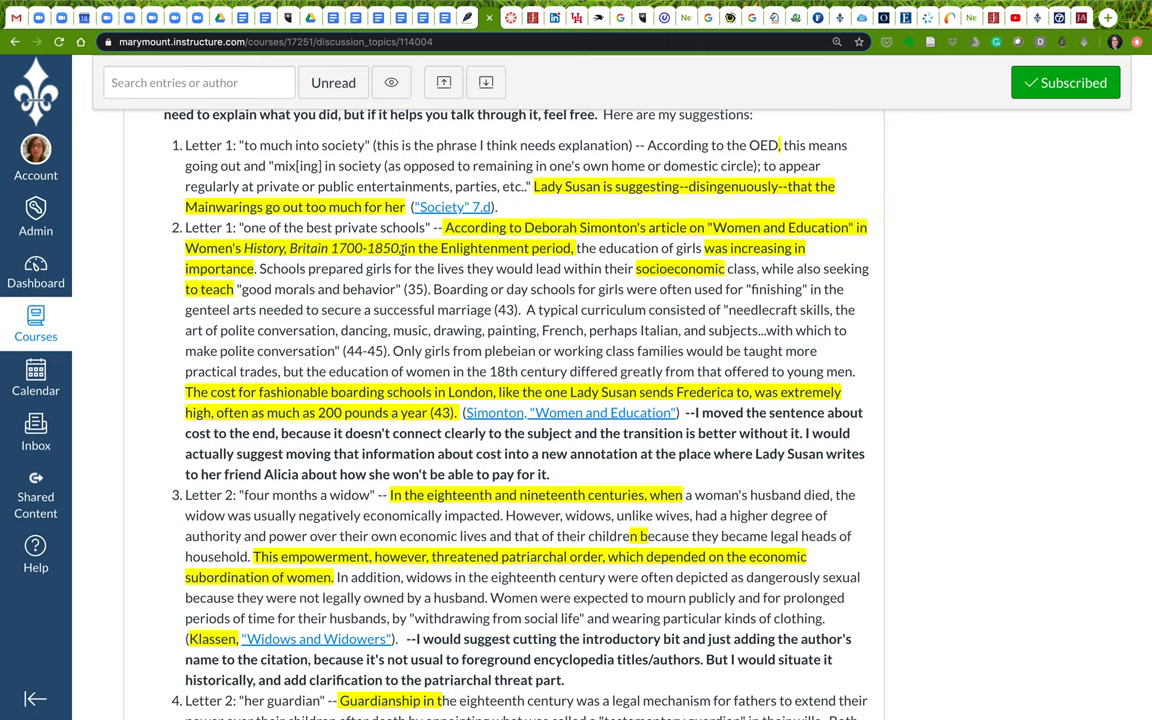
left_click_drag(402, 248, 575, 248)
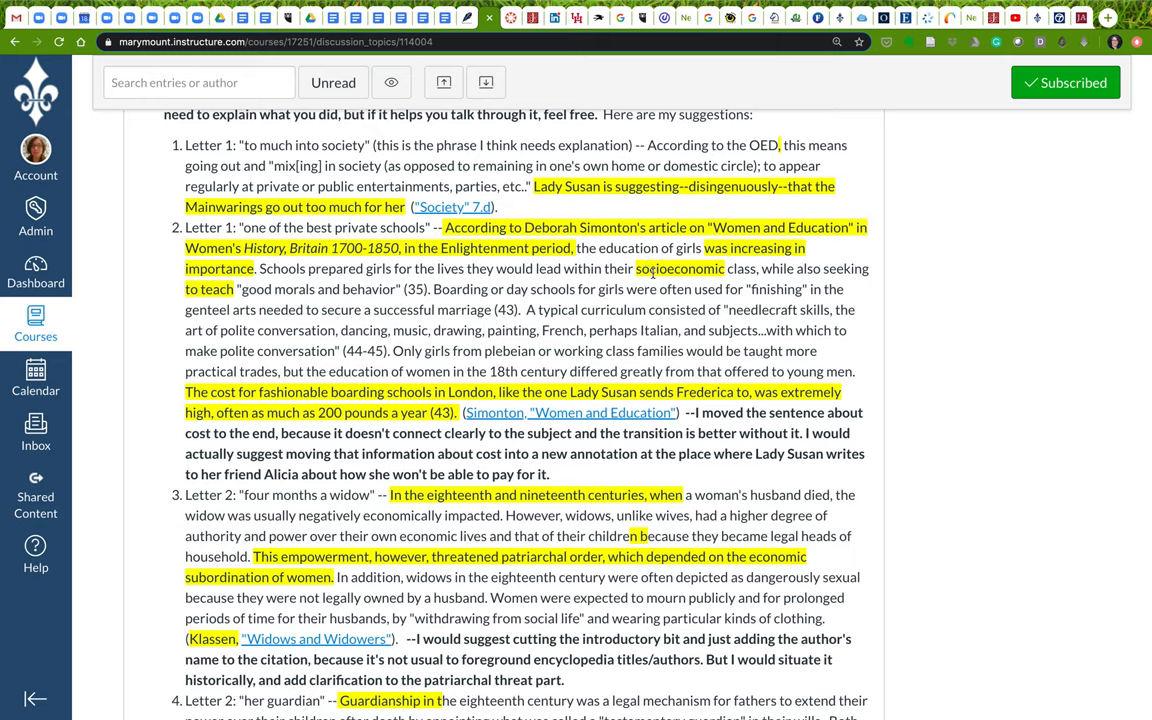
double_click(679, 268)
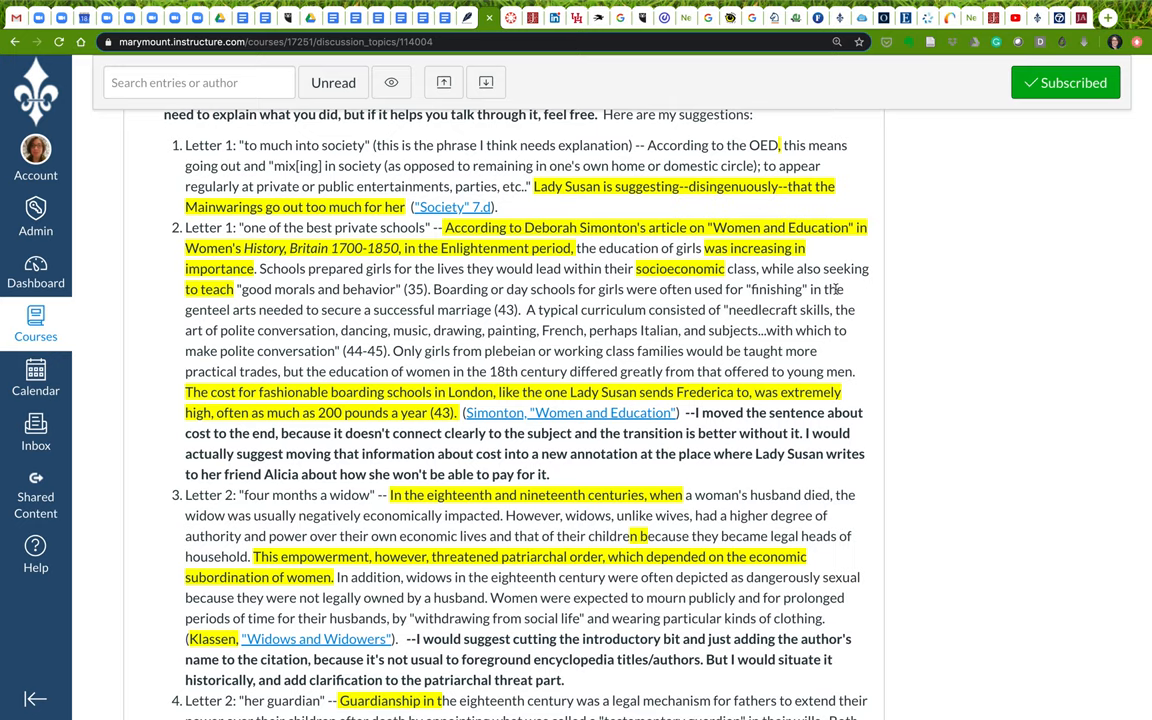
double_click(210, 289)
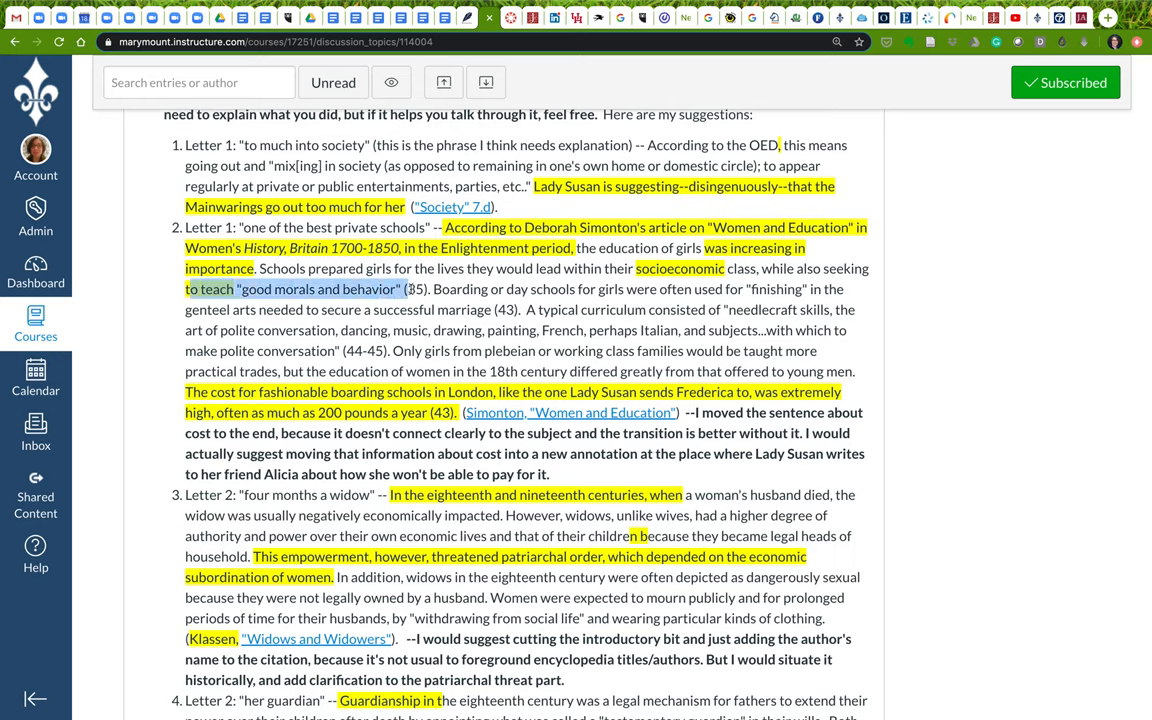
left_click_drag(527, 309, 480, 371)
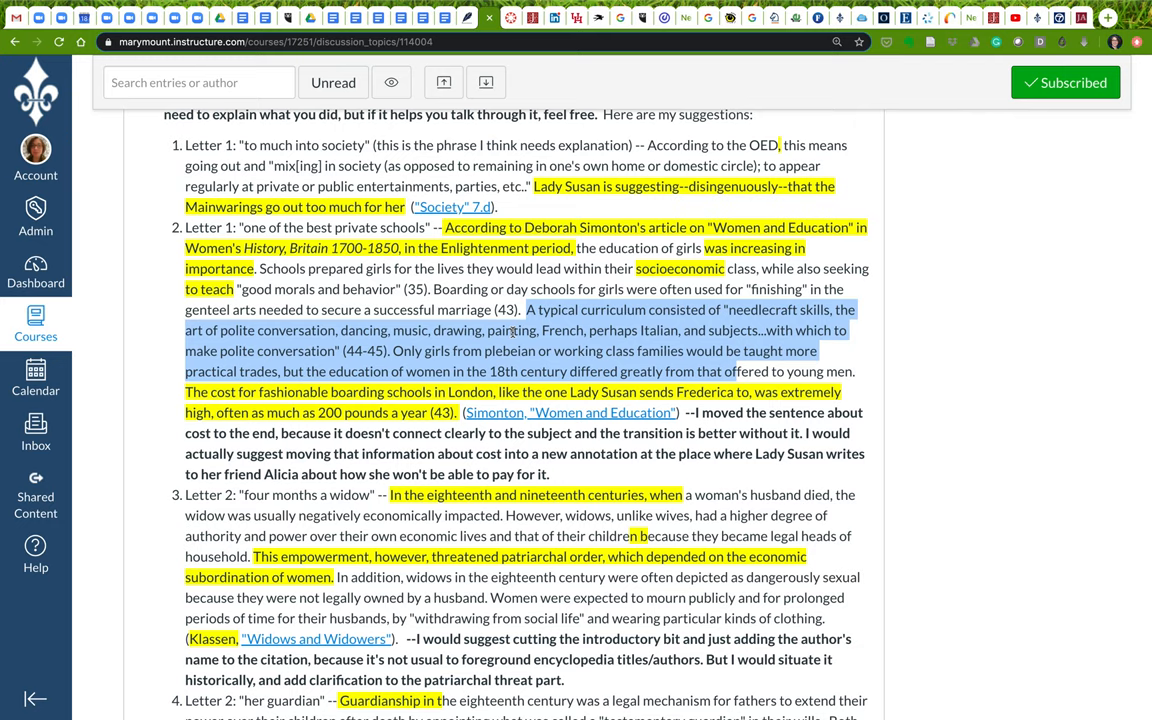
scroll("down", 3)
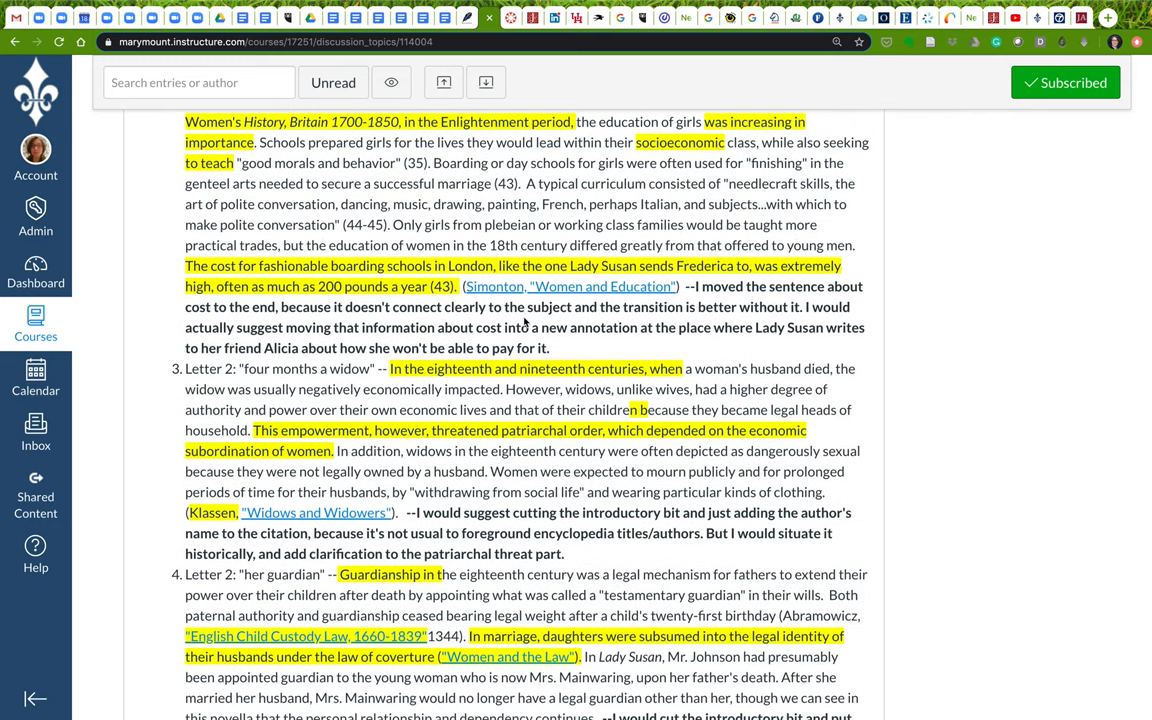
scroll("down", 3)
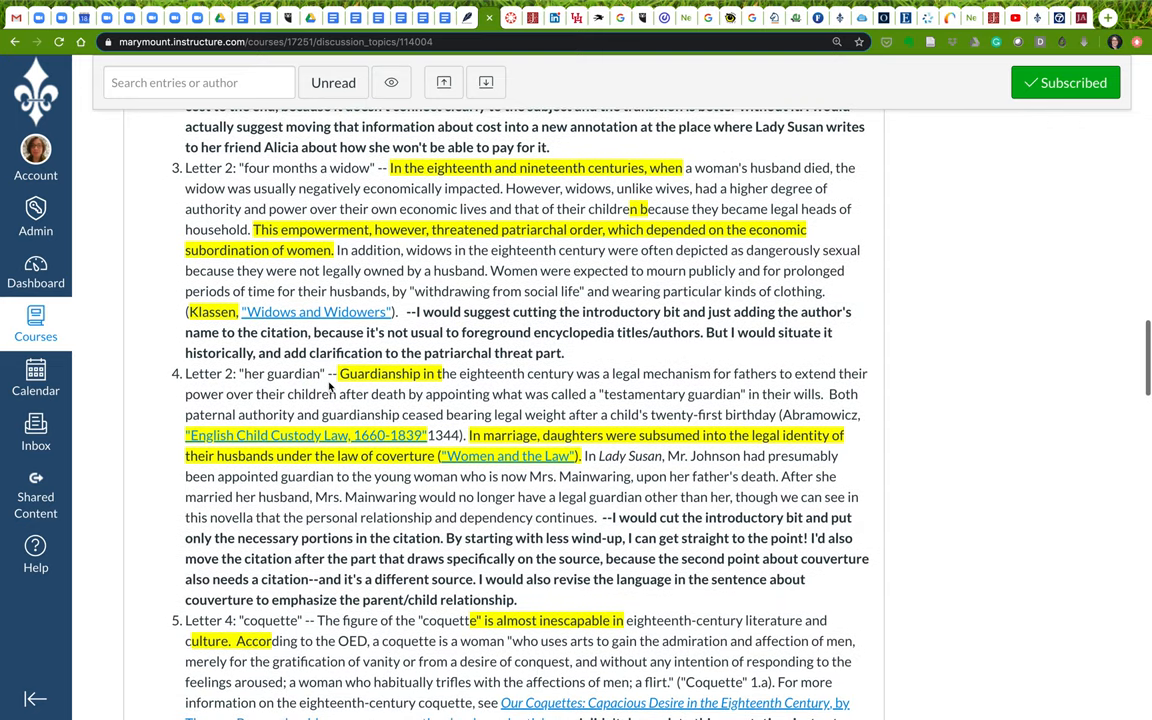
mouse_move(248, 168)
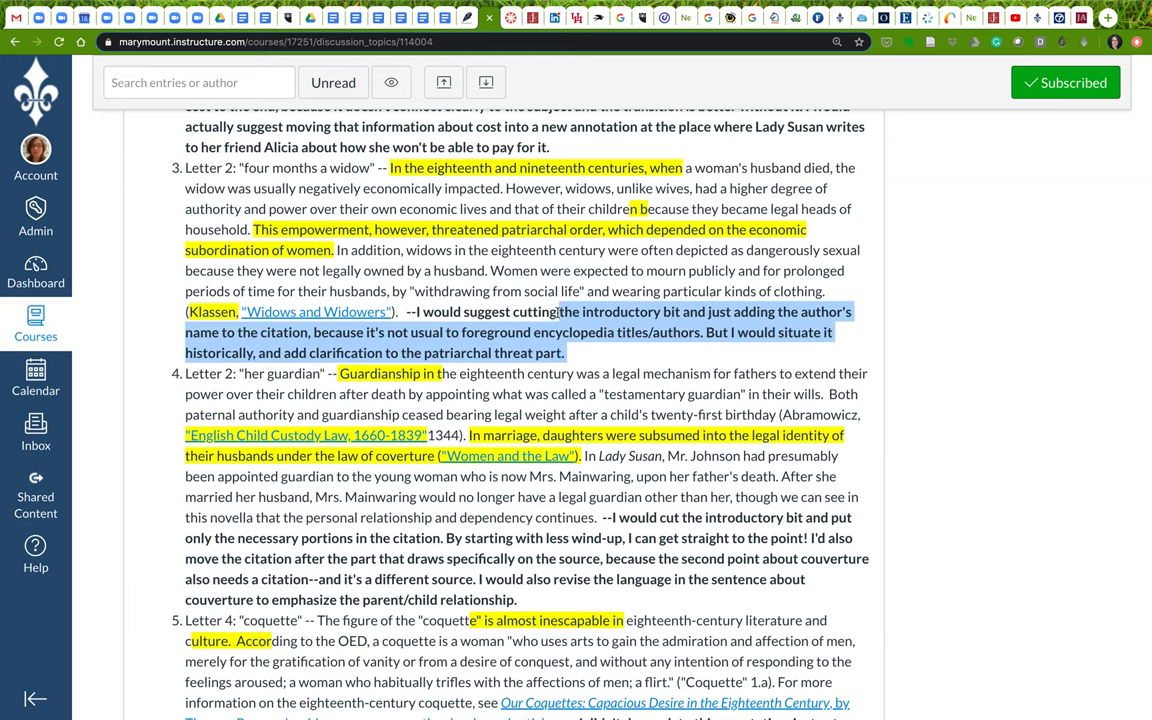
double_click(534, 311)
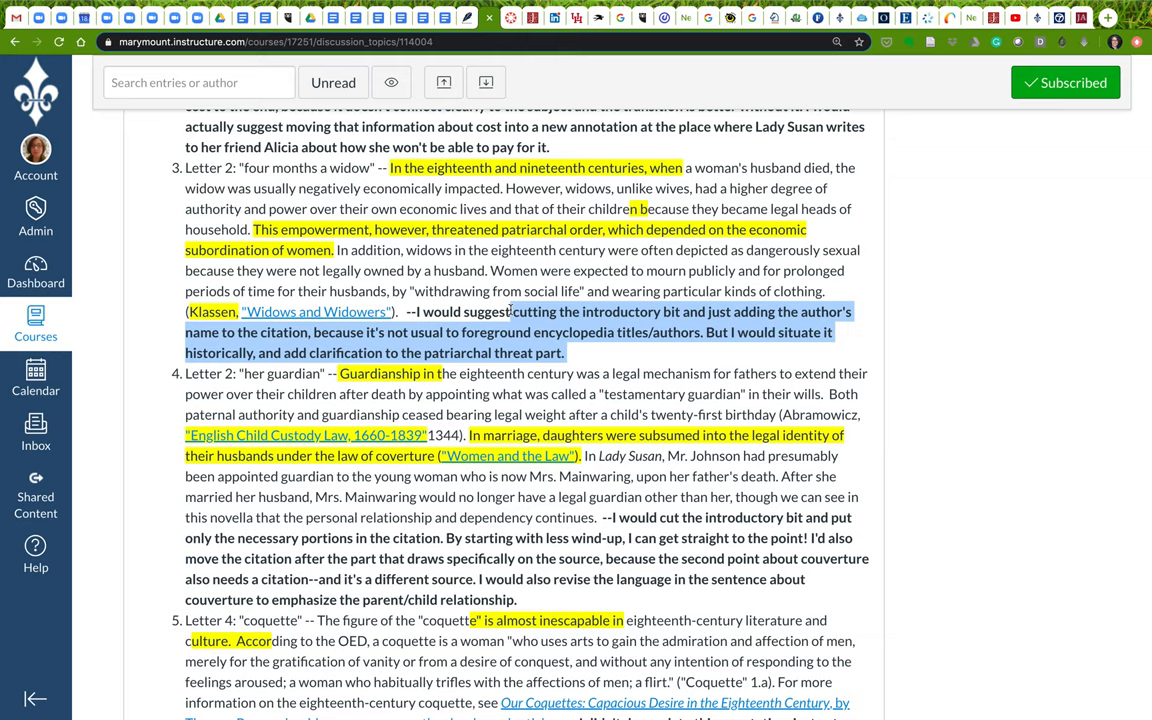
mouse_move(506, 369)
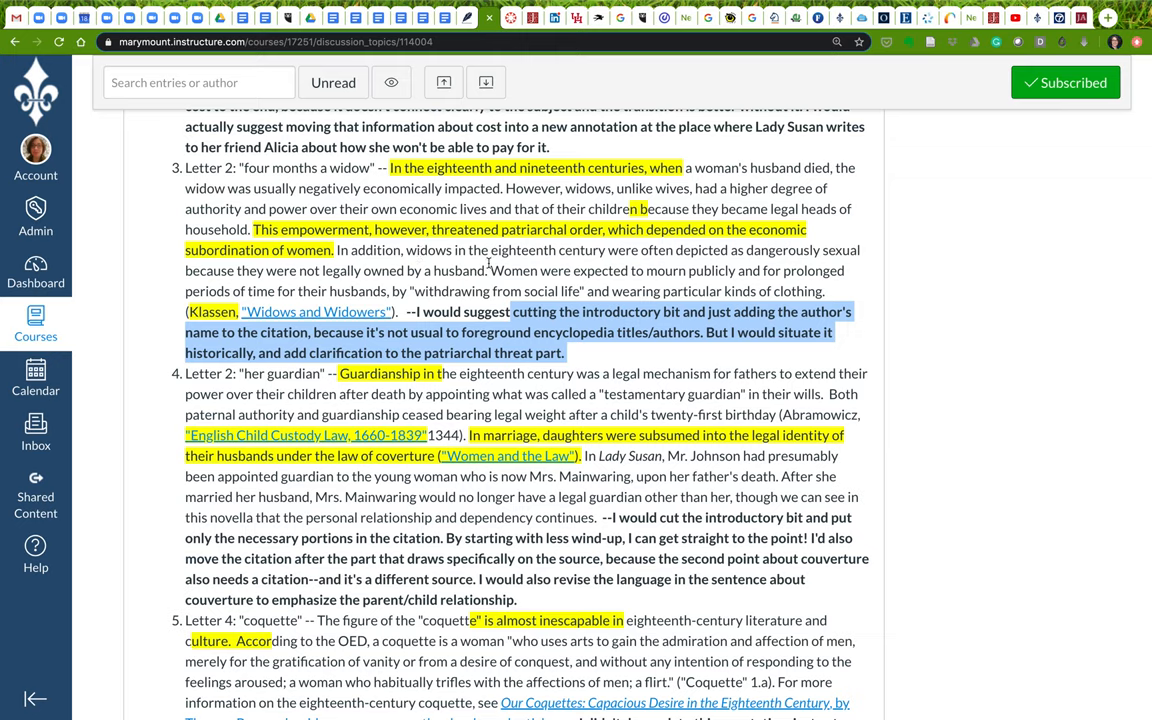
mouse_move(593, 263)
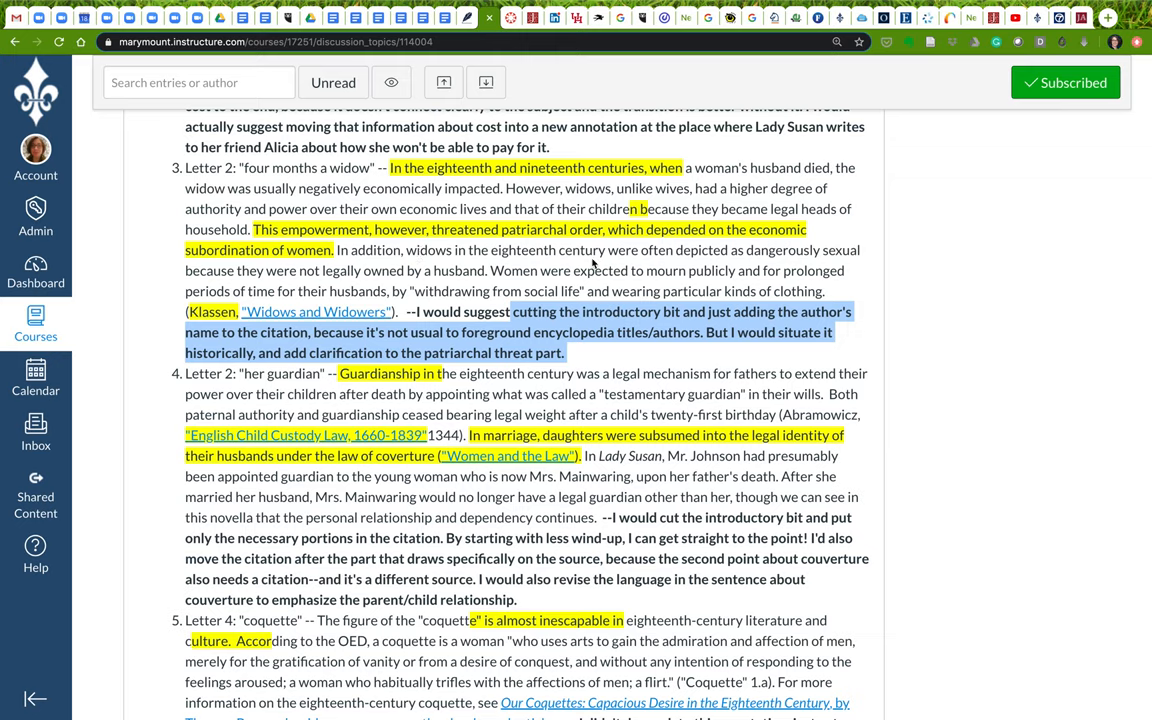
mouse_move(583, 361)
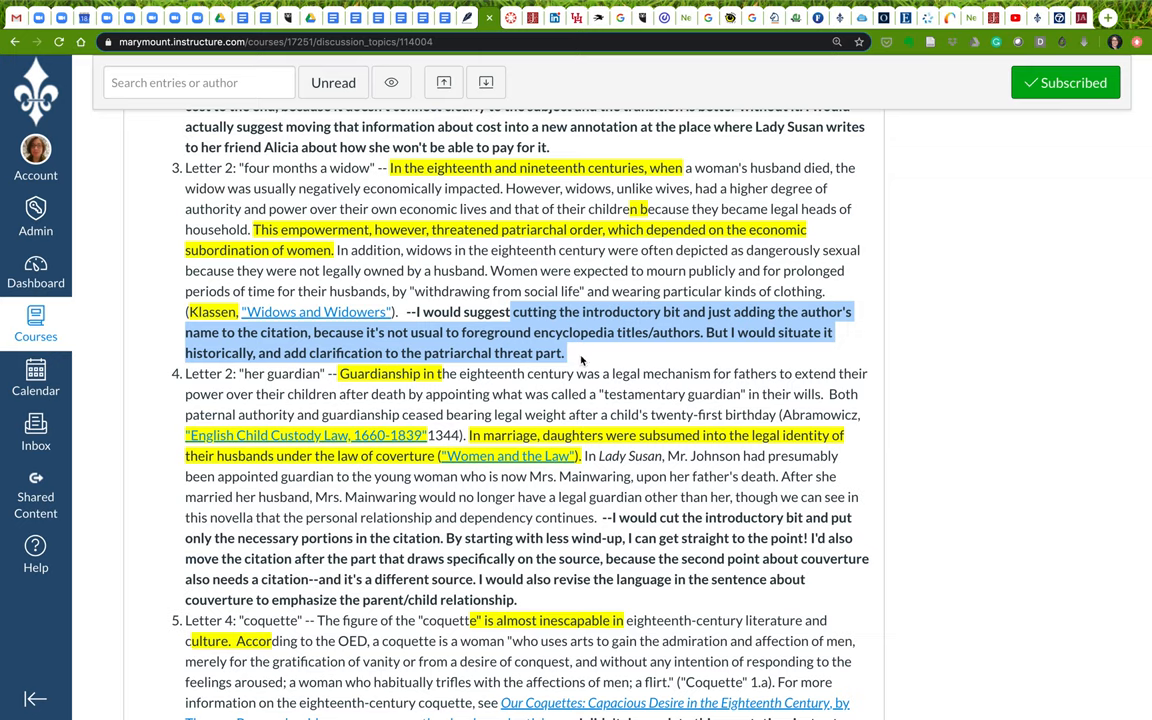
left_click(580, 360)
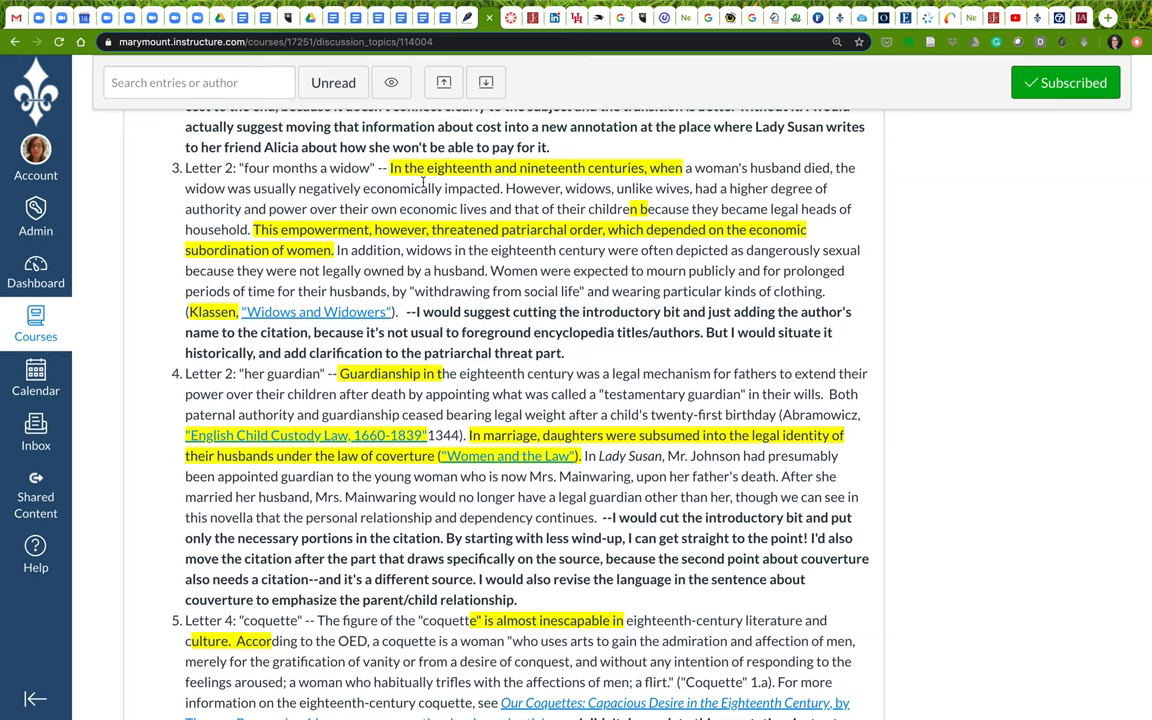
mouse_move(668, 180)
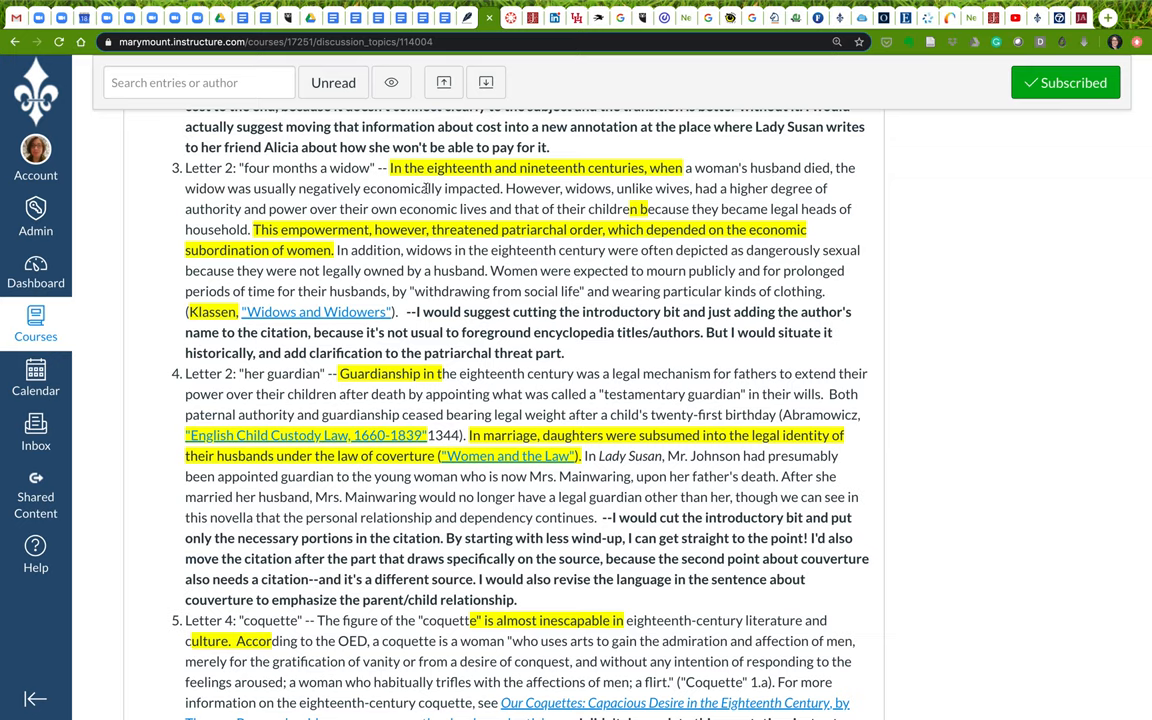
mouse_move(509, 190)
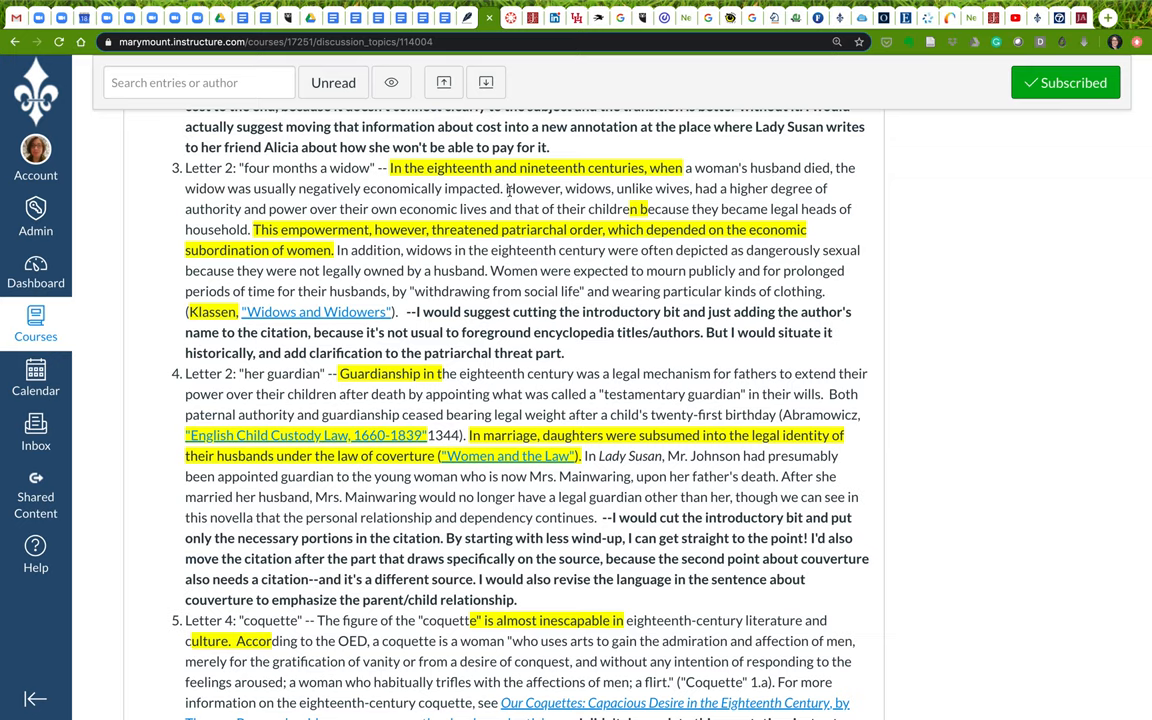
mouse_move(722, 195)
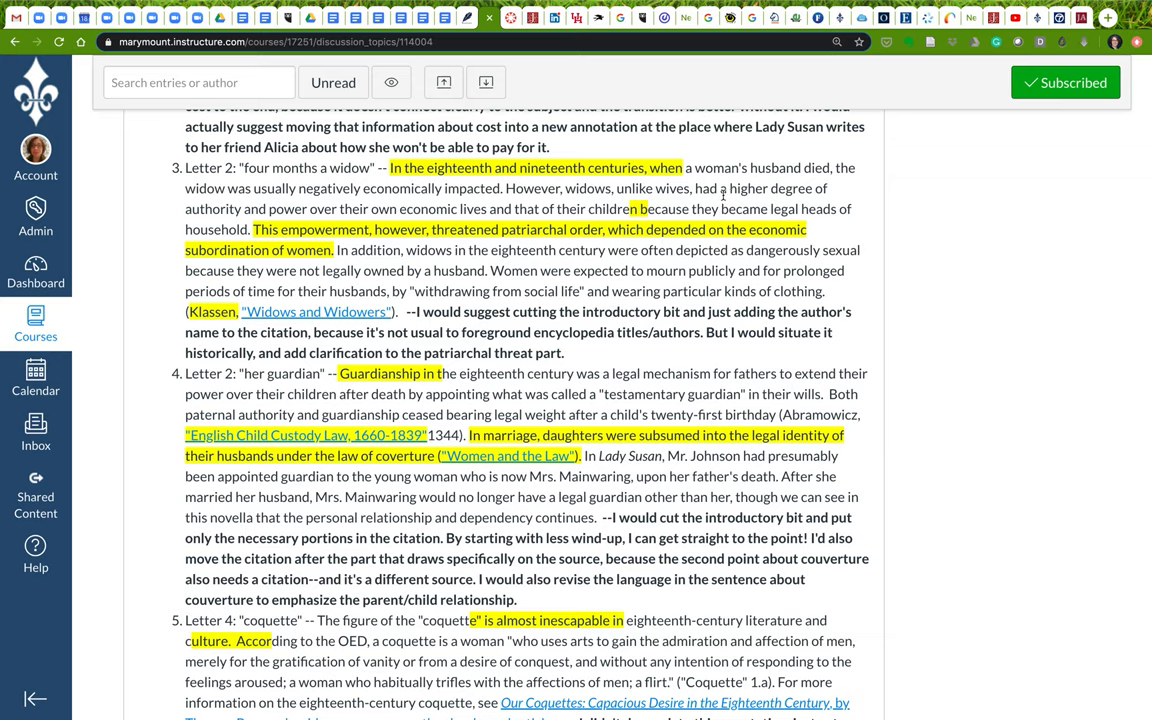
mouse_move(418, 223)
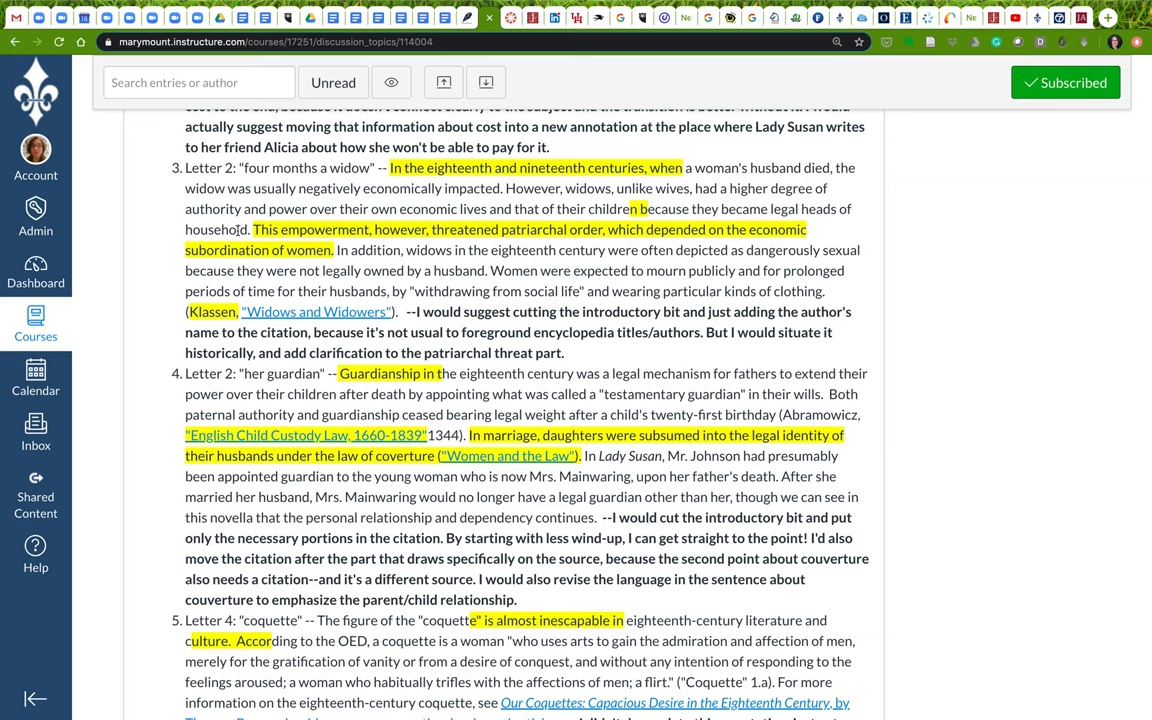
mouse_move(486, 236)
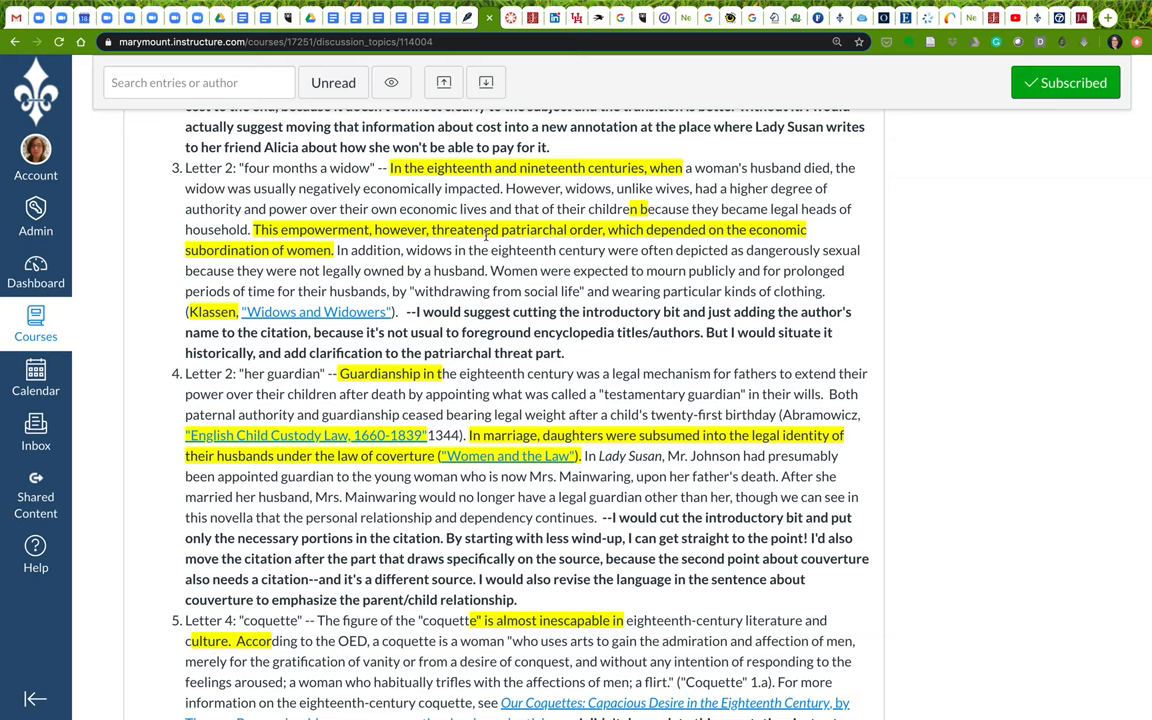
mouse_move(763, 228)
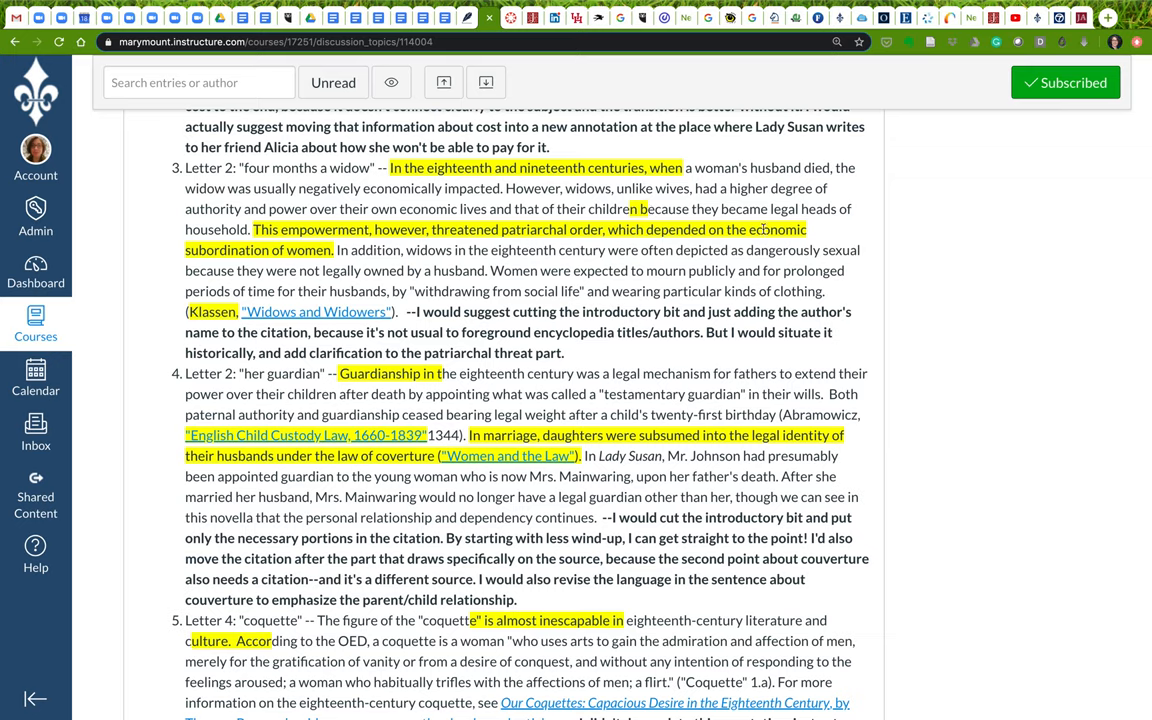
left_click_drag(615, 209, 331, 250)
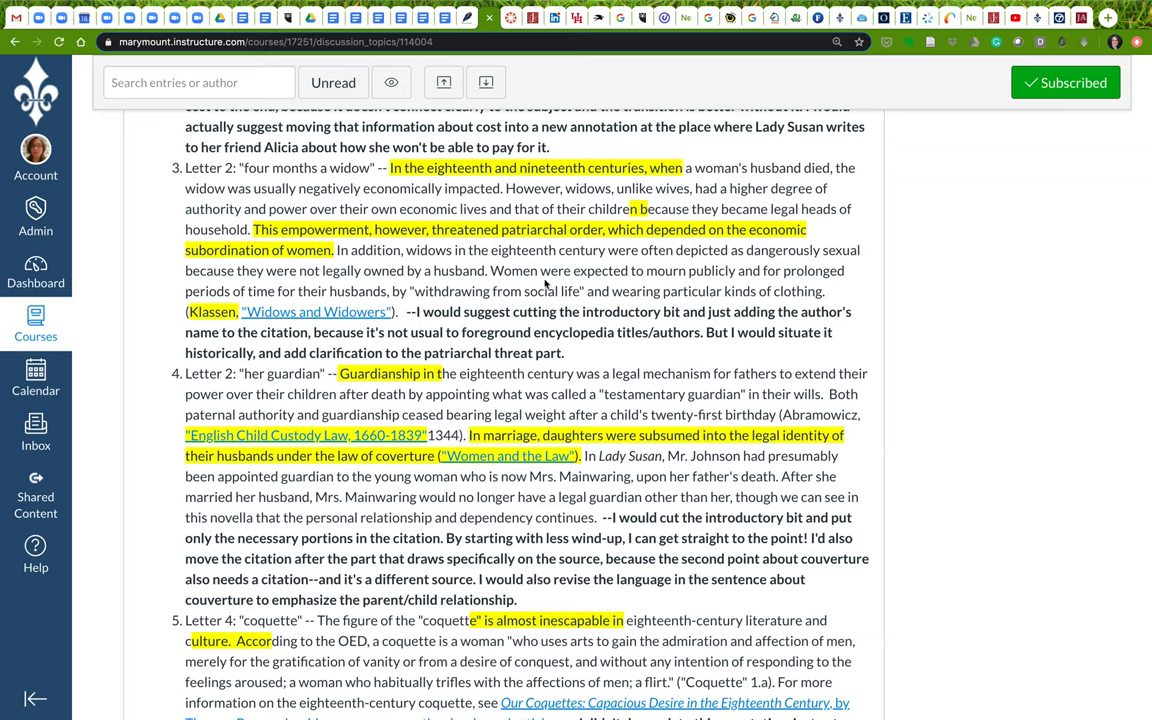
mouse_move(643, 327)
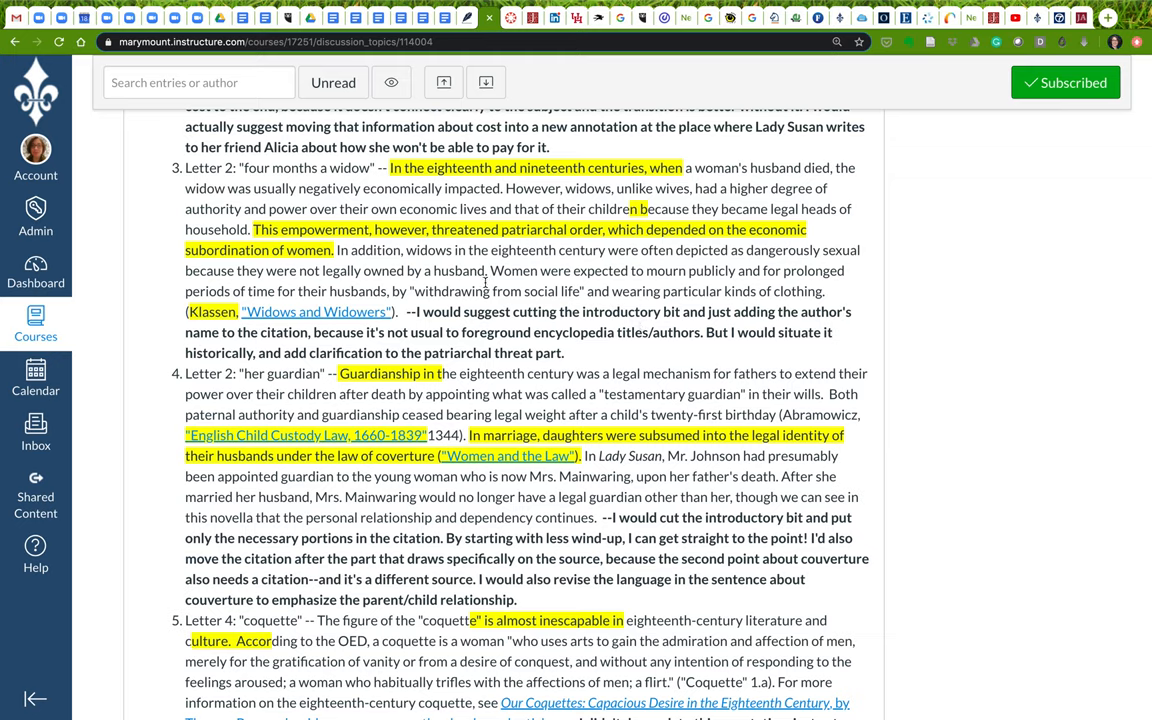
mouse_move(450, 325)
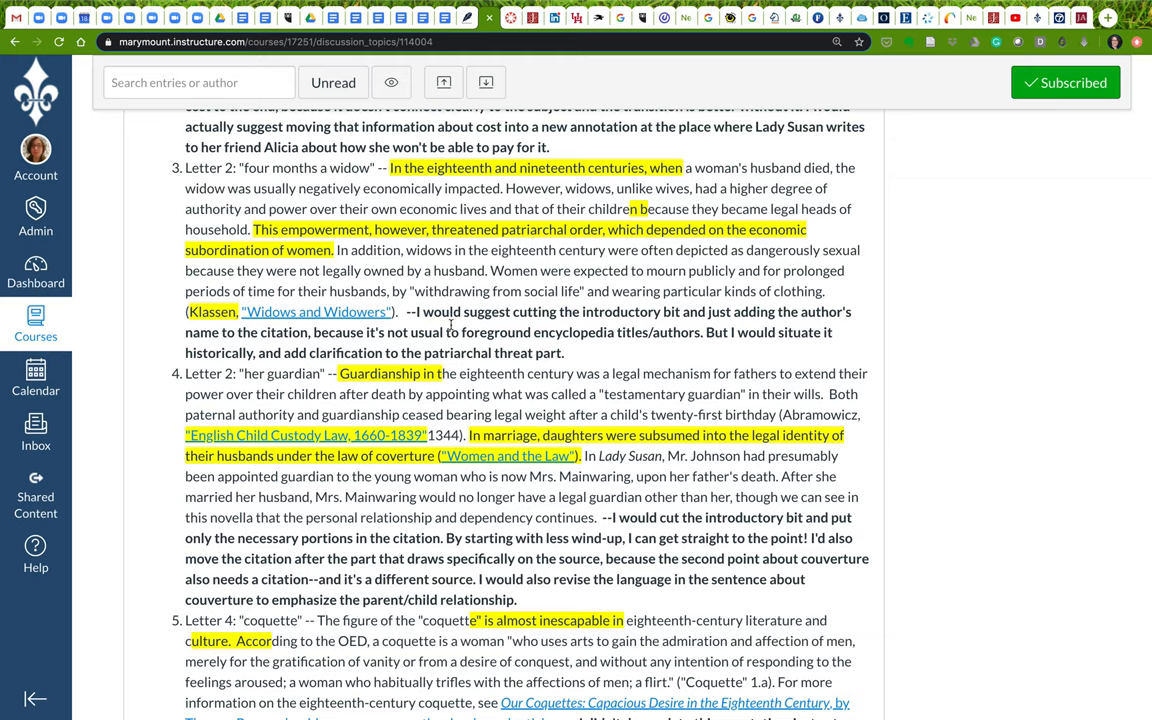
mouse_move(590, 335)
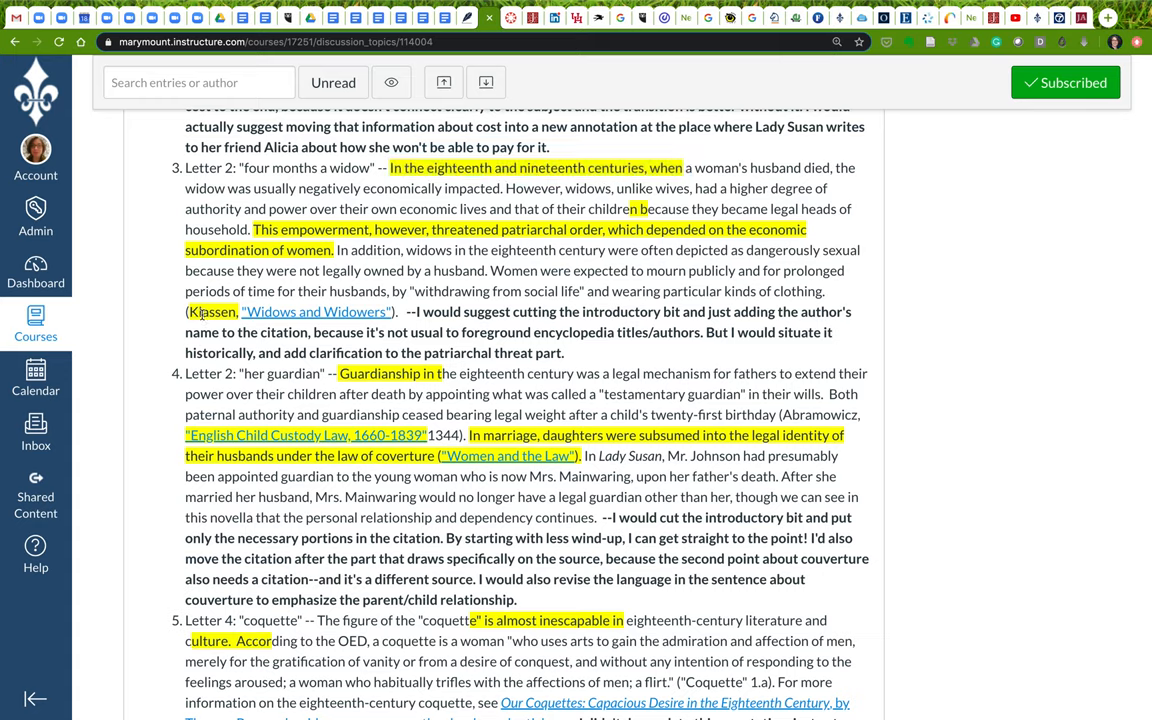
double_click(213, 311)
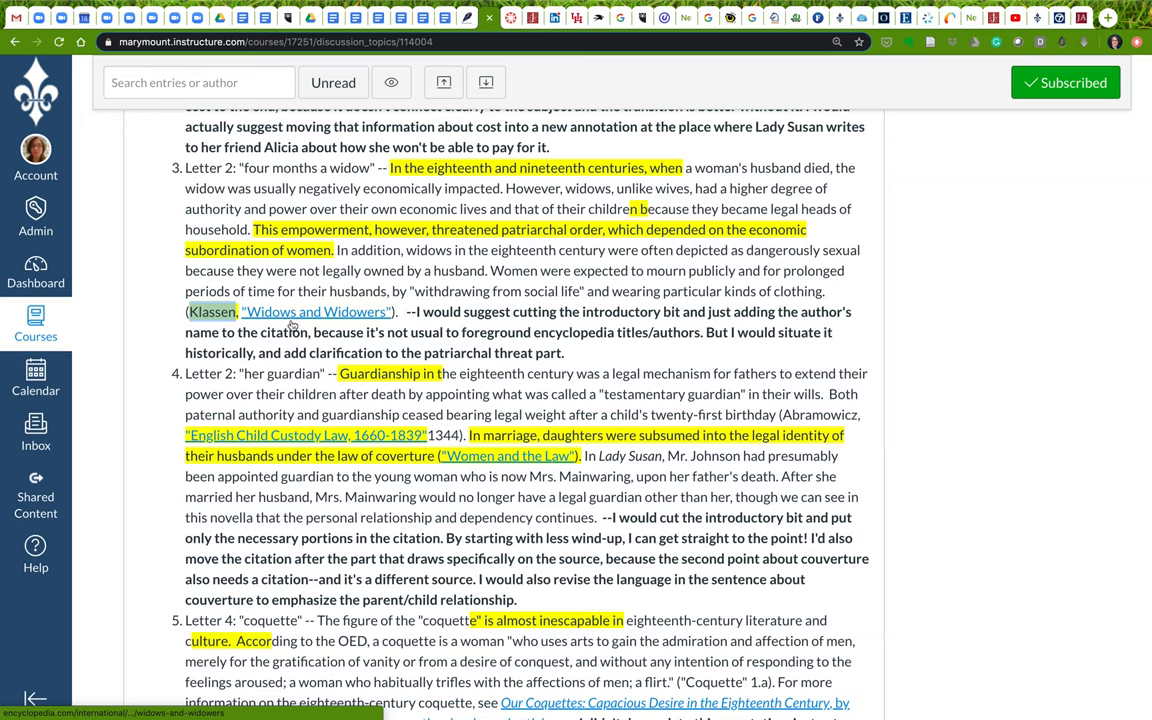
mouse_move(362, 346)
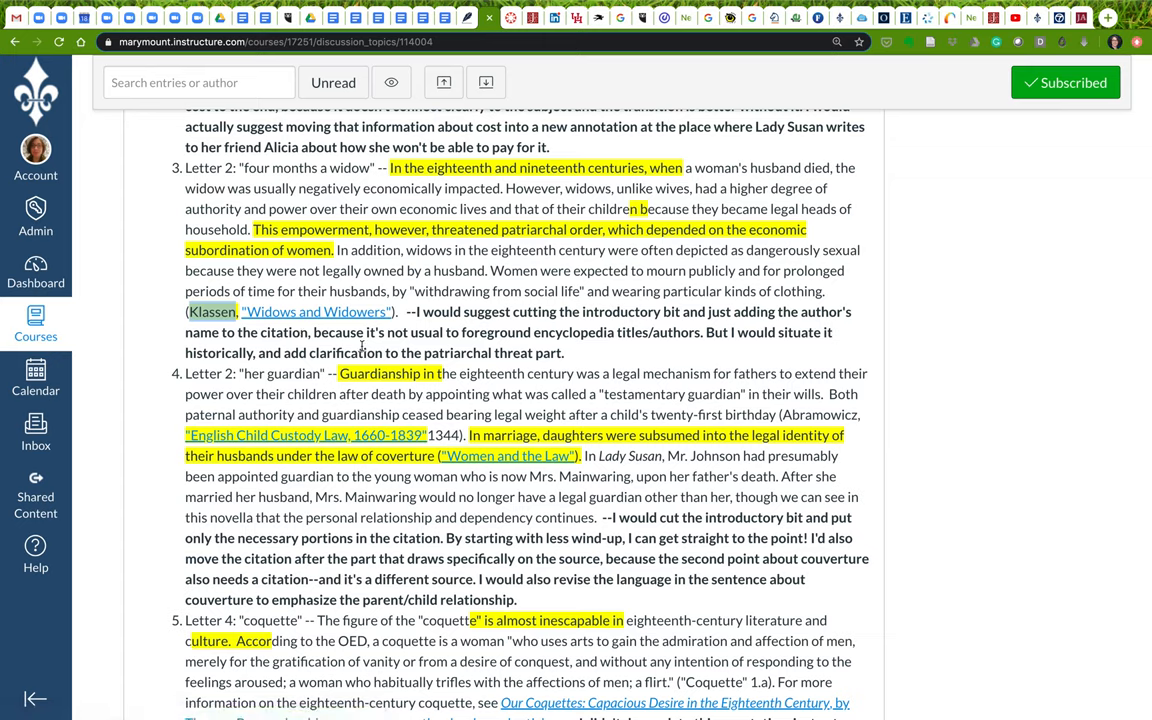
mouse_move(762, 205)
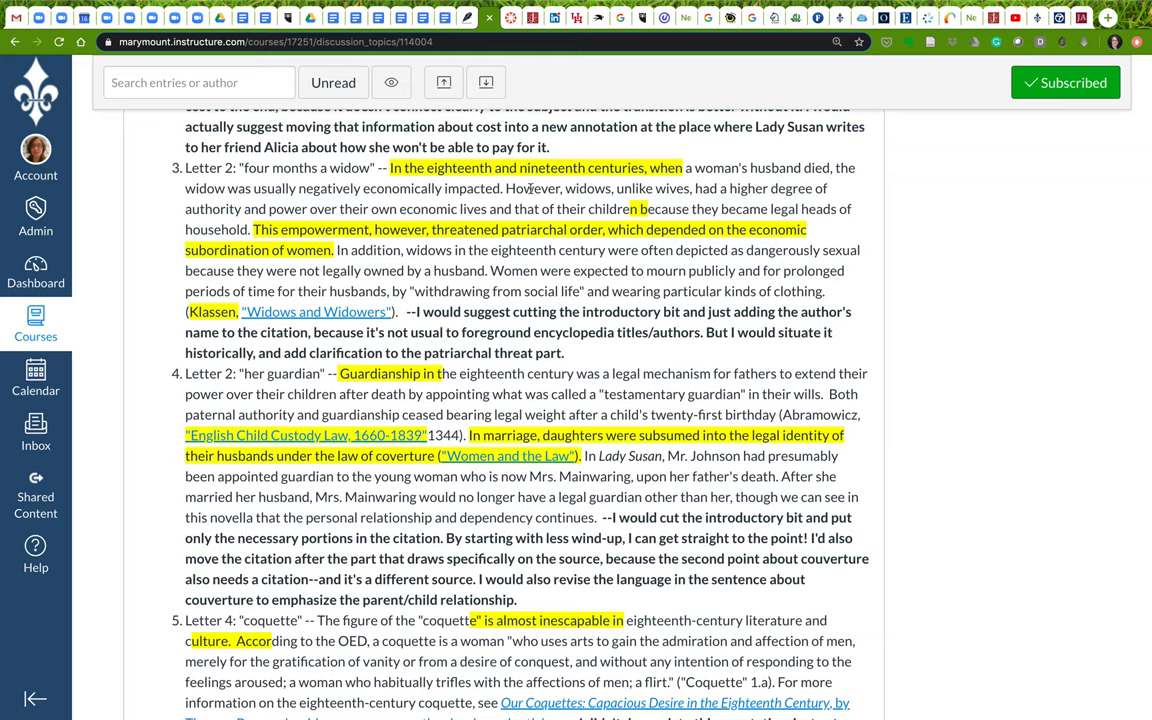
double_click(400, 229)
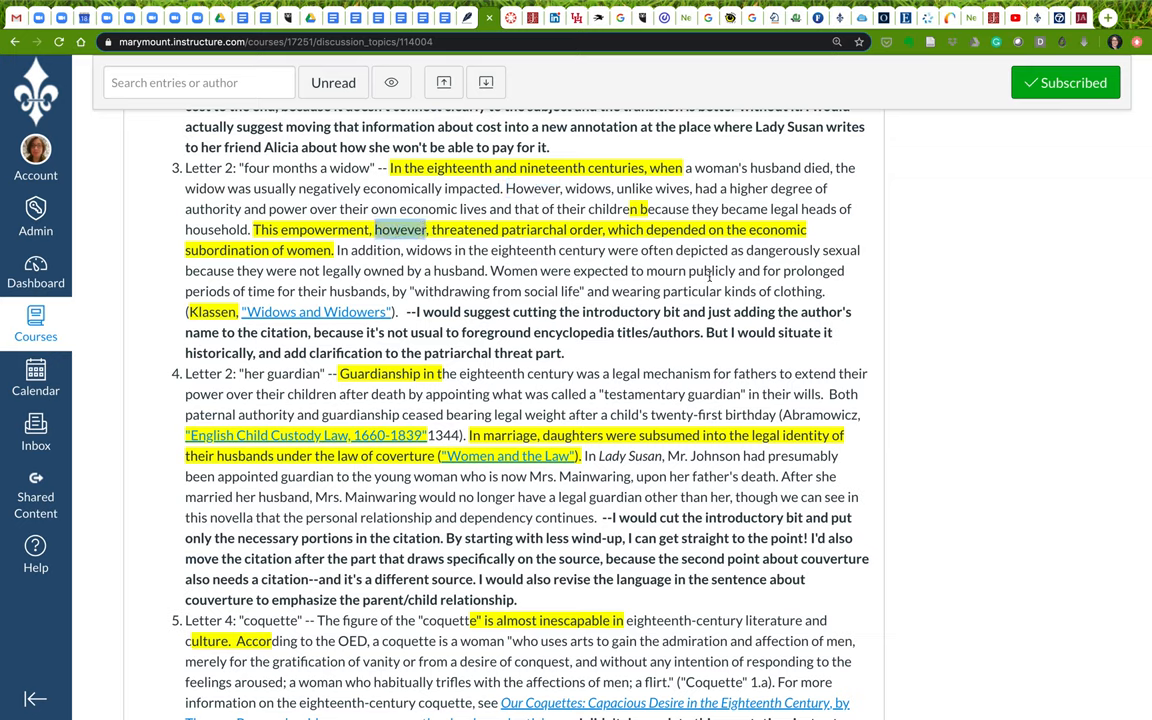
mouse_move(709, 276)
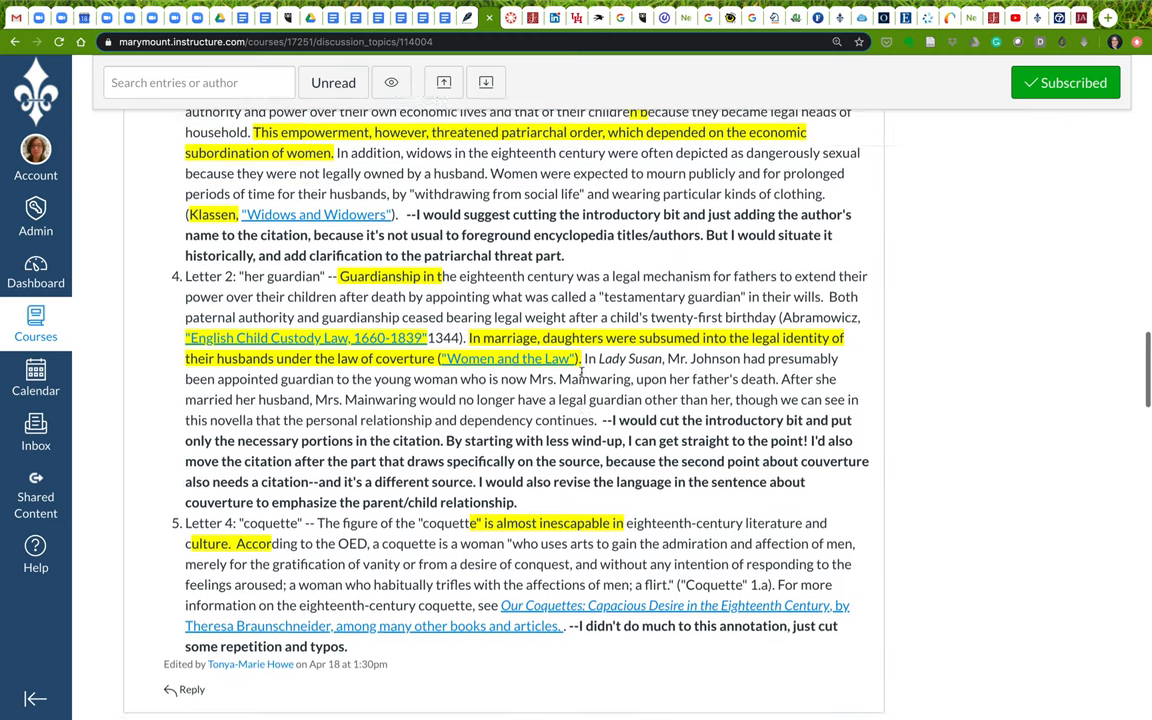
scroll("down", 3)
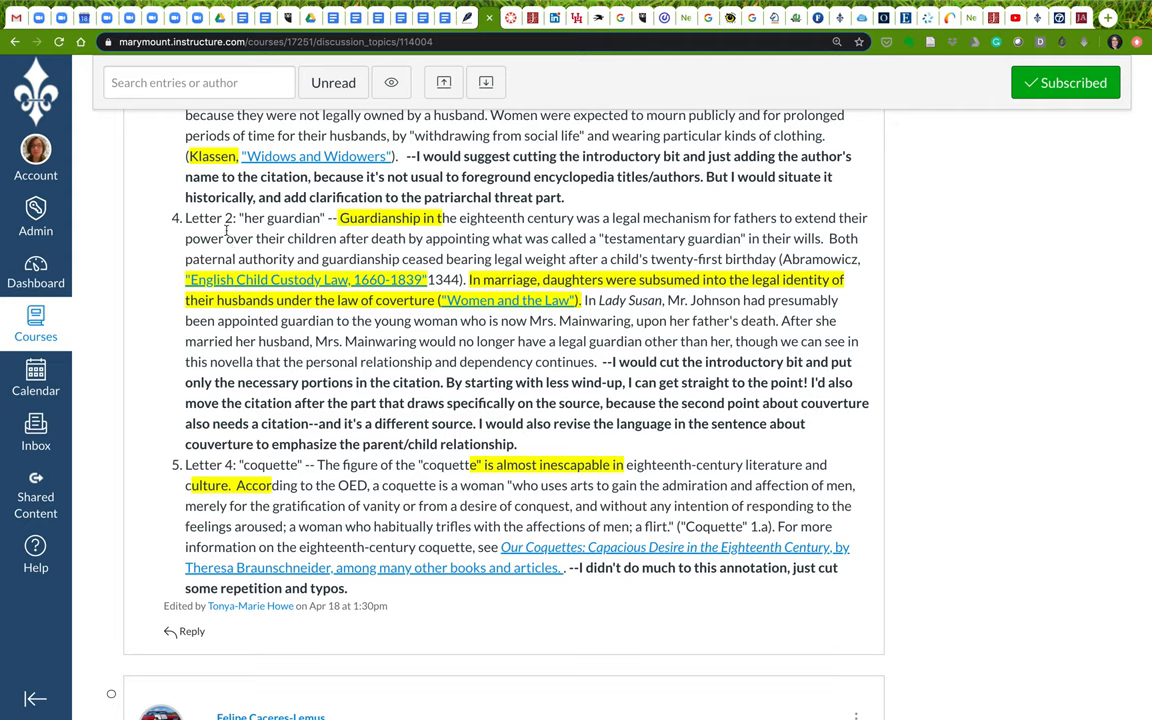
mouse_move(244, 217)
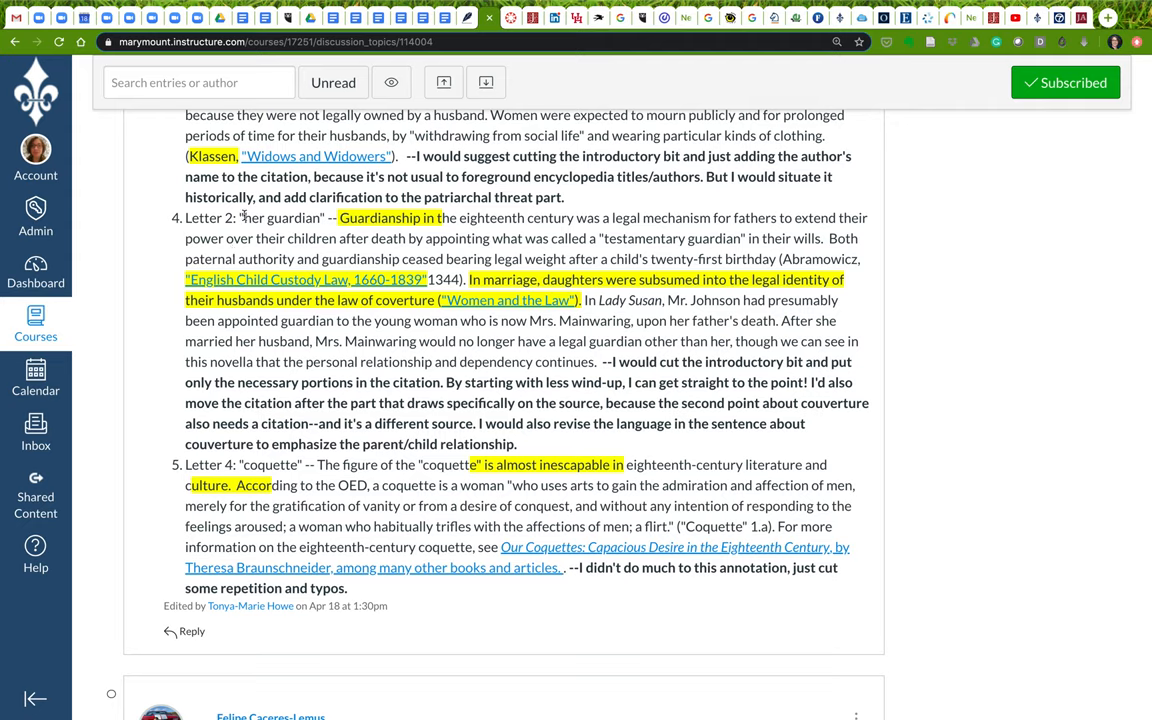
mouse_move(342, 218)
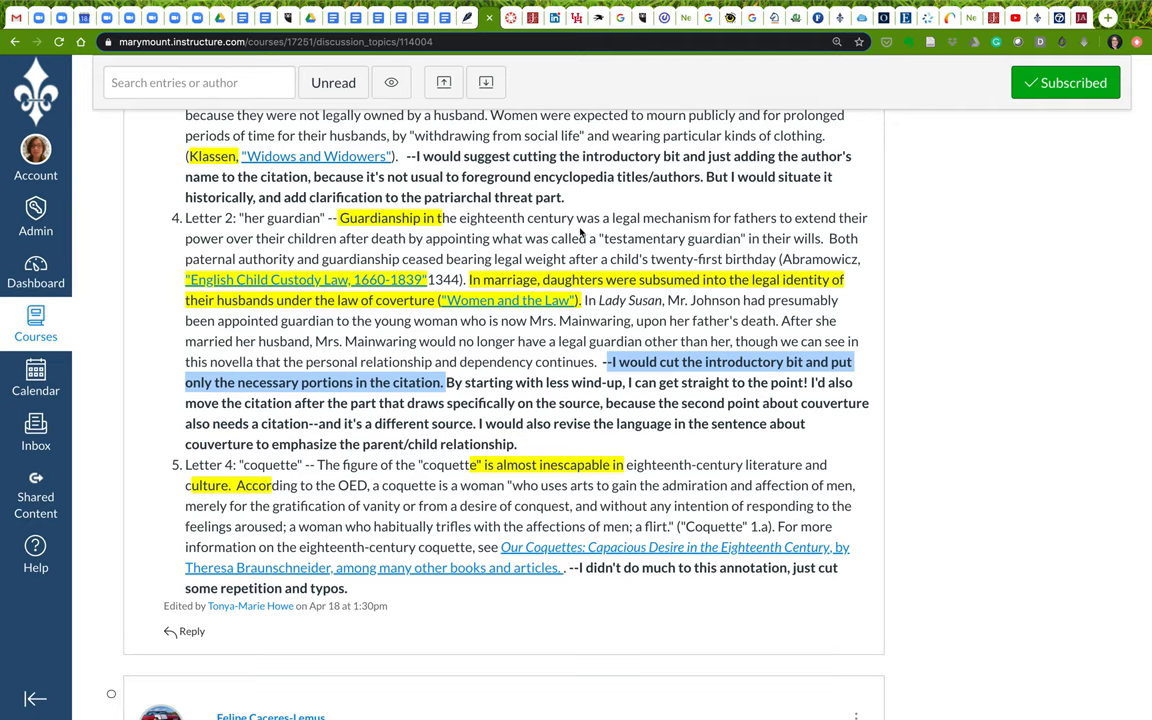
scroll("down", 3)
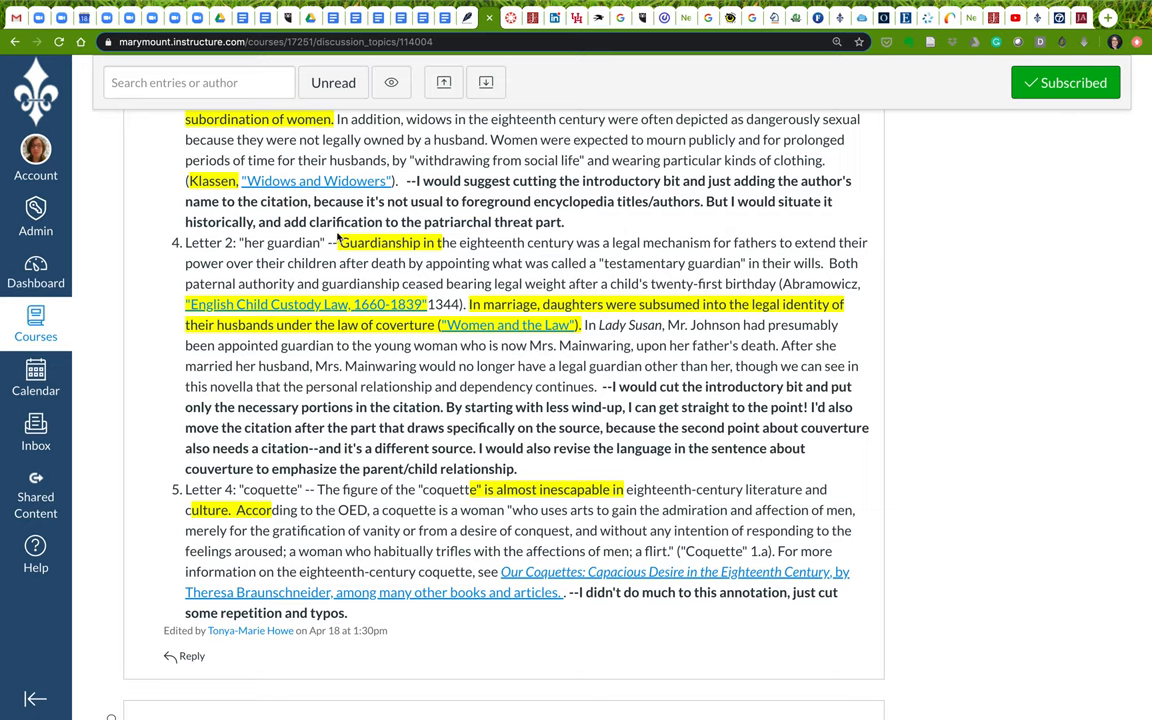
left_click_drag(338, 242, 635, 263)
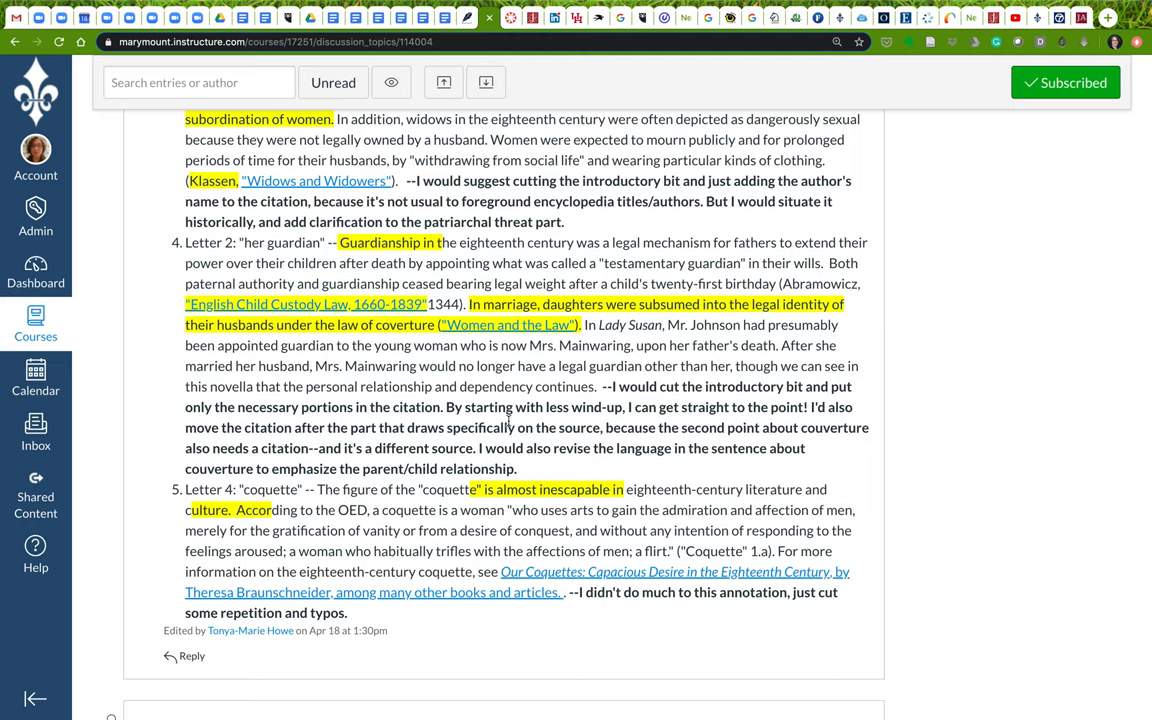
mouse_move(509, 365)
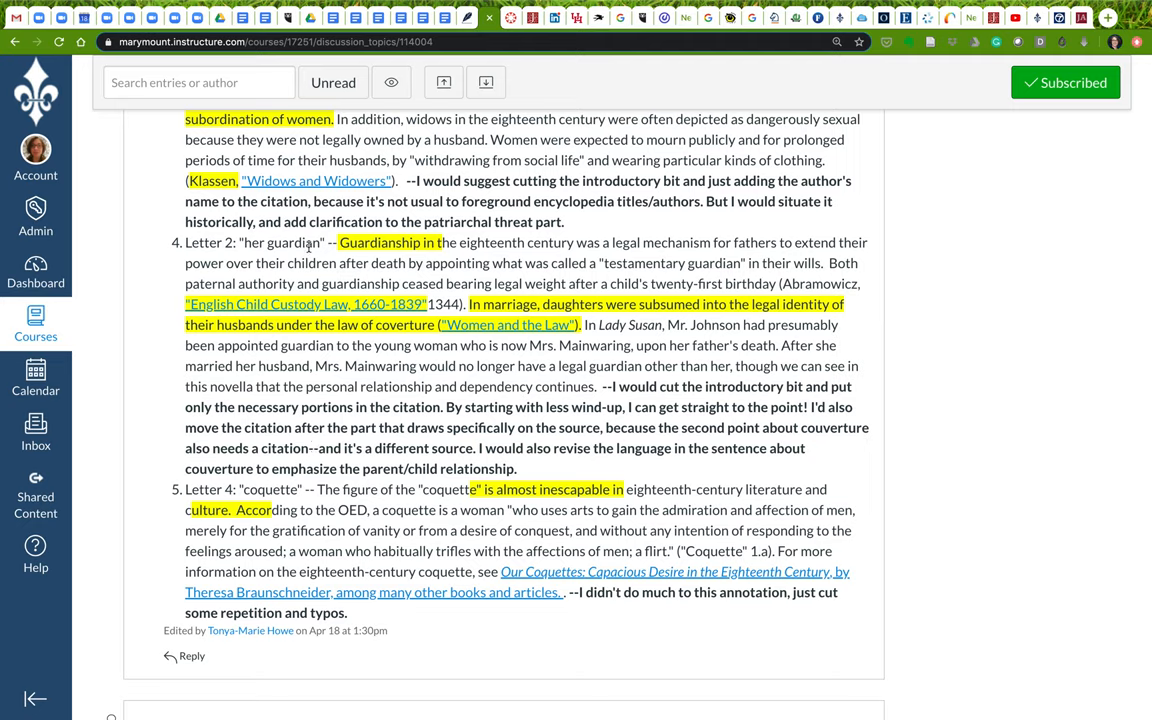
mouse_move(452, 424)
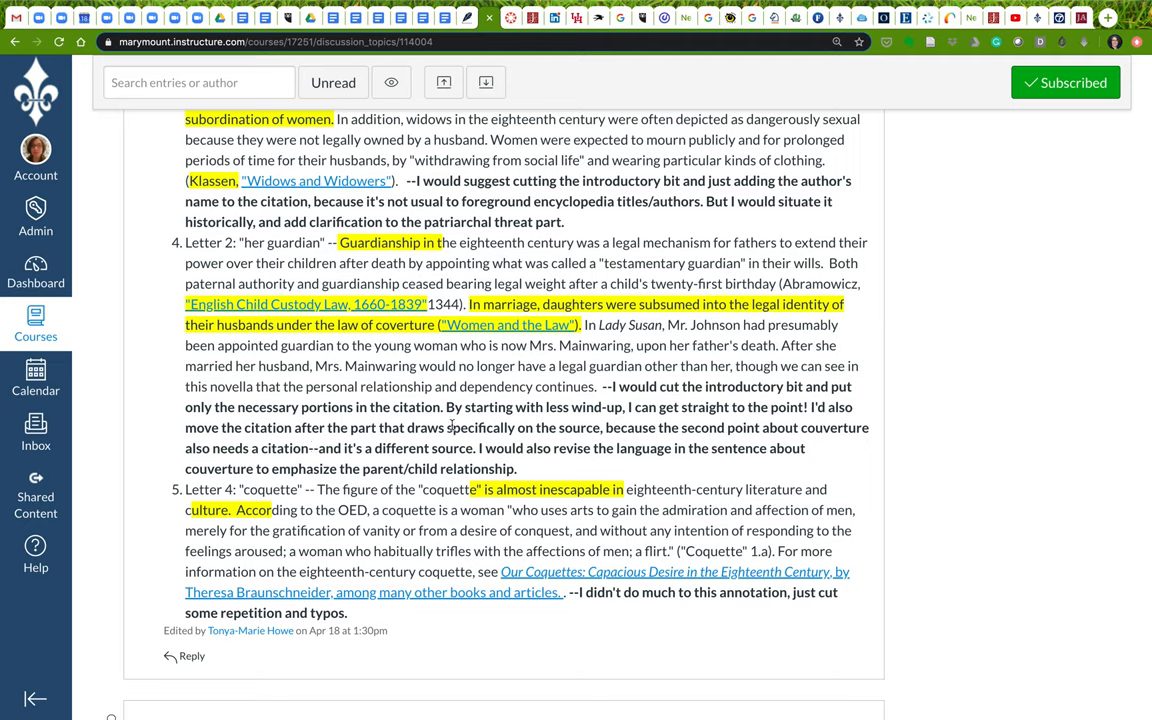
mouse_move(450, 424)
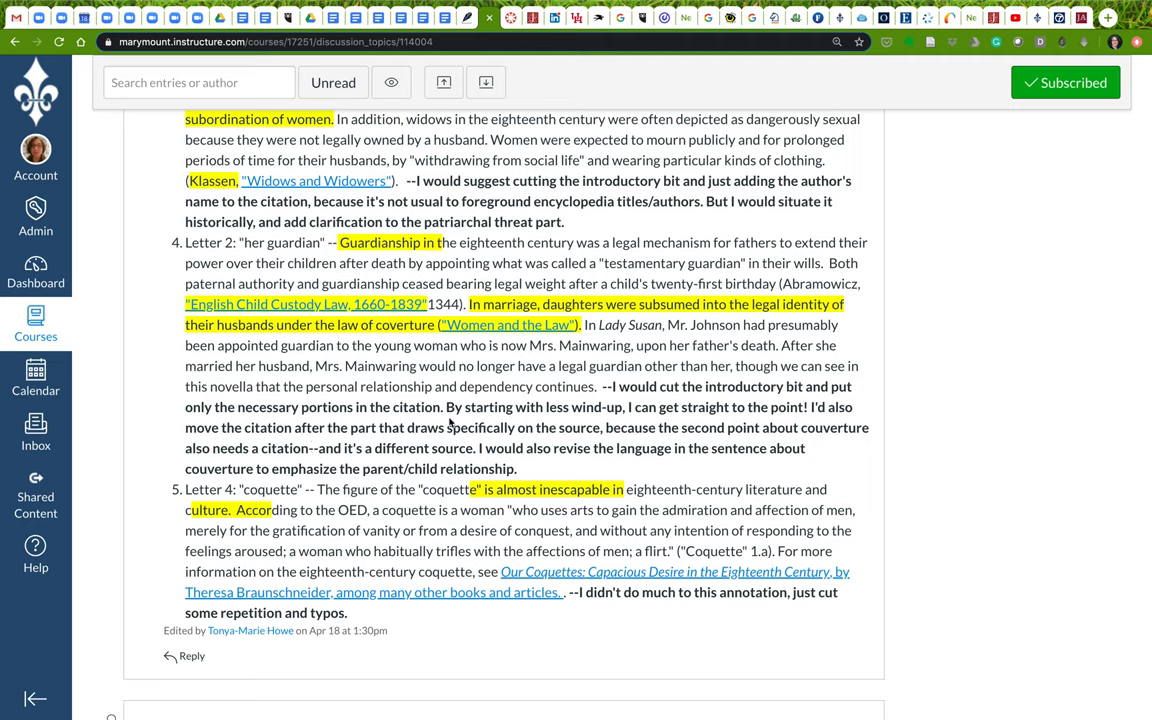
mouse_move(575, 386)
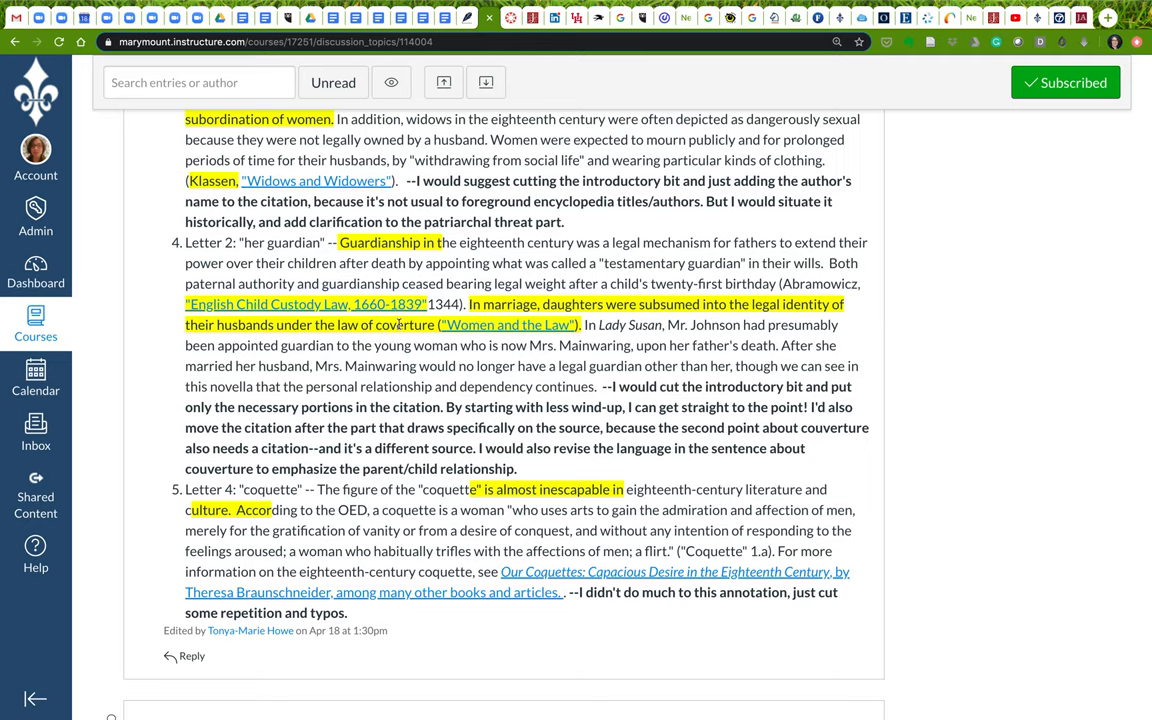
mouse_move(399, 323)
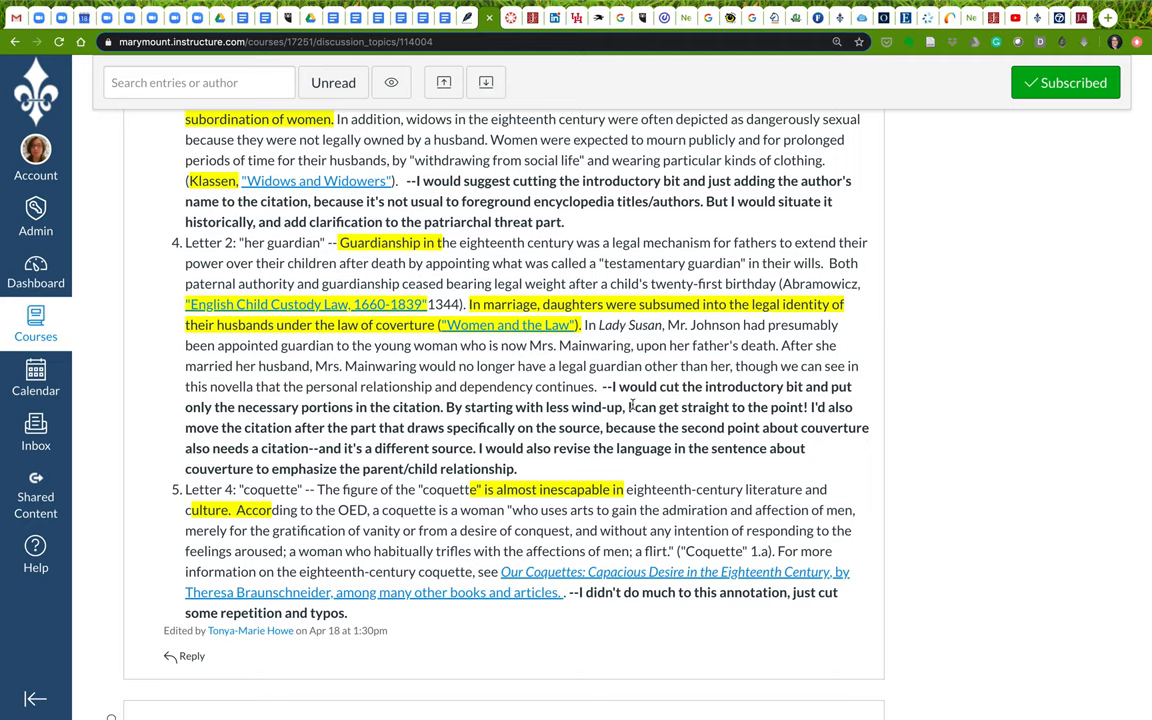
left_click_drag(477, 448, 516, 468)
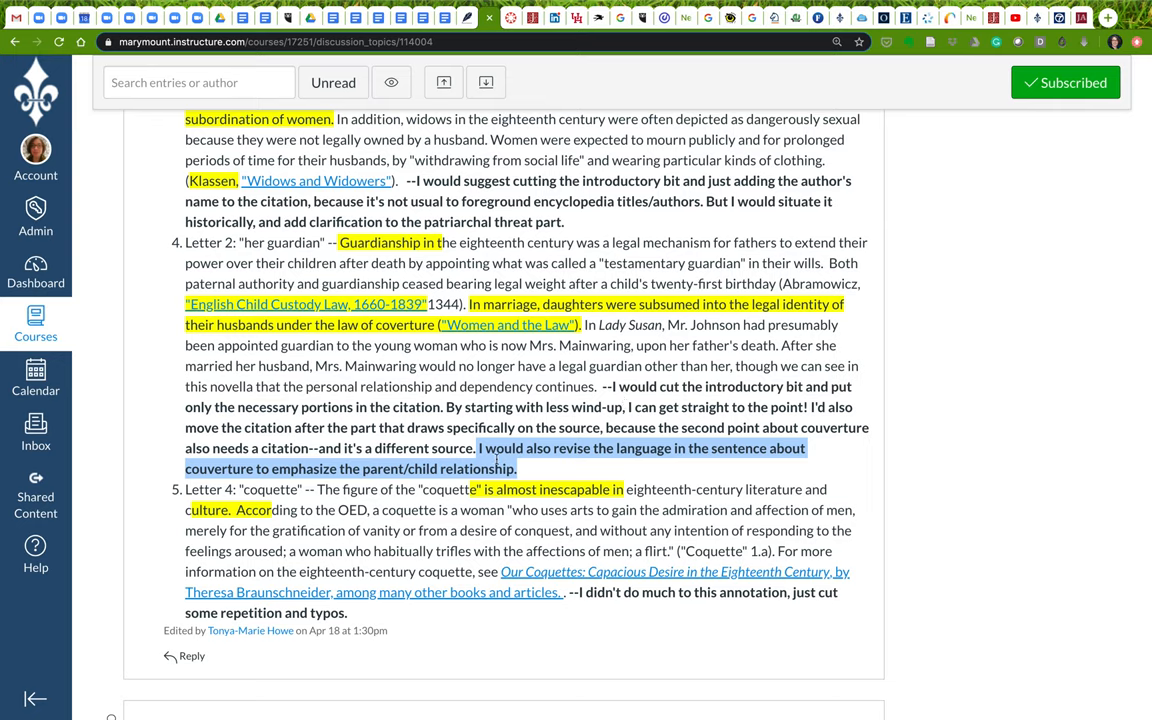
mouse_move(632, 311)
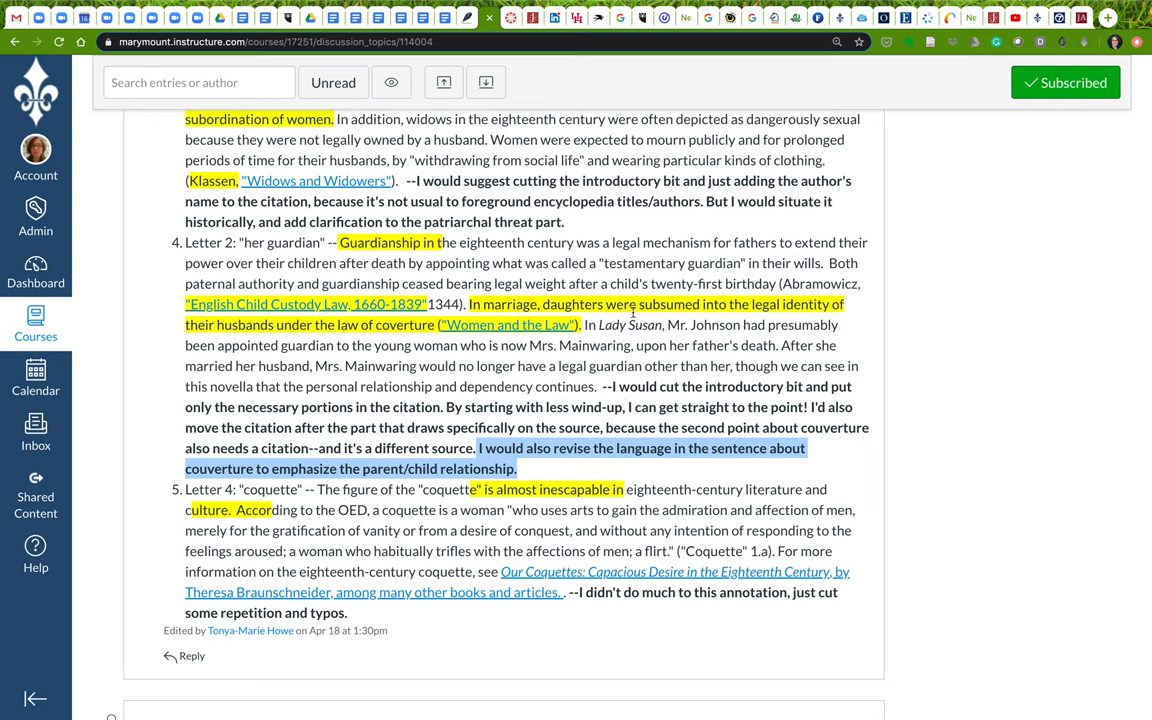
mouse_move(633, 311)
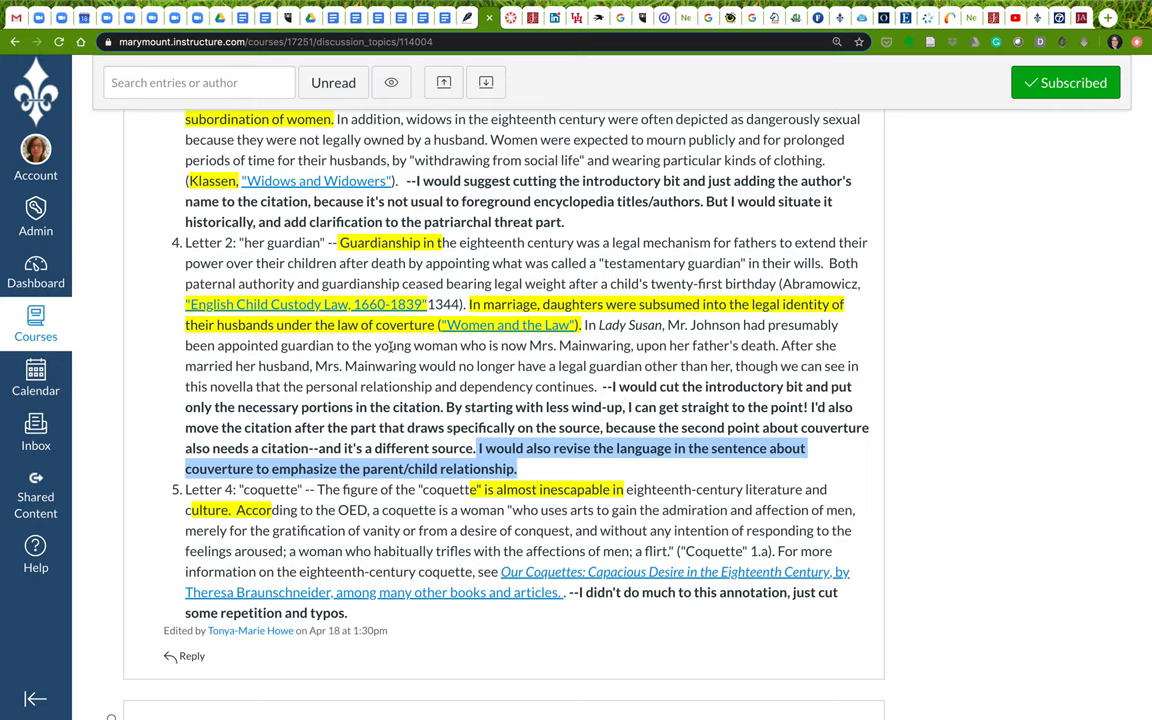
scroll("down", 3)
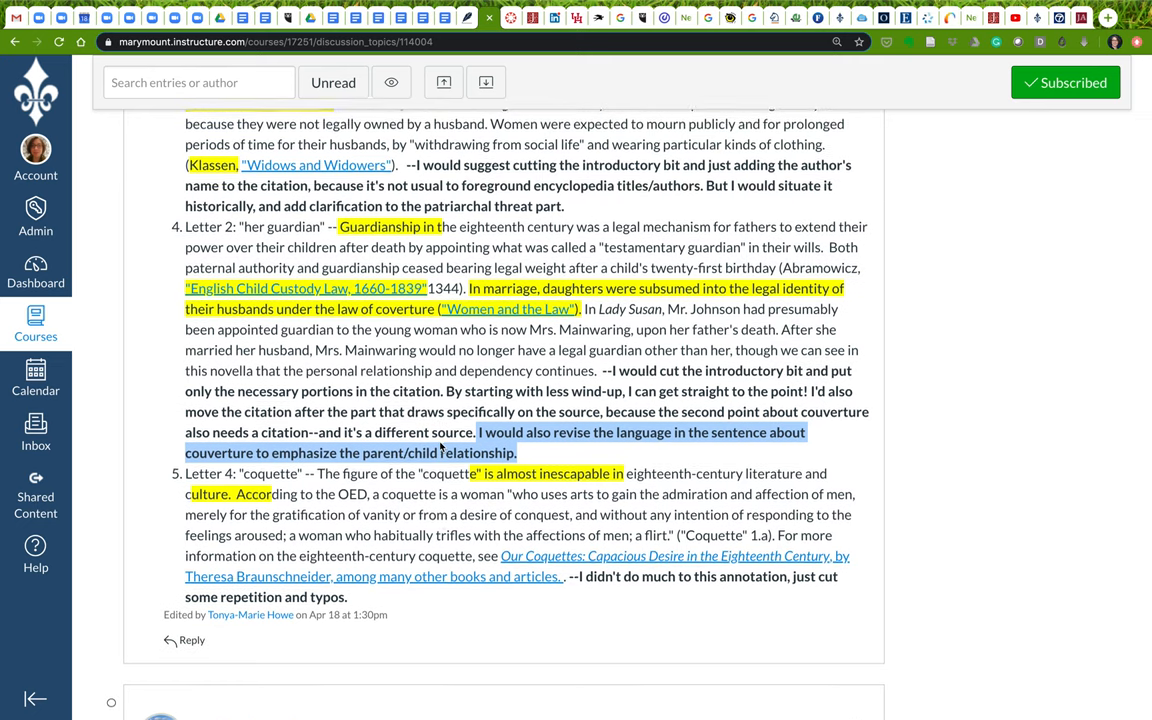
scroll("down", 3)
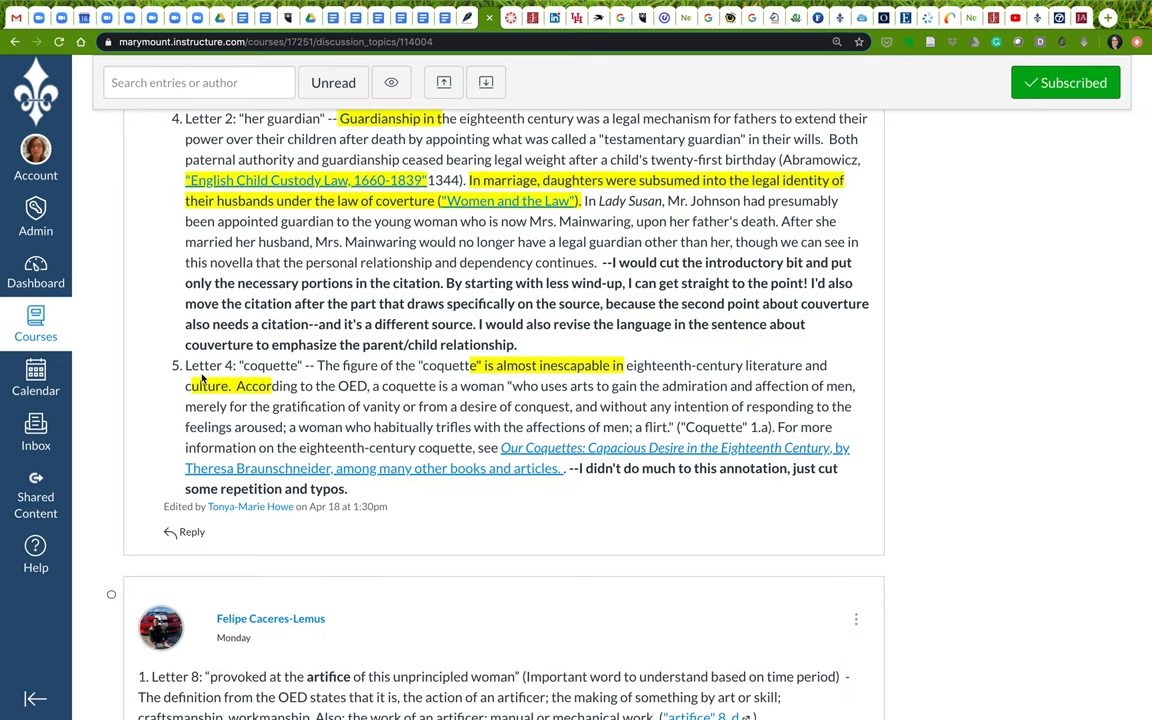
mouse_move(408, 425)
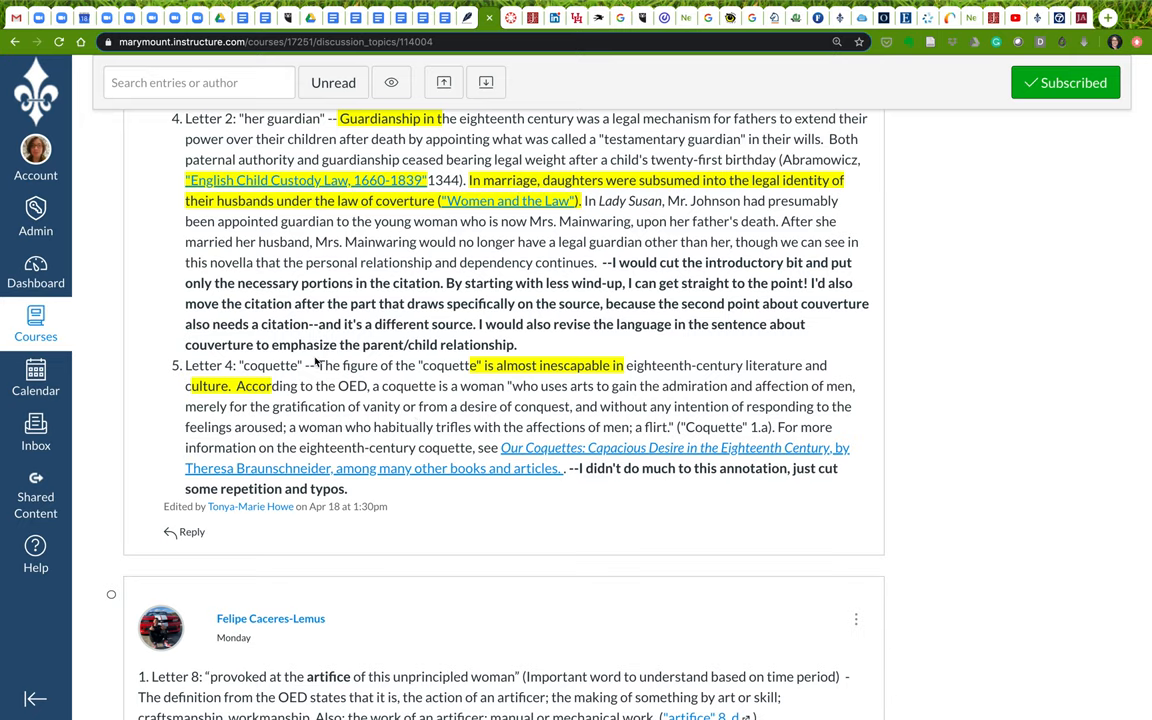
mouse_move(317, 363)
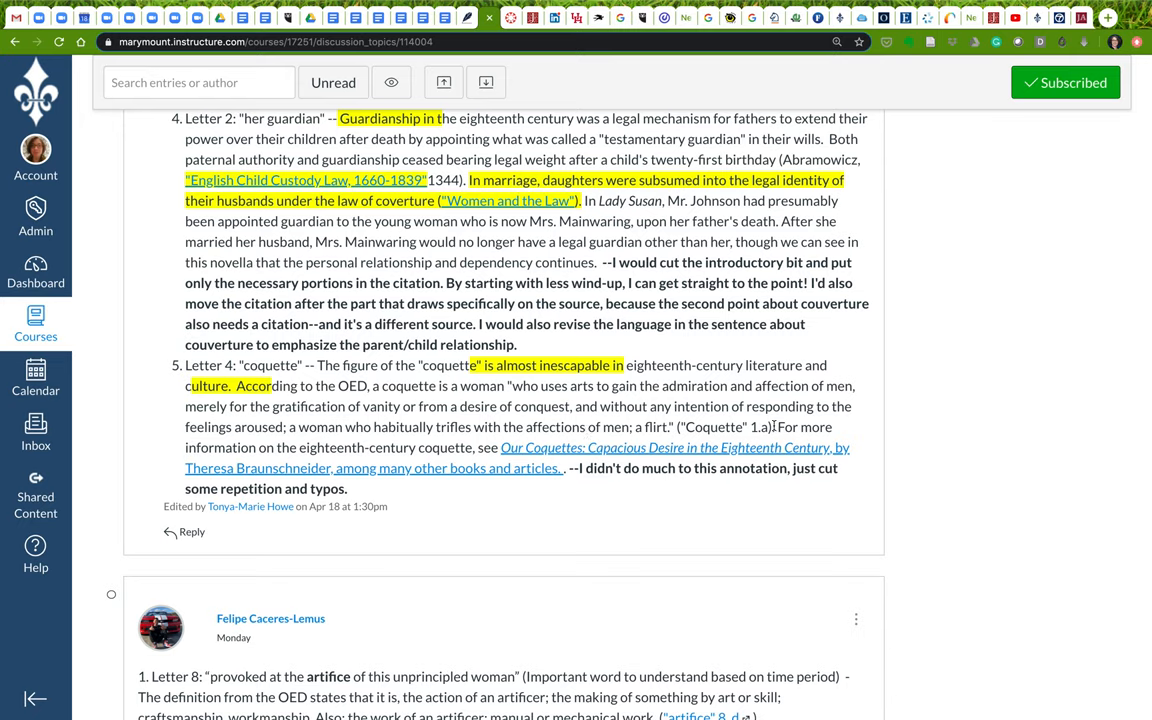
left_click_drag(775, 426, 568, 468)
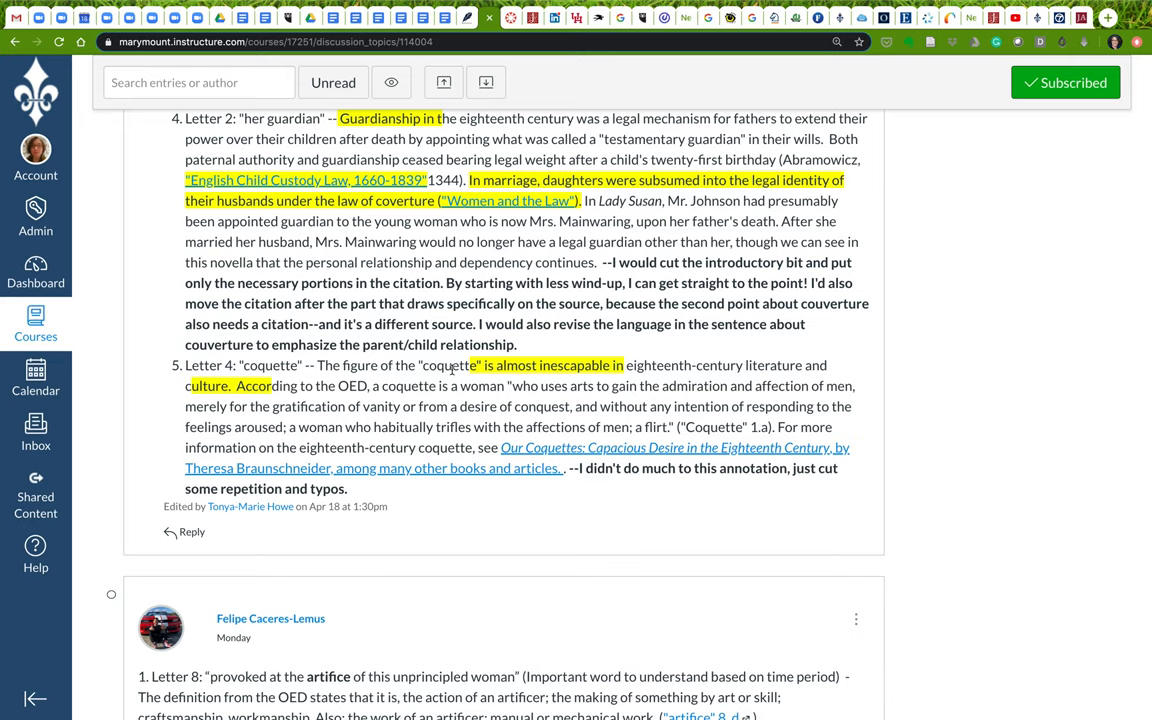
left_click_drag(463, 365, 623, 365)
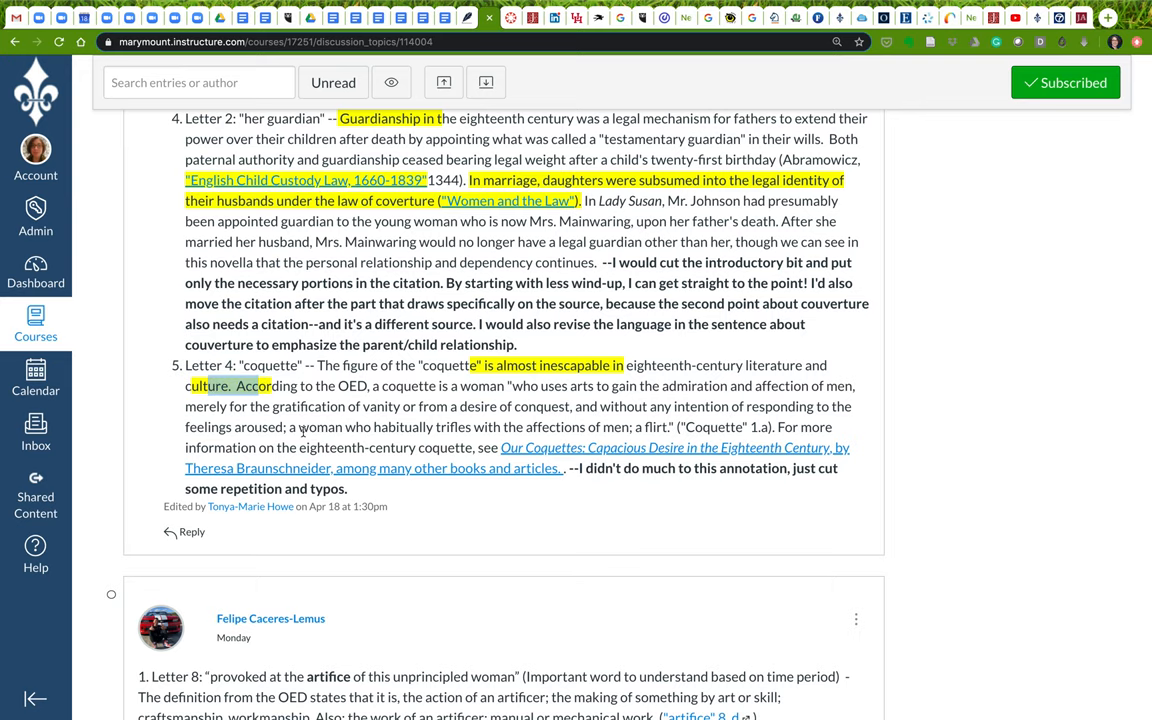
scroll("down", 3)
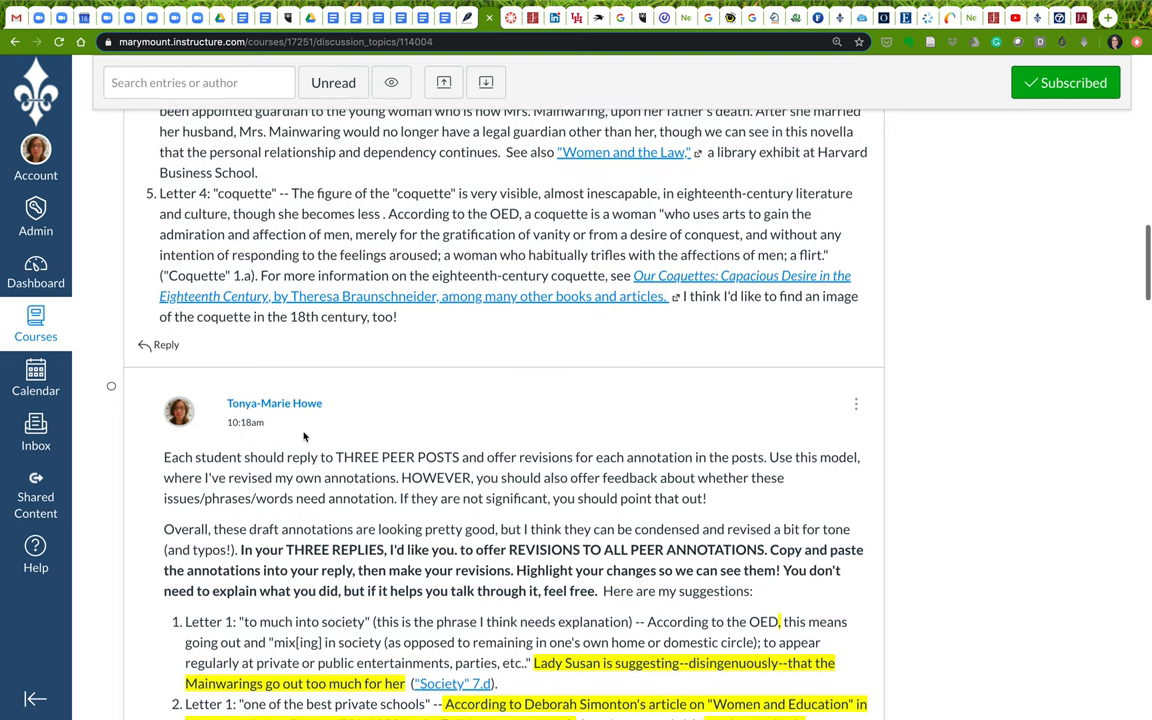
scroll("down", 3)
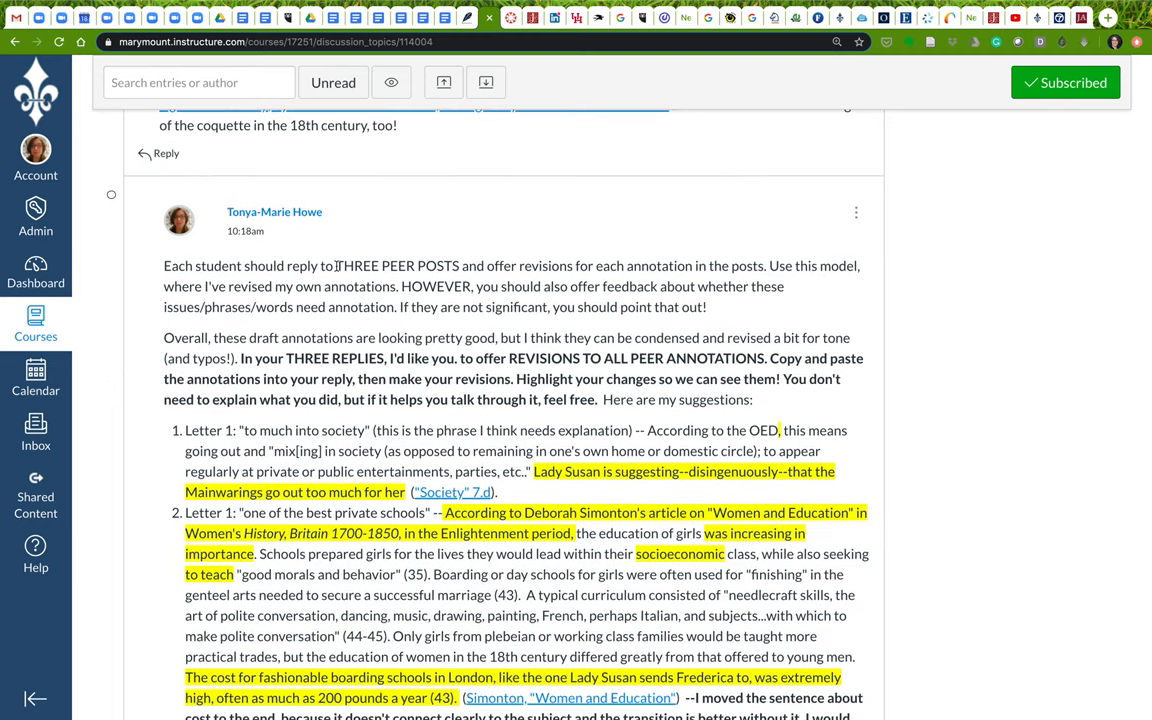
double_click(398, 266)
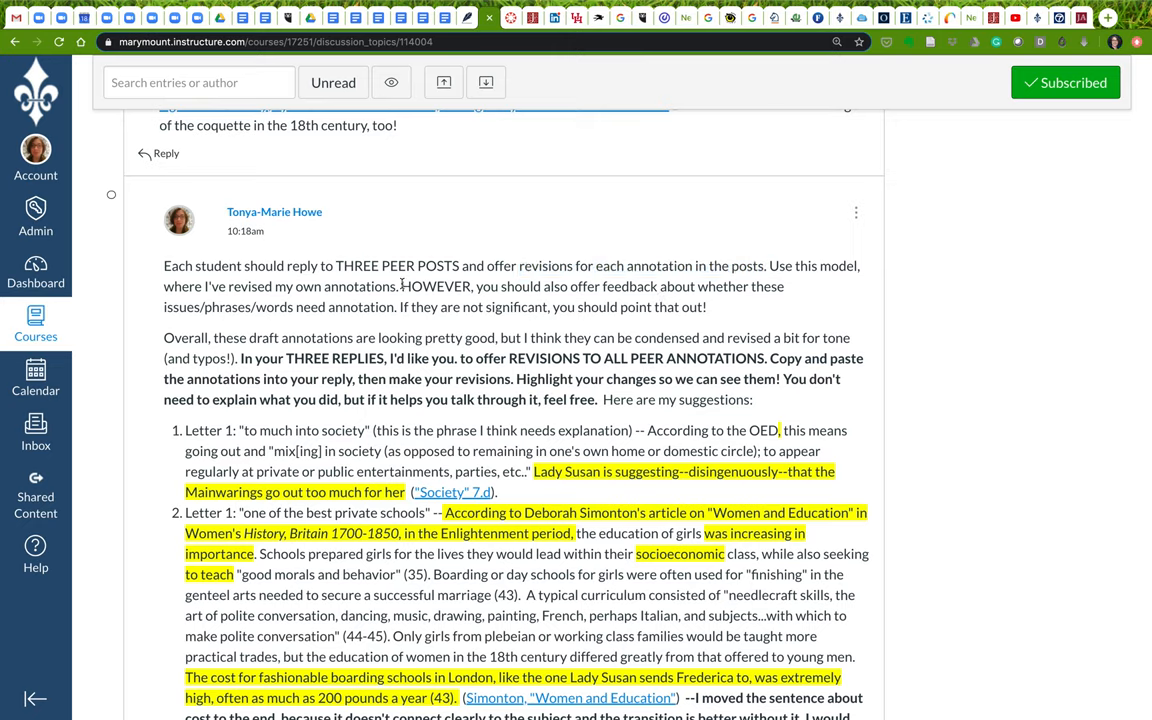
left_click_drag(402, 286, 705, 307)
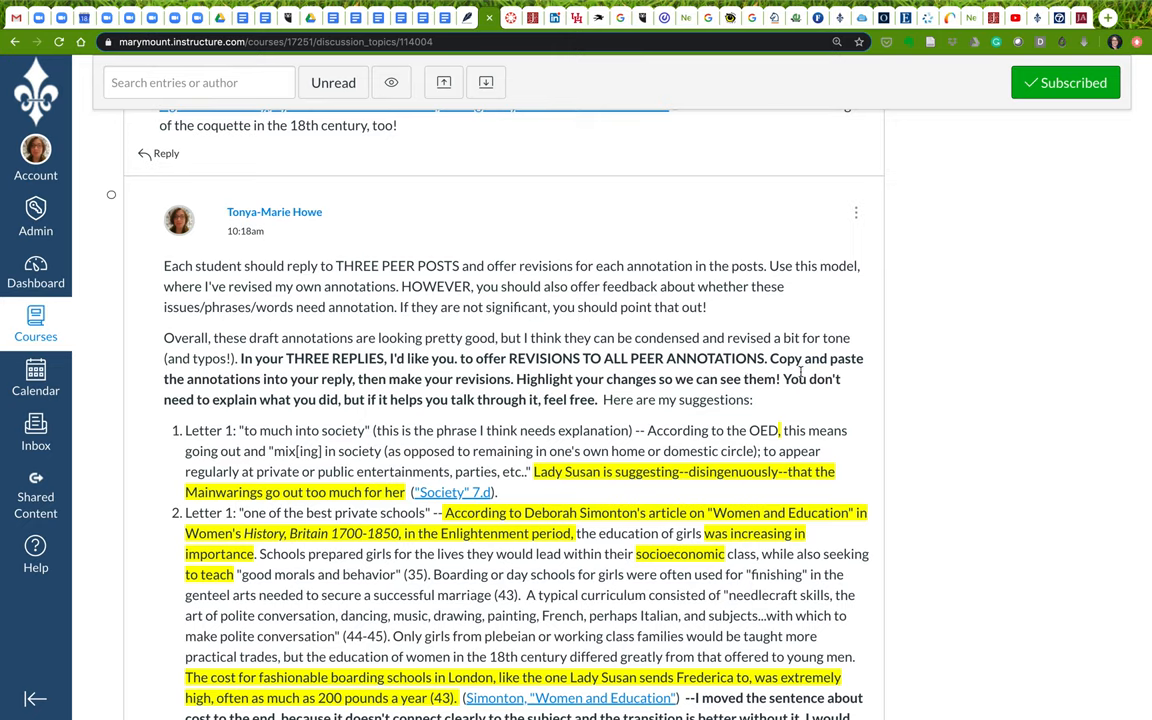
left_click_drag(770, 358, 783, 378)
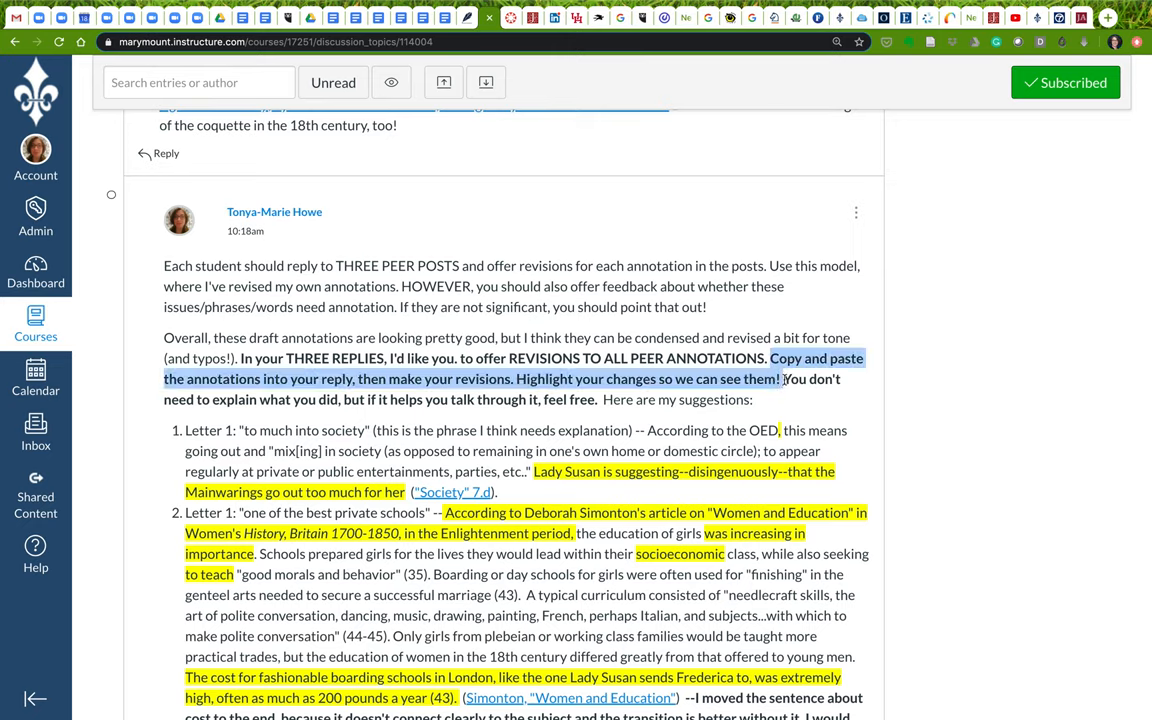
mouse_move(459, 378)
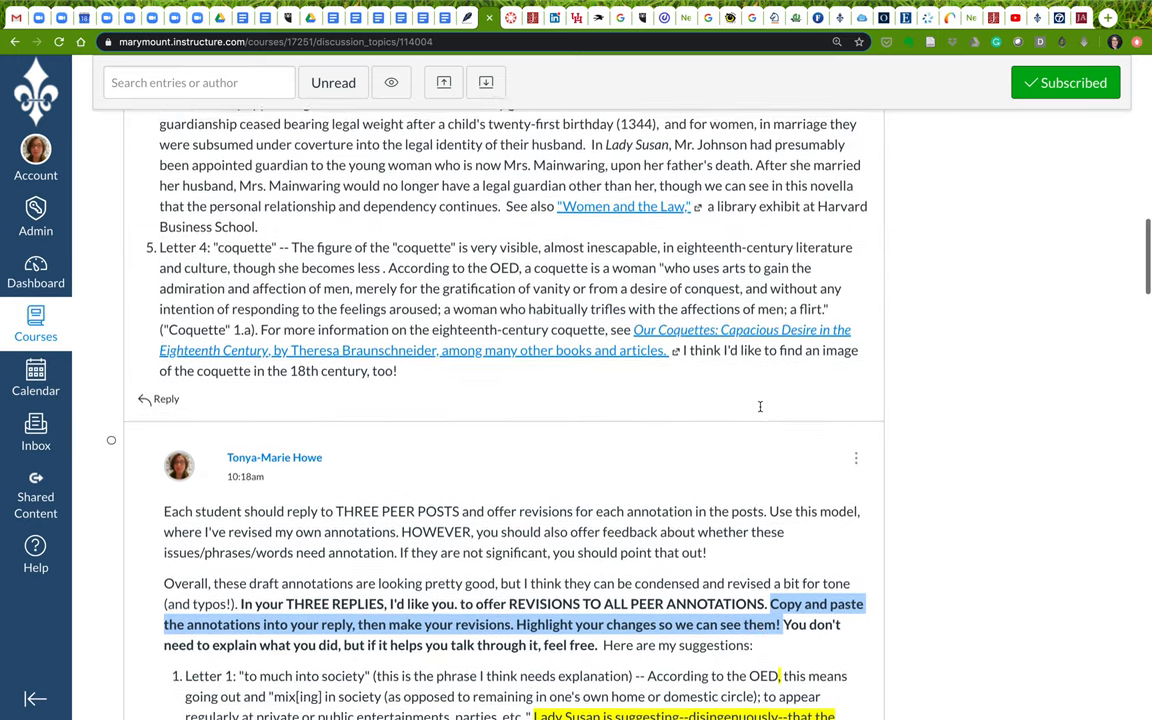
scroll("down", 3)
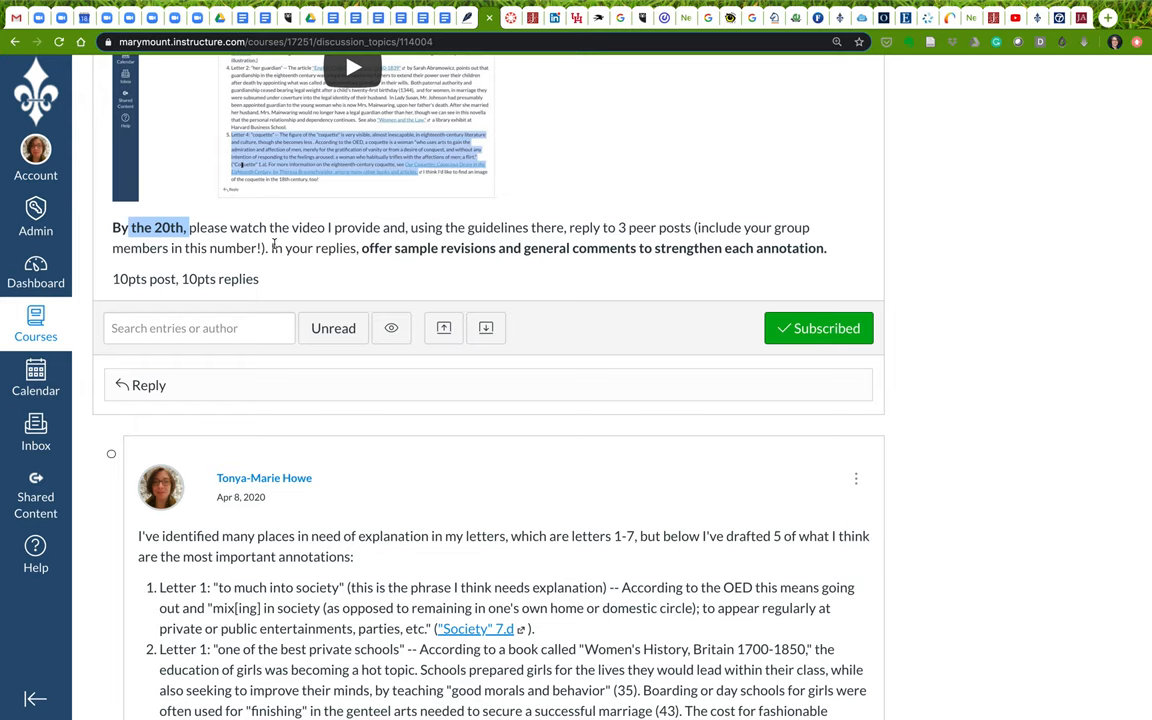
scroll("down", 3)
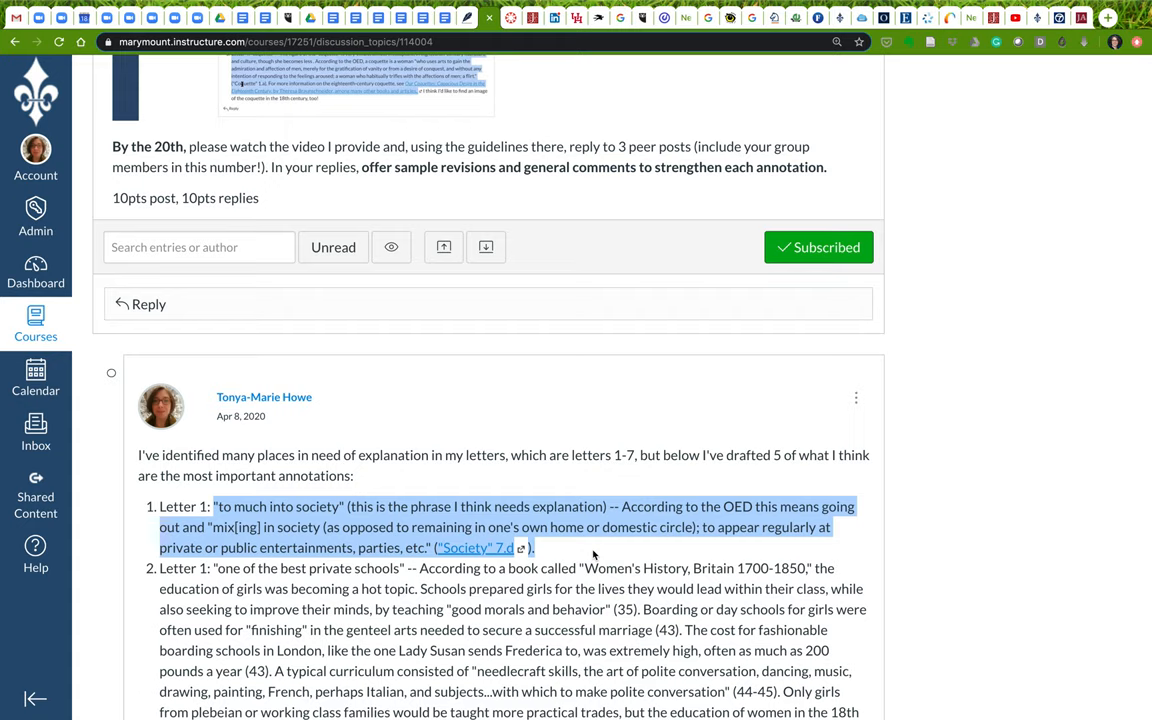
mouse_move(418, 515)
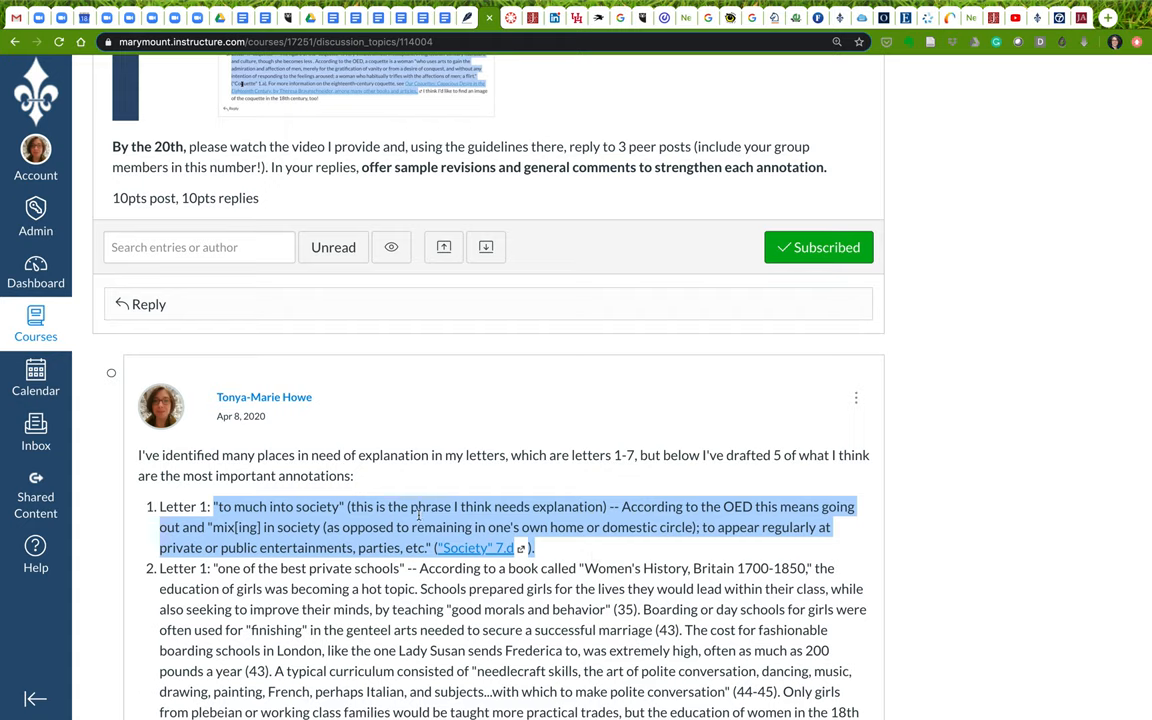
mouse_move(586, 561)
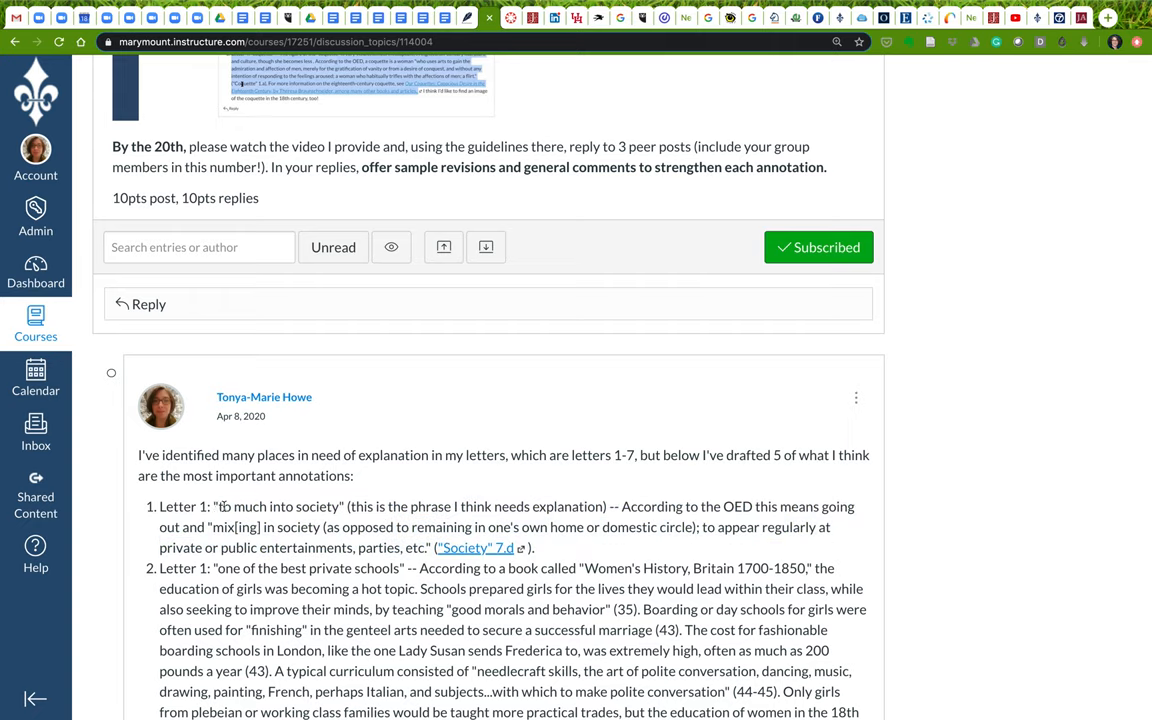
left_click_drag(218, 506, 345, 506)
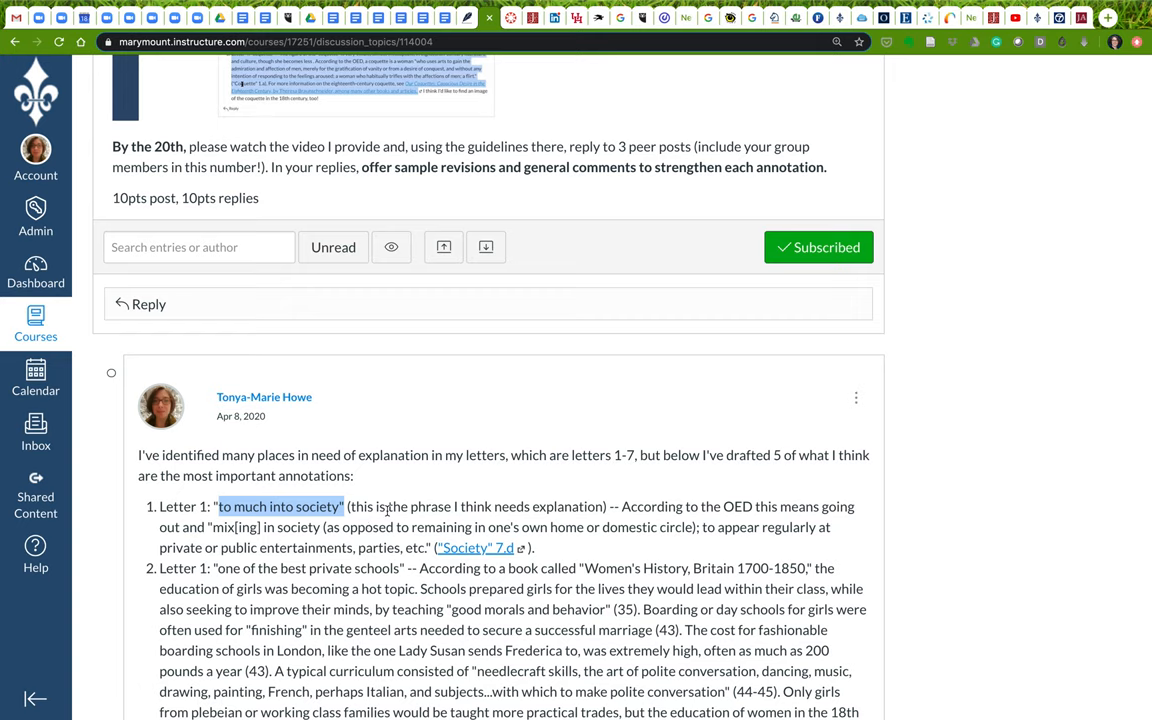
scroll("down", 3)
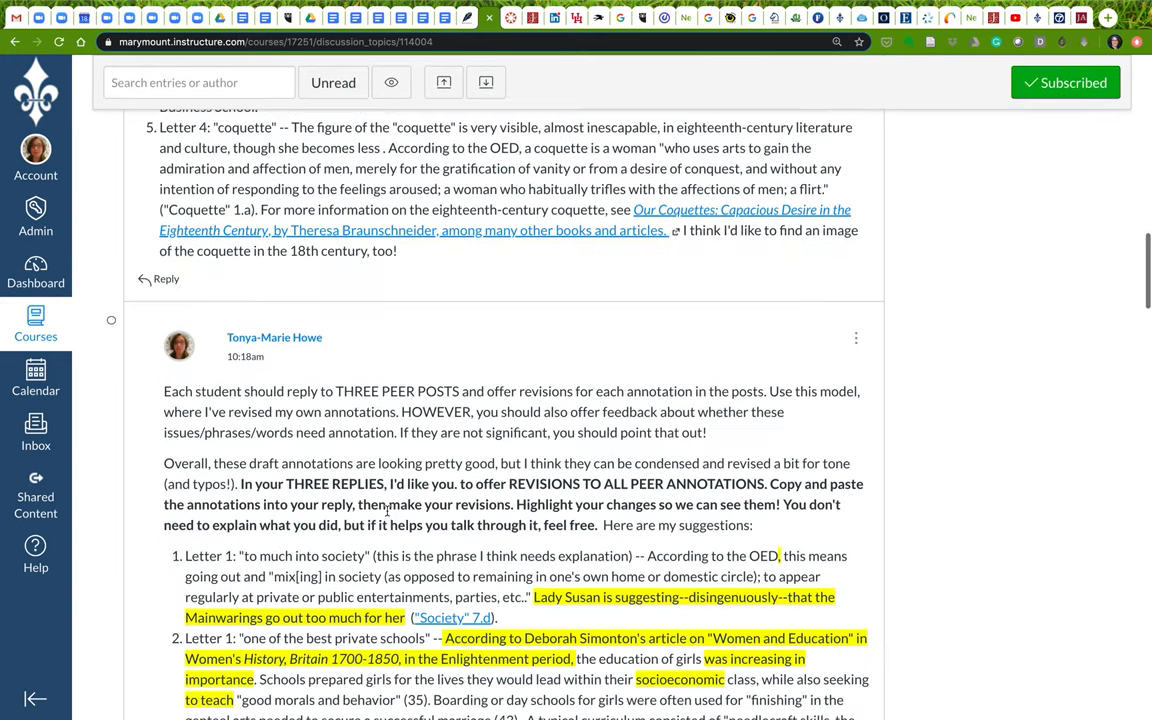
scroll("down", 3)
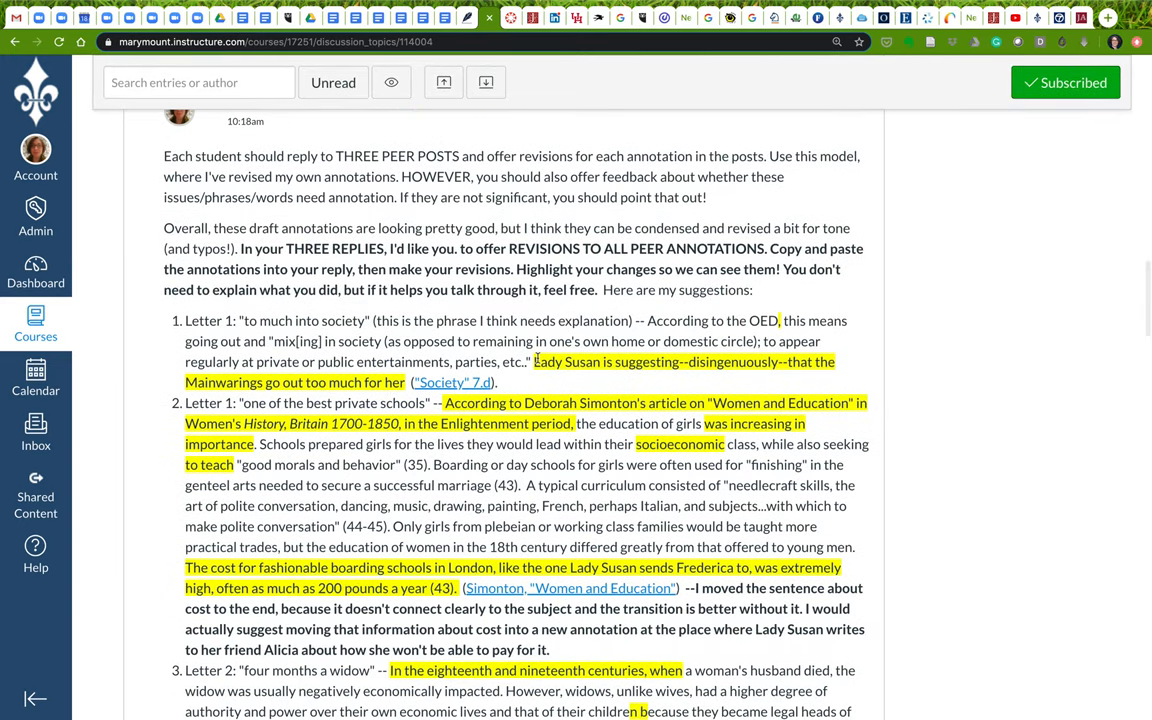
left_click_drag(532, 361, 408, 382)
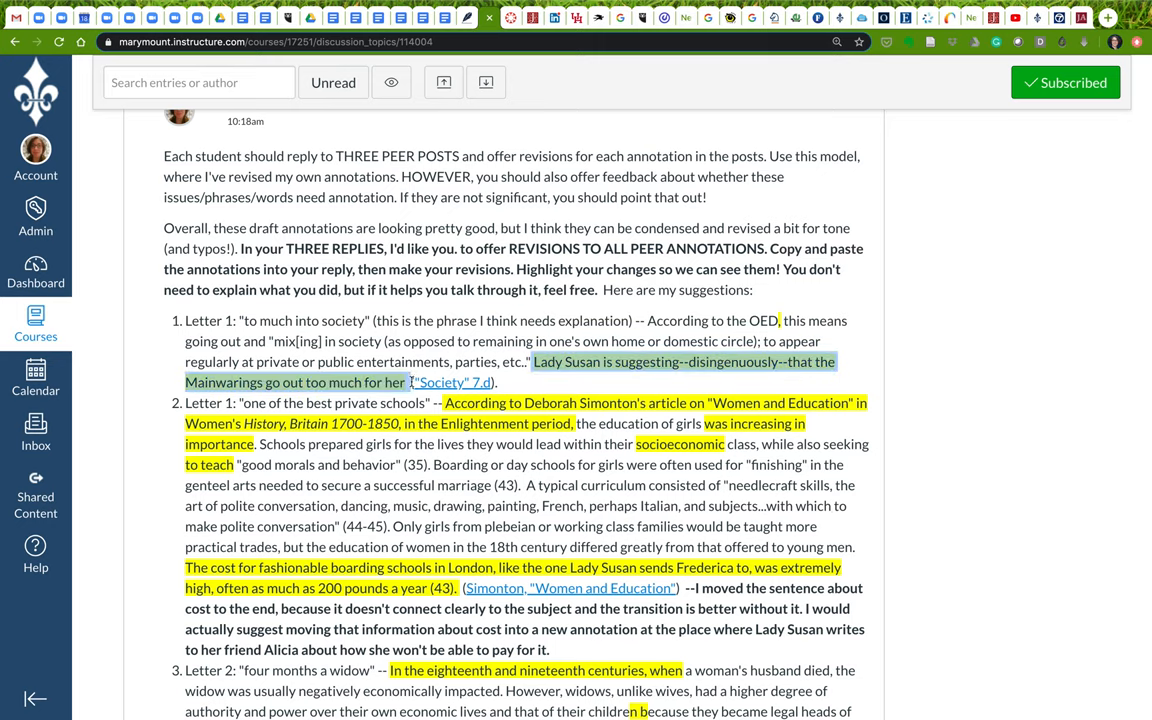
mouse_move(555, 385)
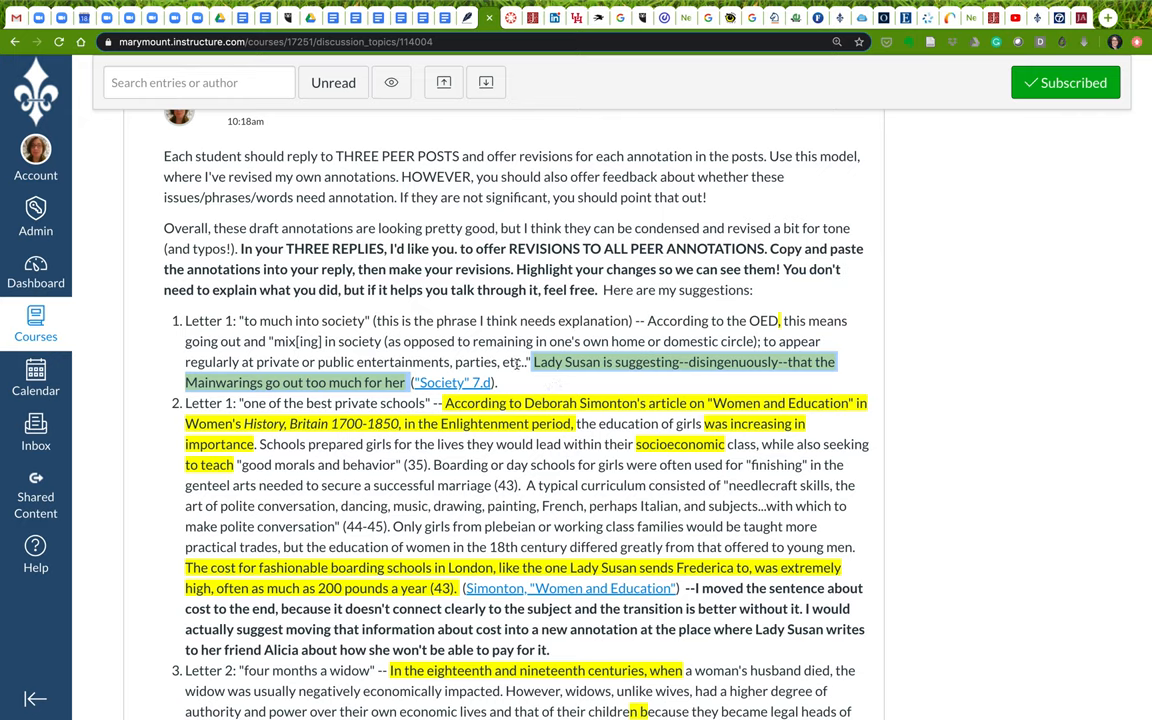
scroll("down", 3)
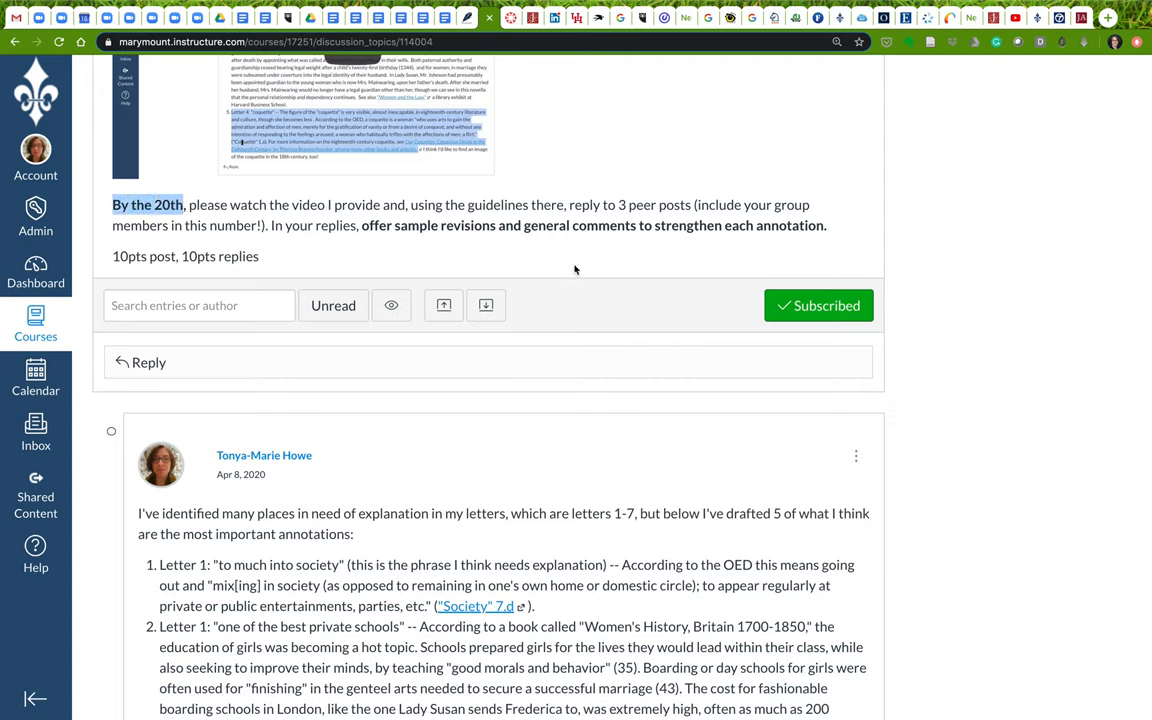
mouse_move(563, 515)
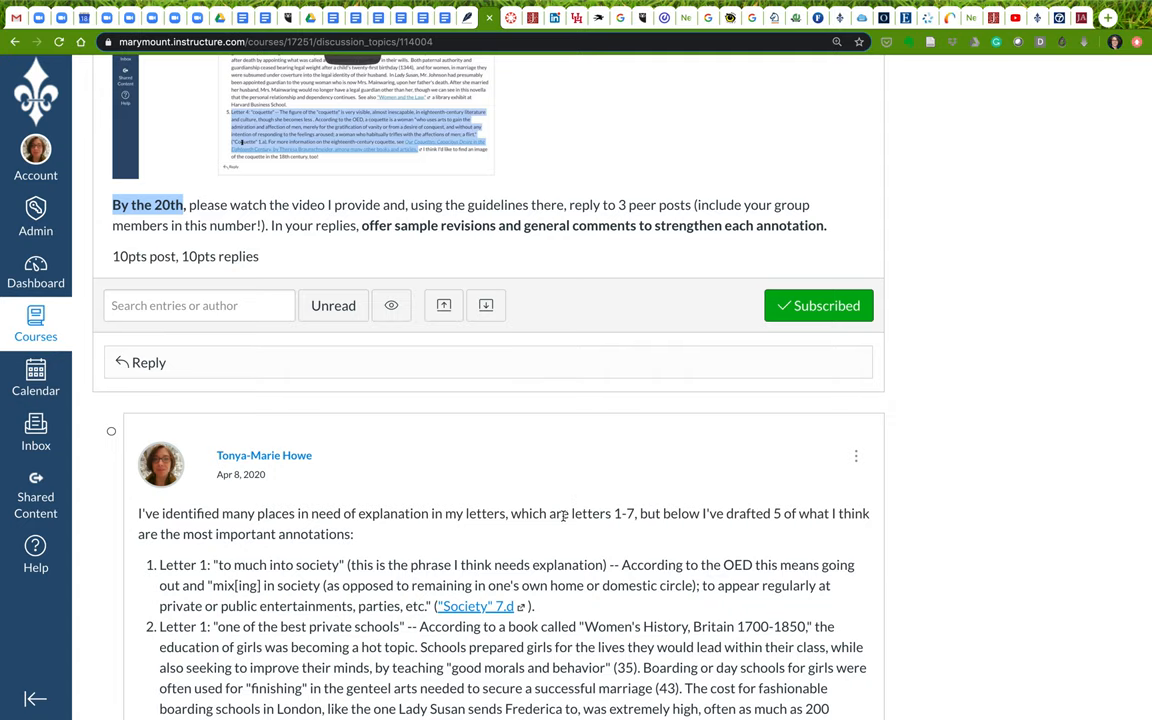